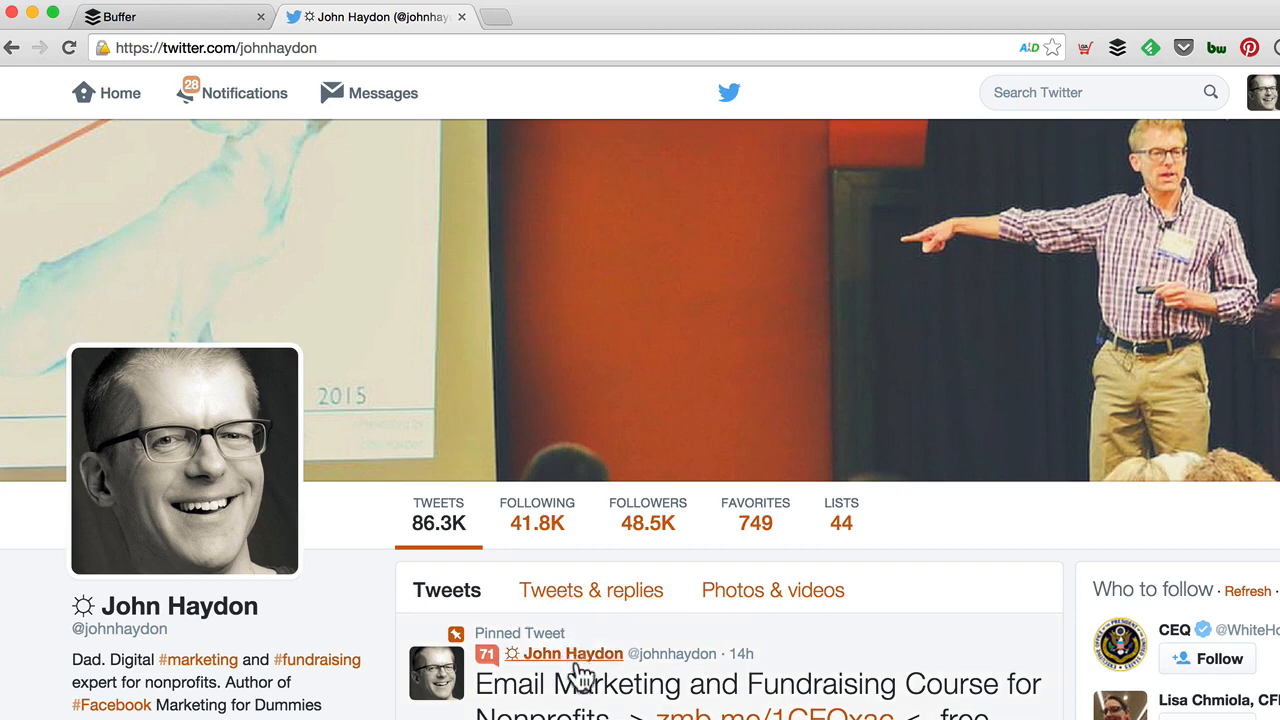
- Close the expanded message composer and get back to the stream
{"action": "scroll", "scroll_direction": "down", "scroll_amount": 3}
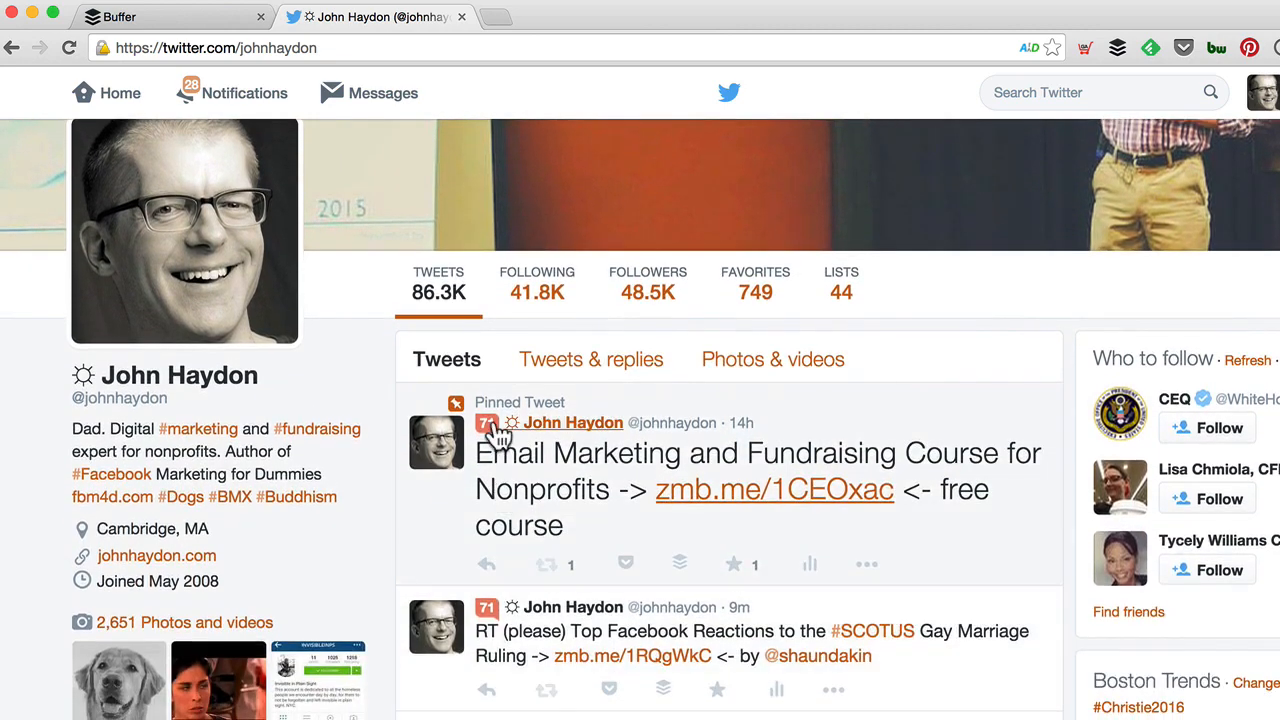
{"action": "mouse_move", "coordinate": [500, 460]}
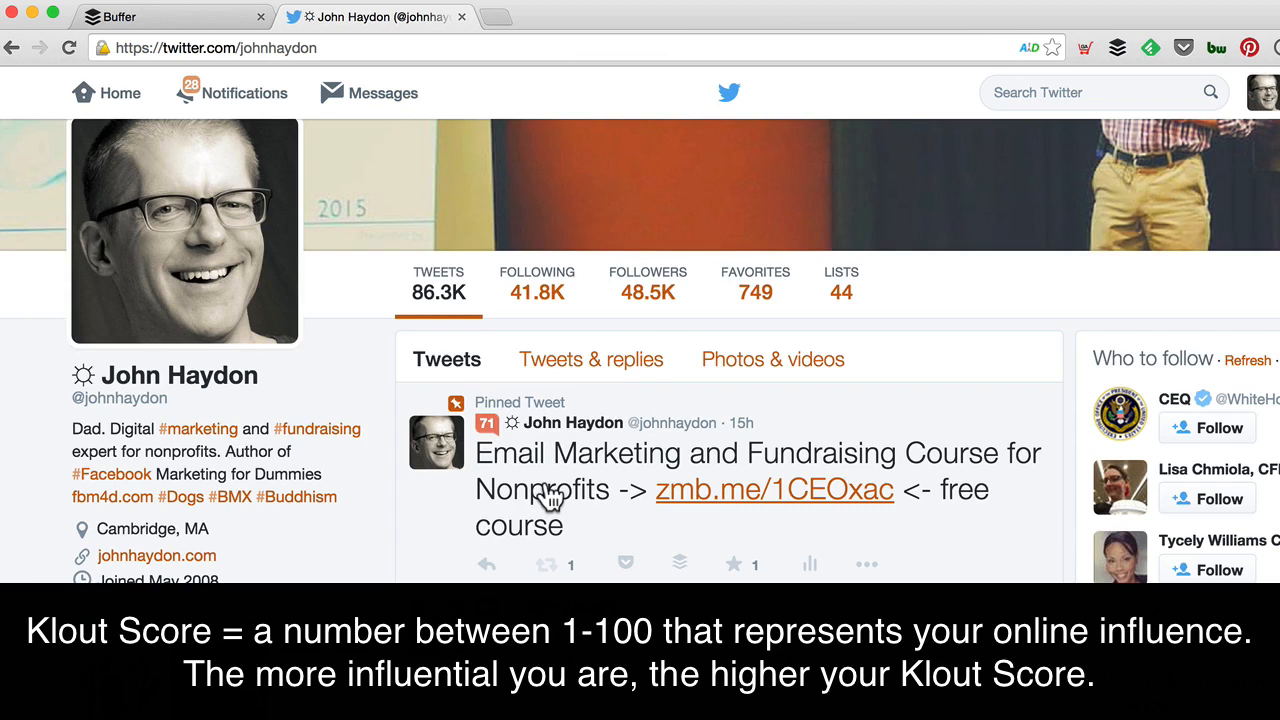
{"action": "mouse_move", "coordinate": [575, 470]}
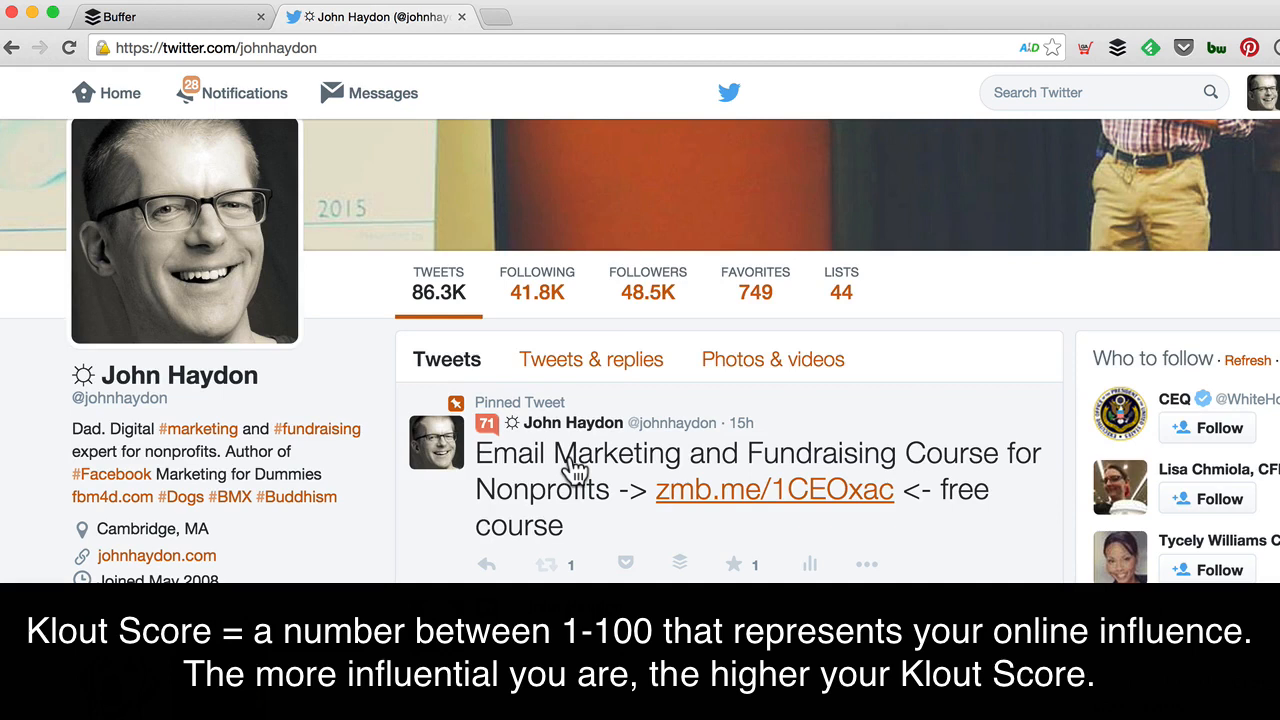
{"action": "mouse_move", "coordinate": [488, 475]}
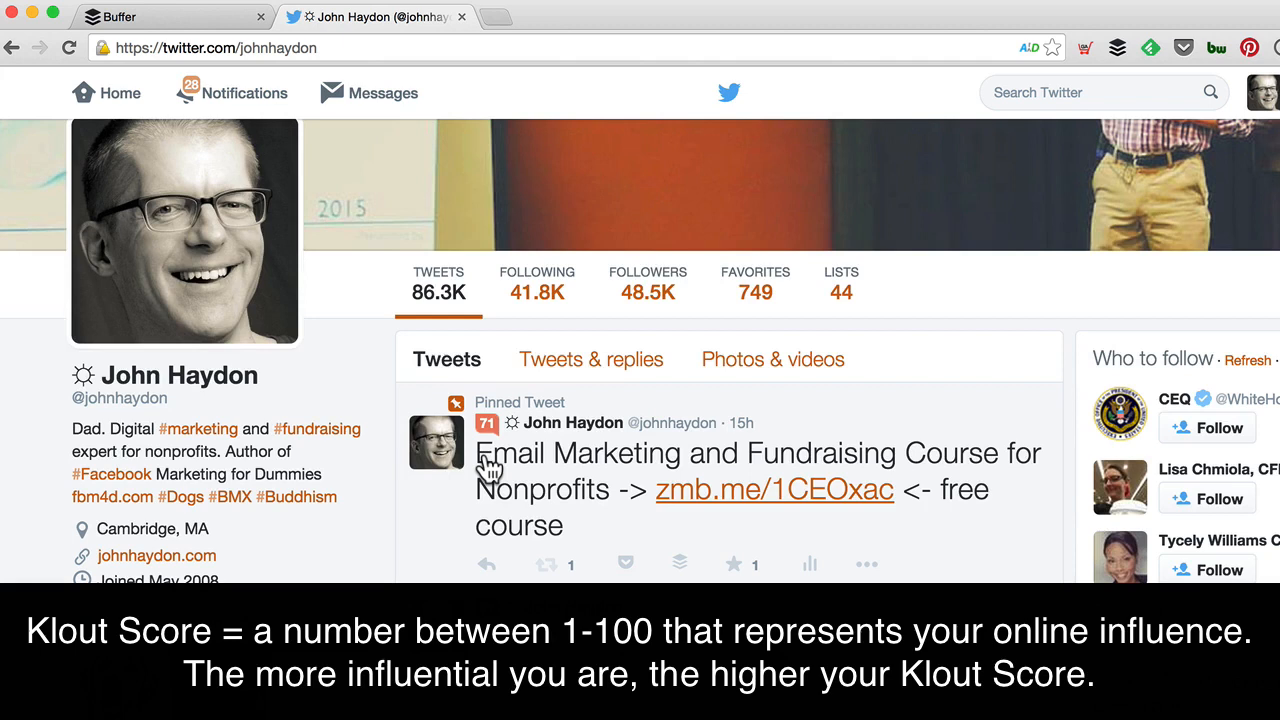
{"action": "mouse_move", "coordinate": [490, 460]}
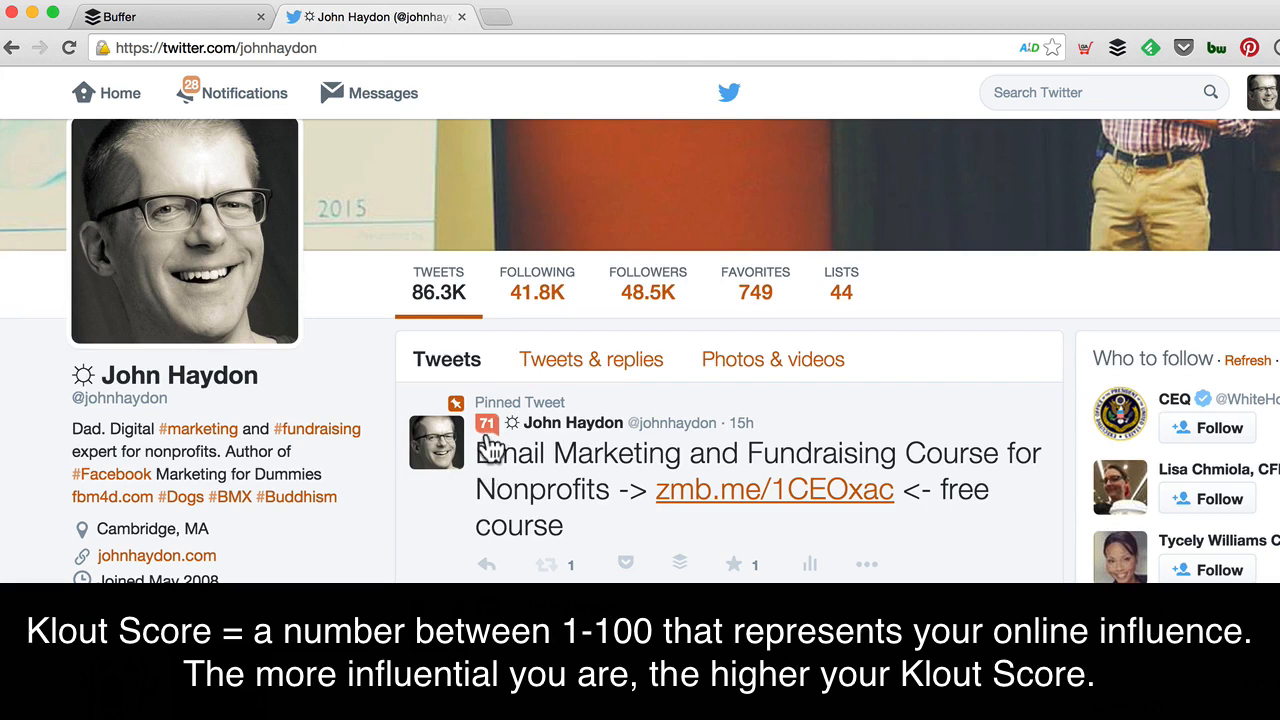
{"action": "mouse_move", "coordinate": [490, 470]}
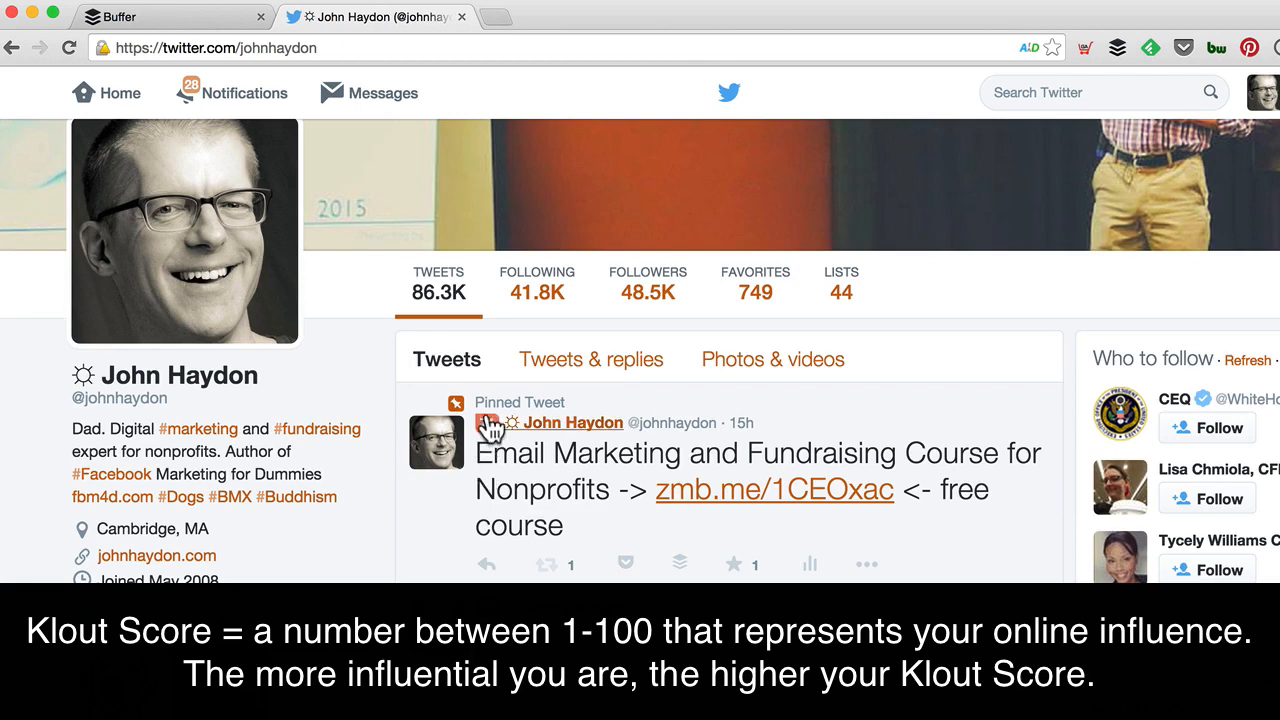
{"action": "scroll", "scroll_direction": "down", "scroll_amount": 3}
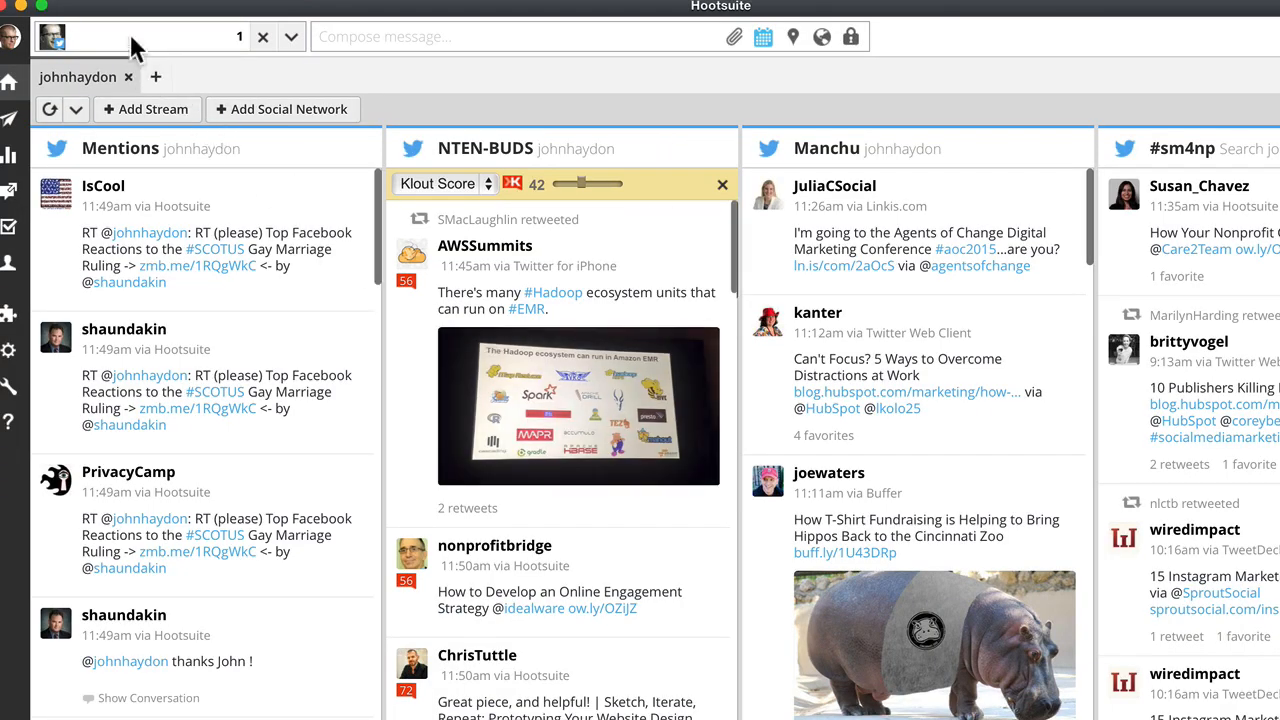
{"action": "mouse_move", "coordinate": [120, 15]}
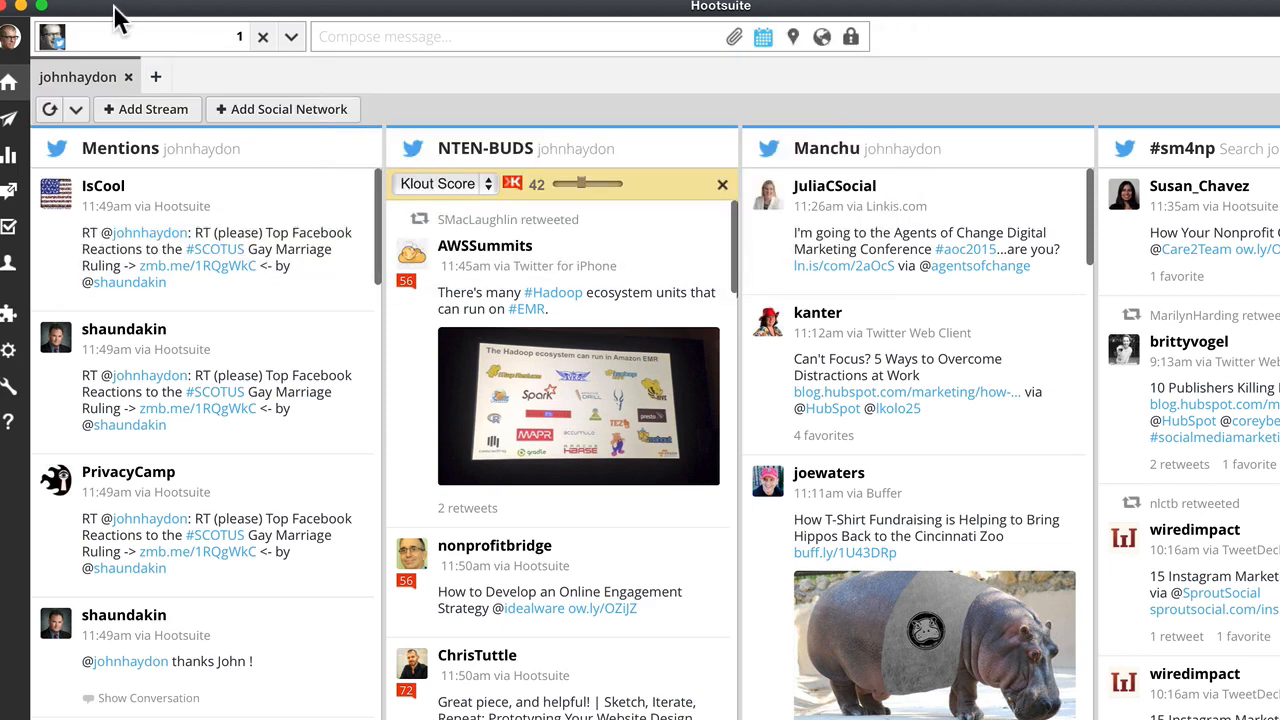
{"action": "left_click", "coordinate": [10, 37]}
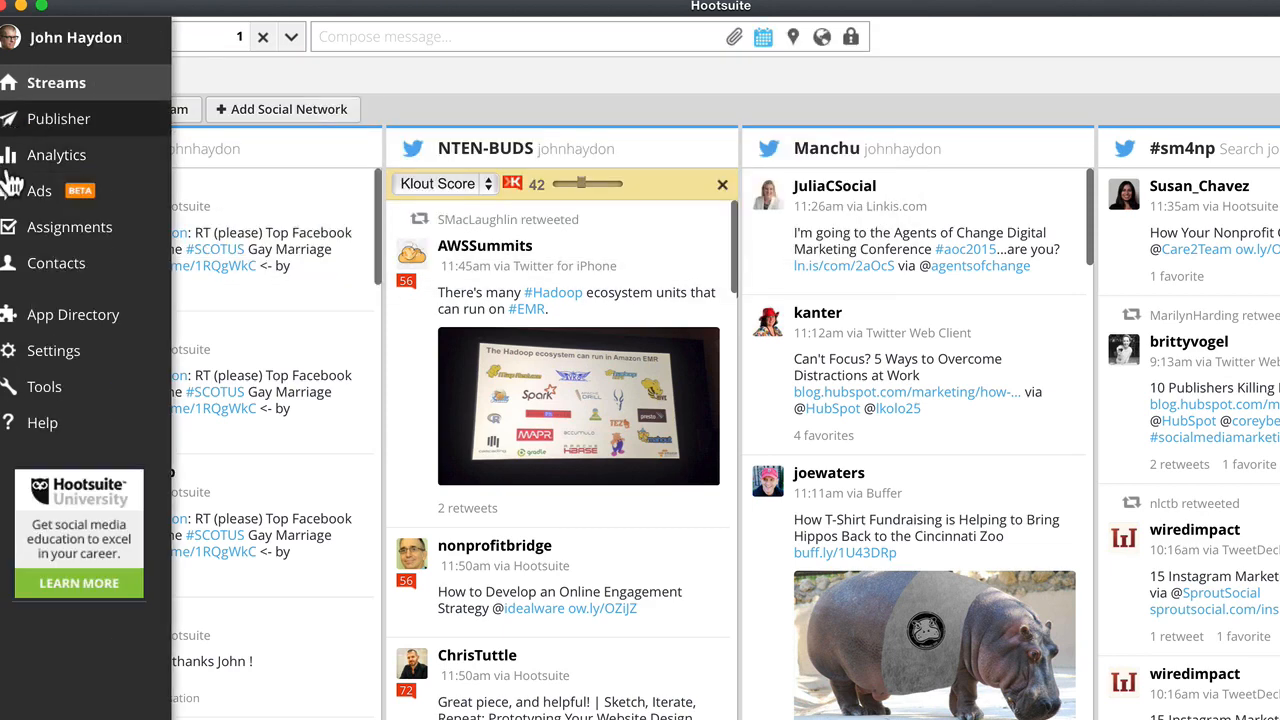
{"action": "left_click", "coordinate": [520, 36]}
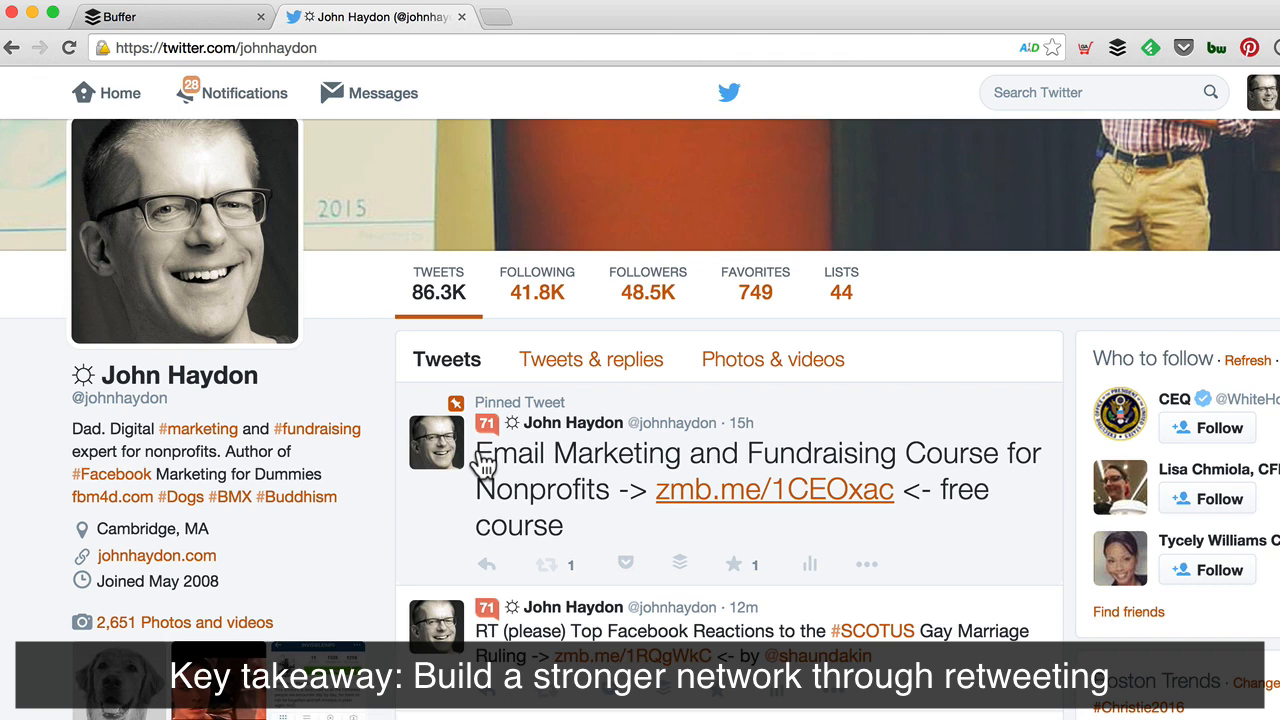
{"action": "mouse_move", "coordinate": [1000, 472]}
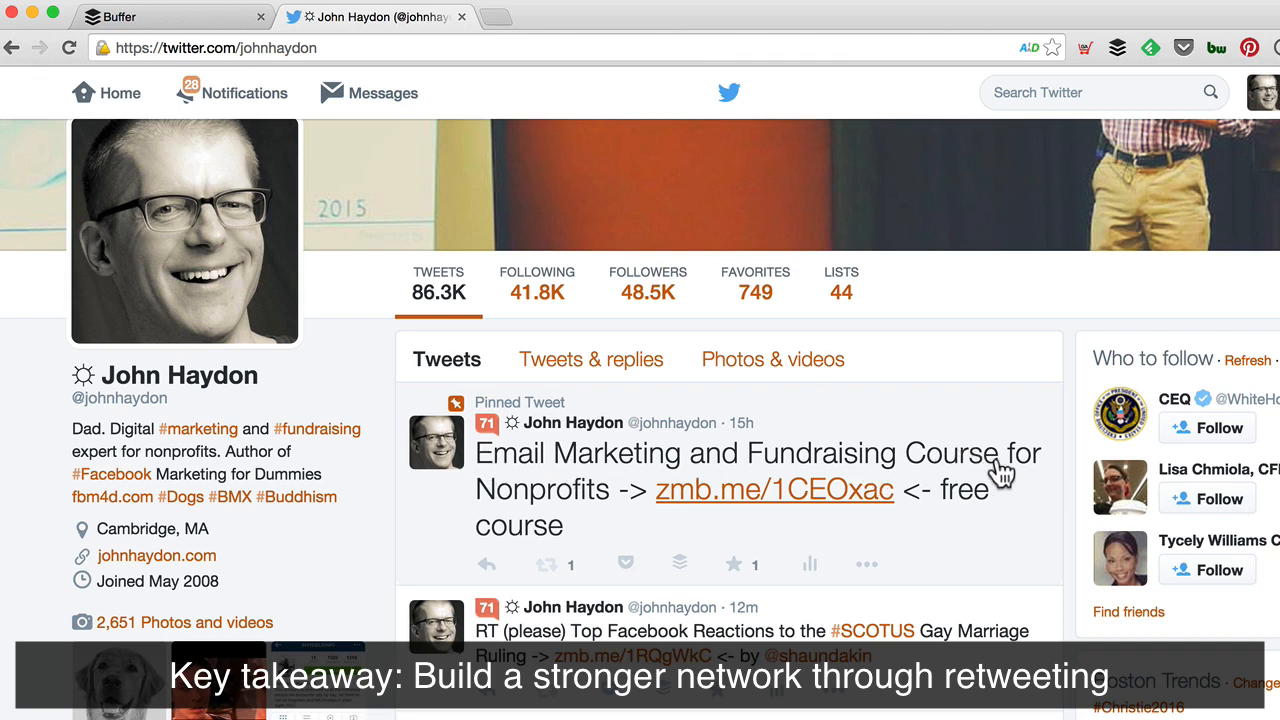
{"action": "mouse_move", "coordinate": [560, 465]}
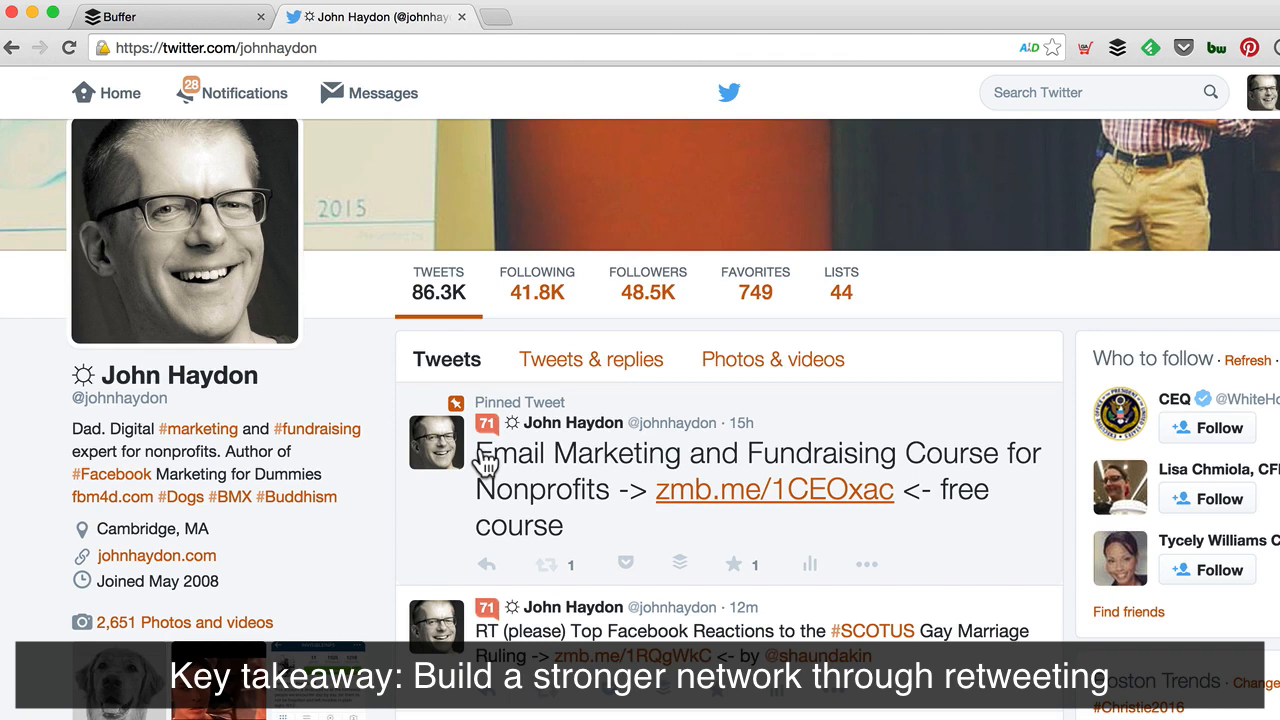
{"action": "mouse_move", "coordinate": [545, 535]}
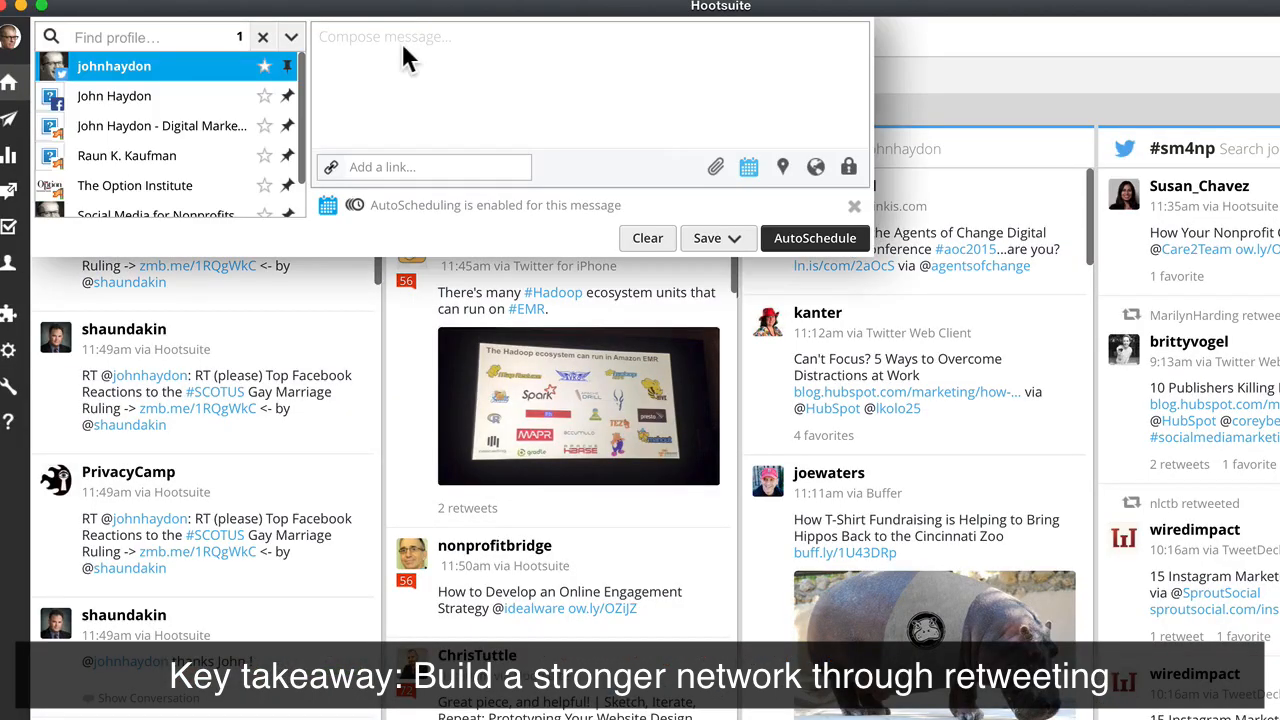
{"action": "left_click", "coordinate": [263, 37]}
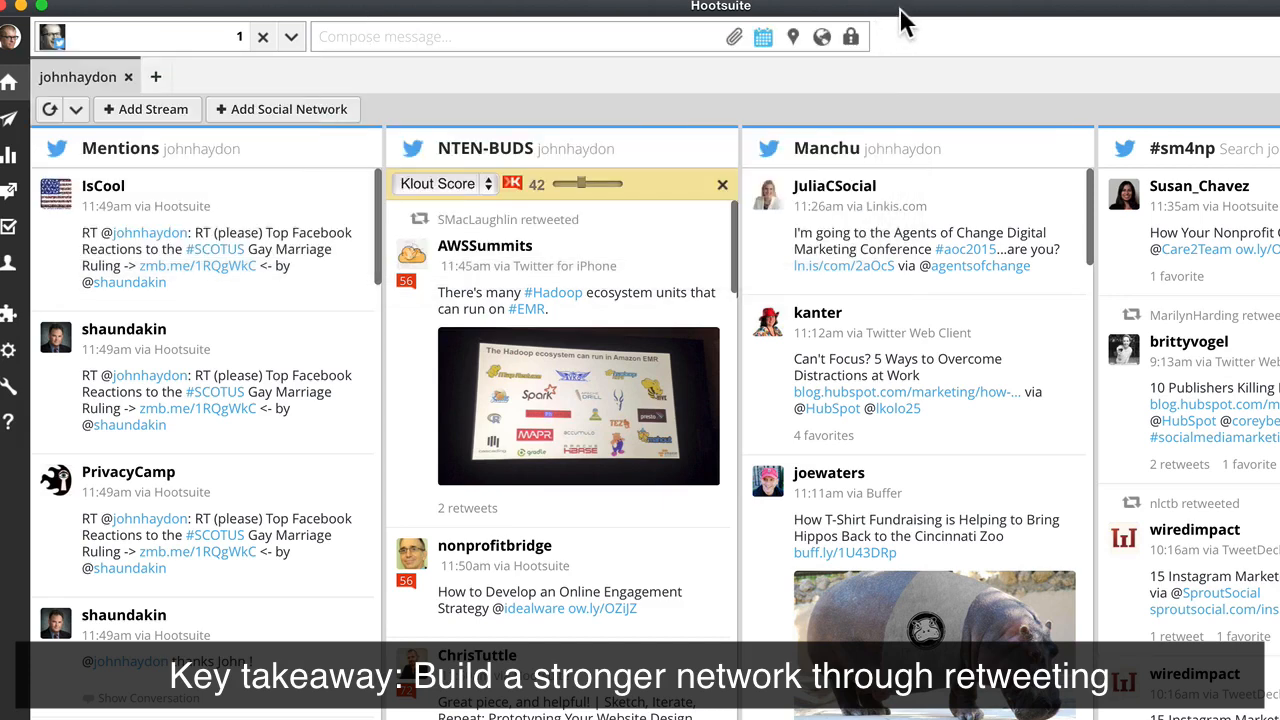
{"action": "mouse_move", "coordinate": [513, 265]}
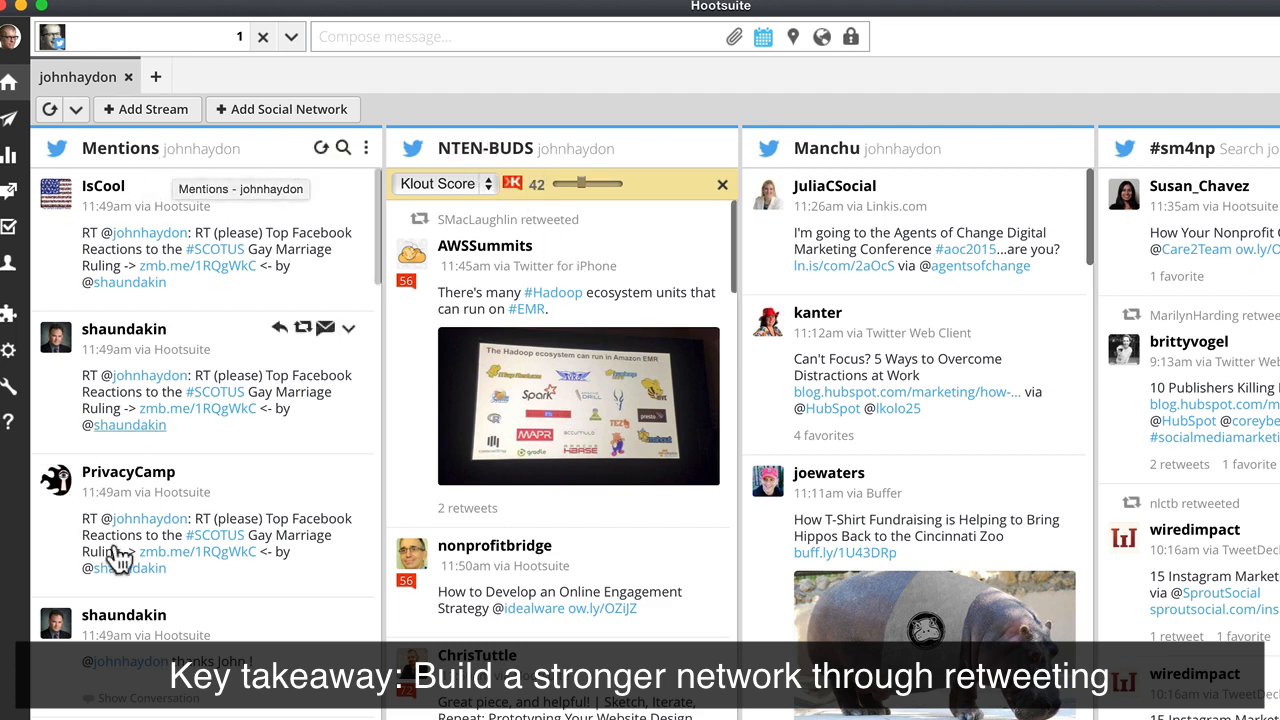
{"action": "mouse_move", "coordinate": [510, 163]}
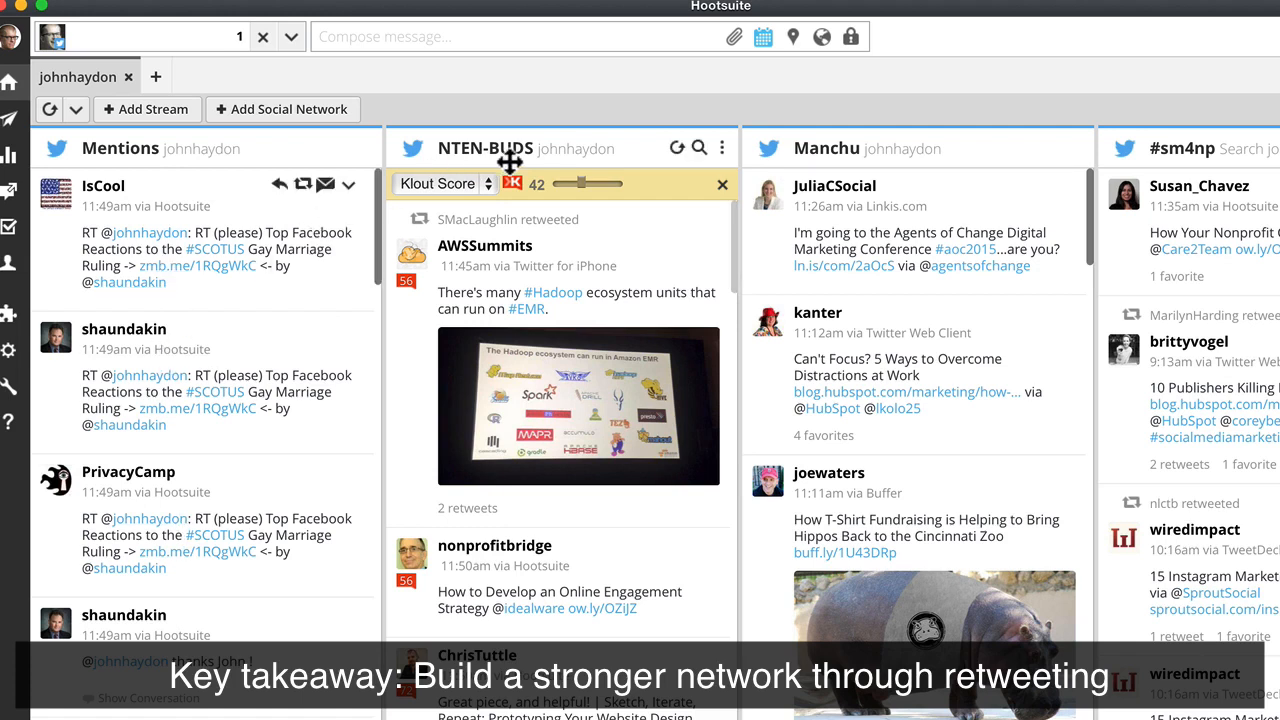
{"action": "mouse_move", "coordinate": [510, 148]}
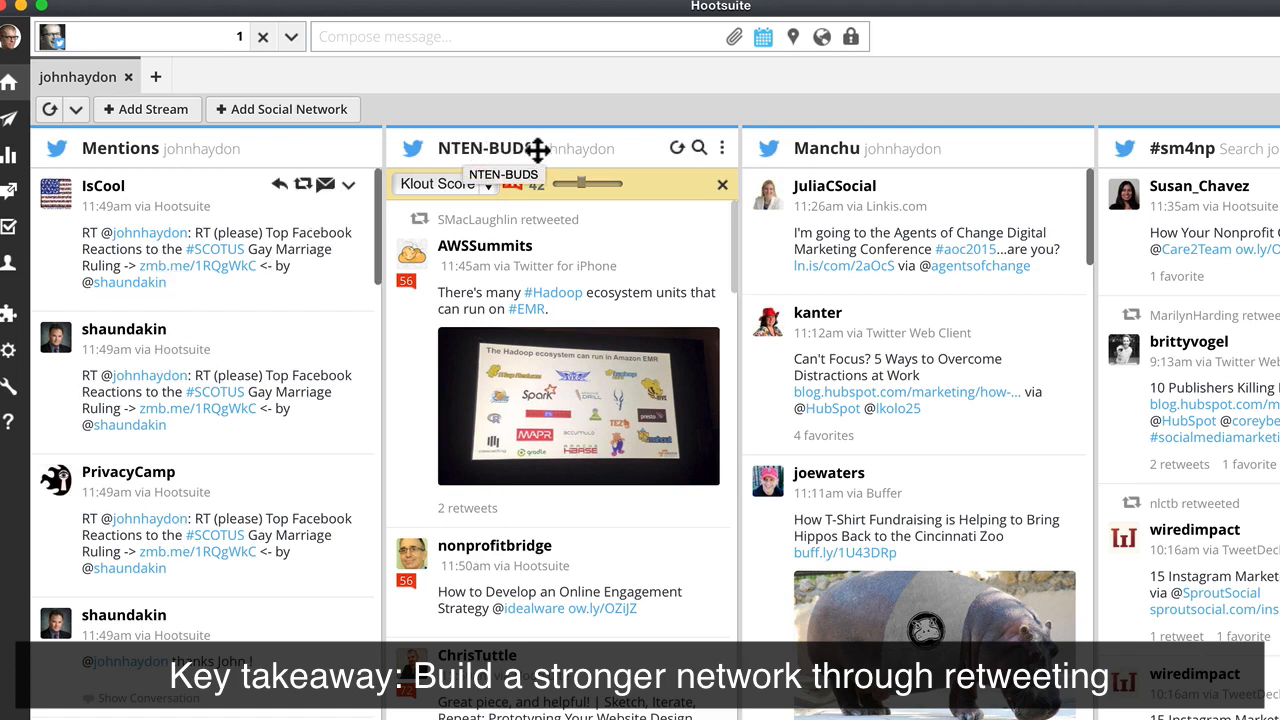
- Retweet nonprofitbridge's online engagement strategy post and AutoSchedule it
{"action": "scroll", "scroll_direction": "down", "scroll_amount": 3}
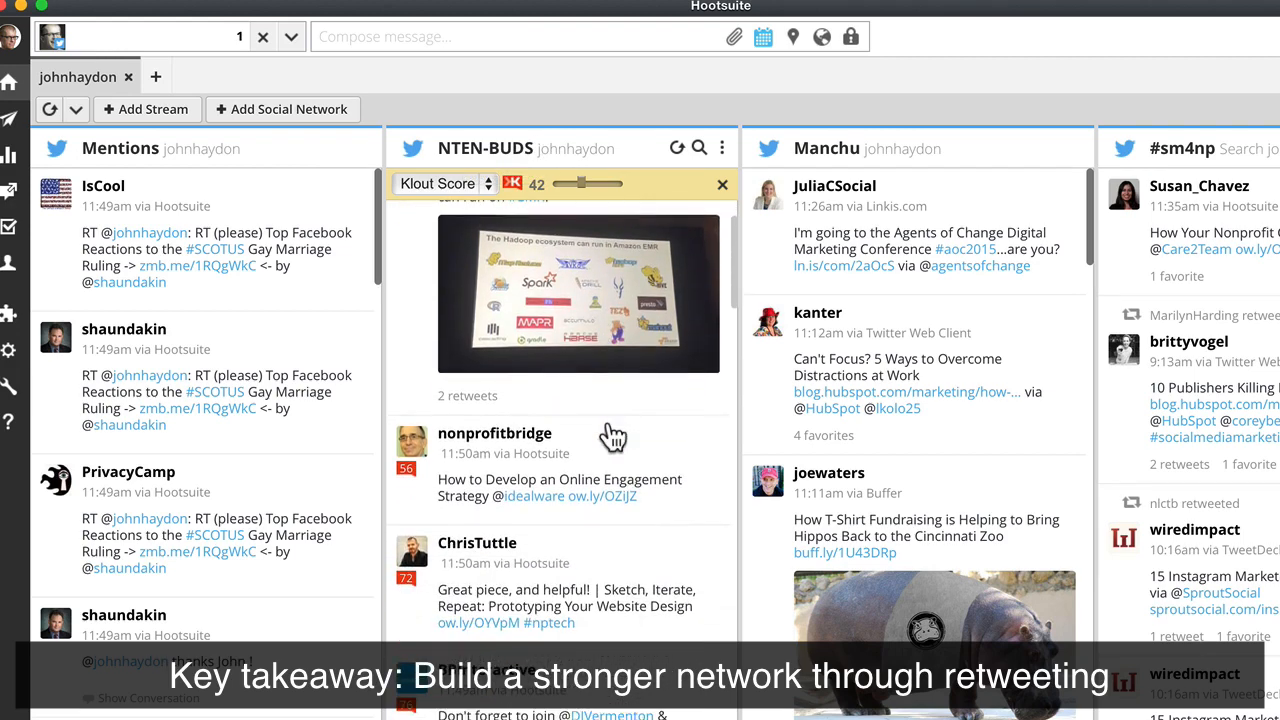
{"action": "scroll", "scroll_direction": "down", "scroll_amount": 3}
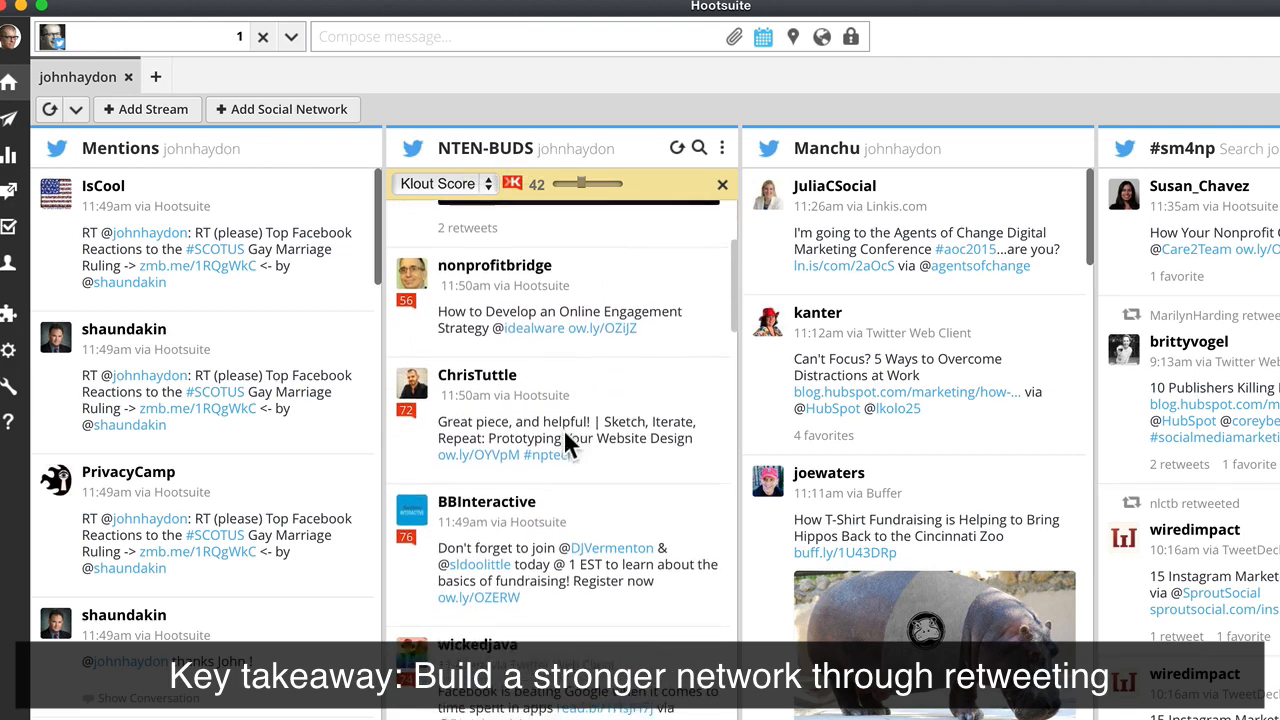
{"action": "scroll", "scroll_direction": "down", "scroll_amount": 3}
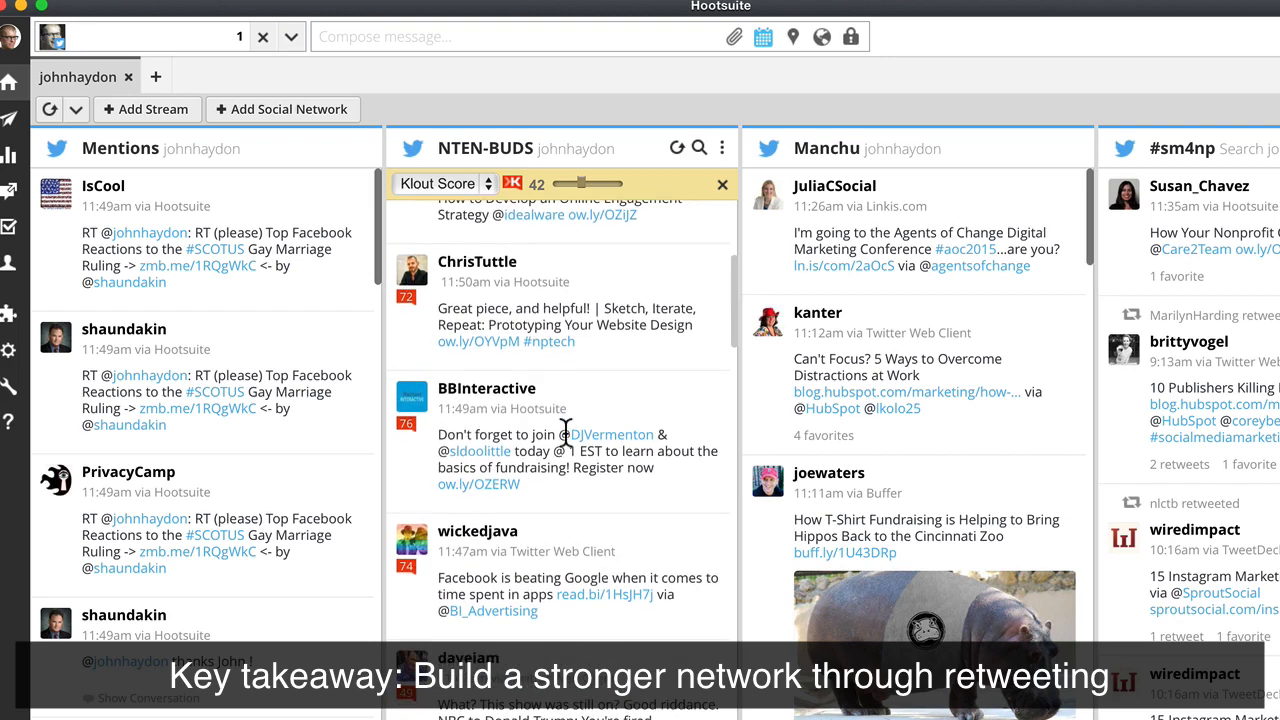
{"action": "scroll", "scroll_direction": "up", "scroll_amount": 3}
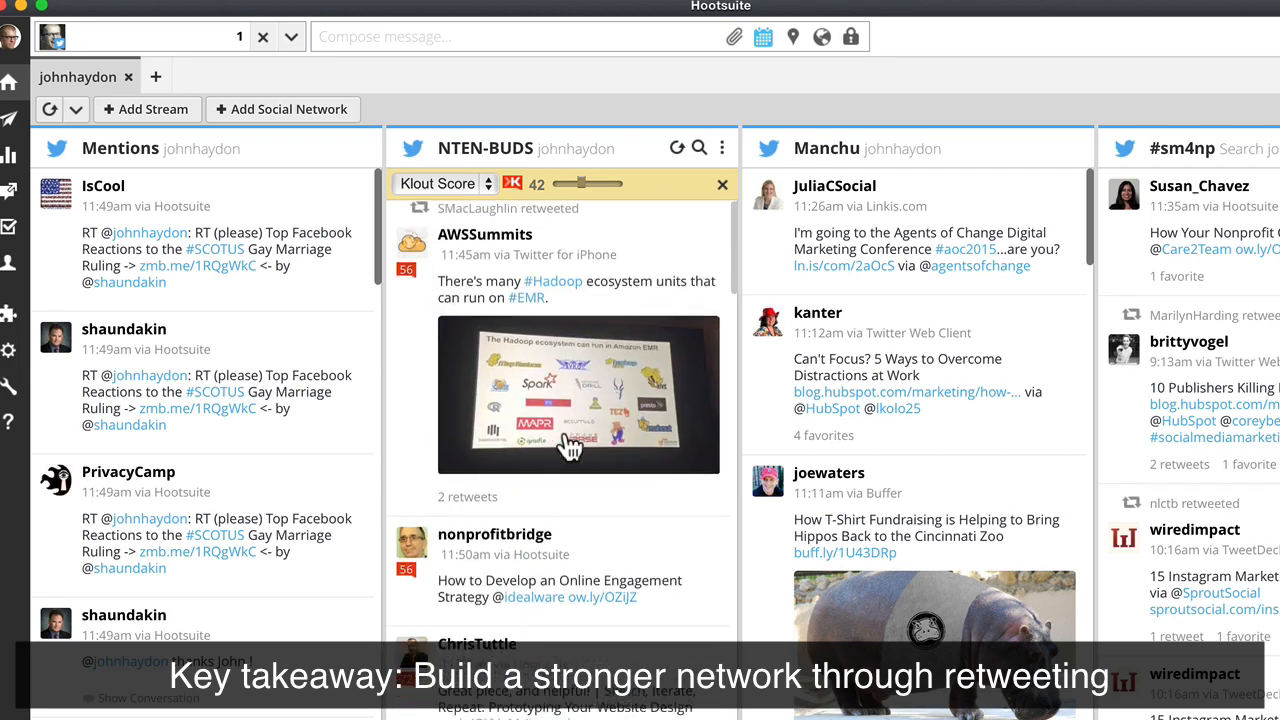
{"action": "scroll", "scroll_direction": "down", "scroll_amount": 3}
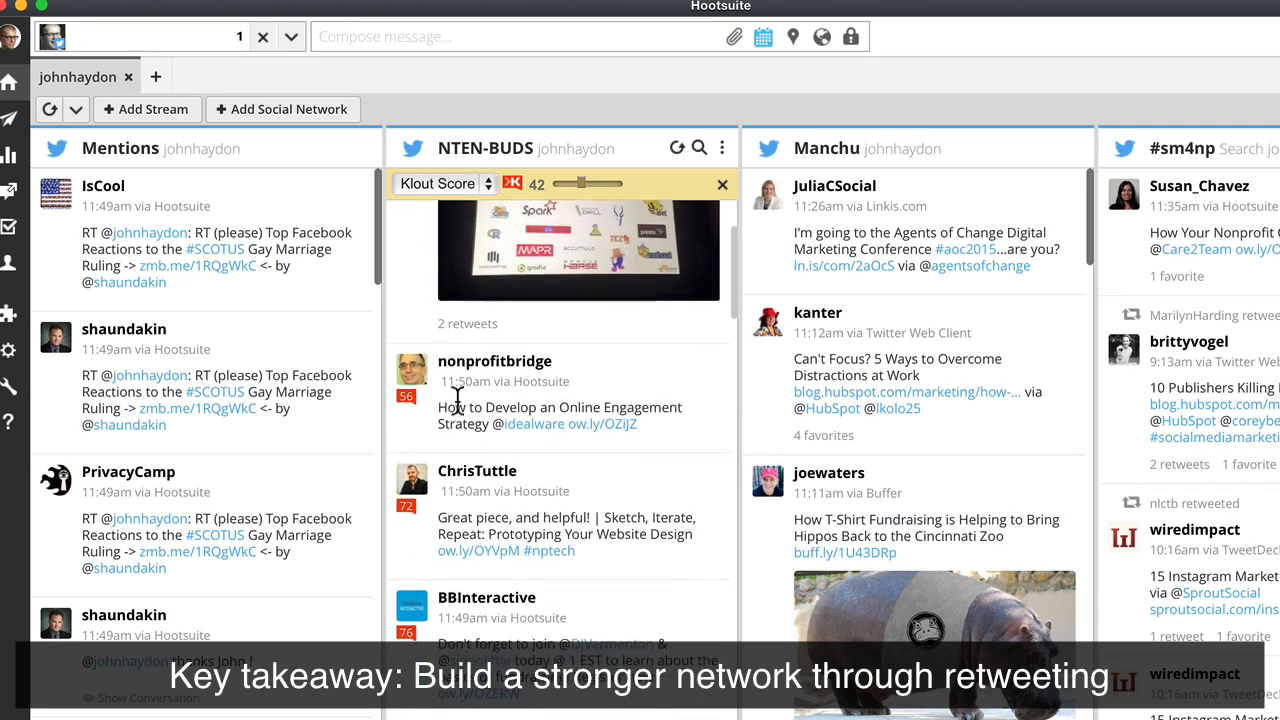
{"action": "mouse_move", "coordinate": [480, 375]}
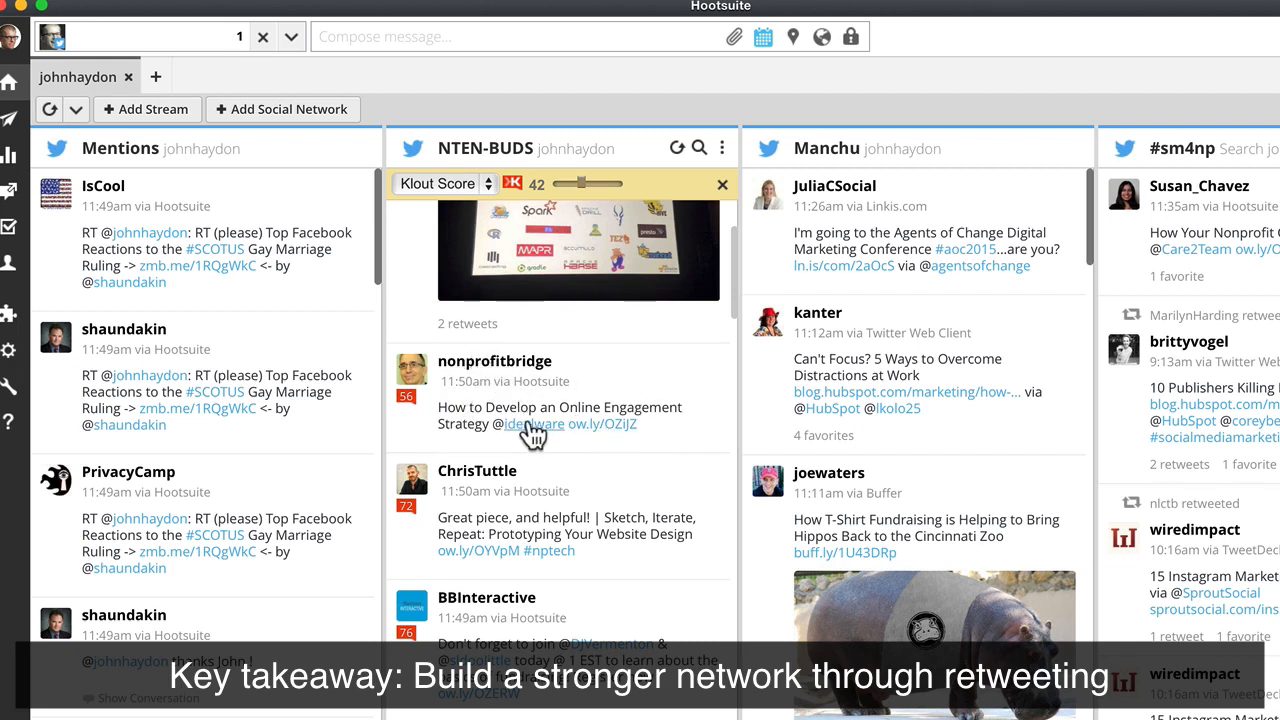
{"action": "mouse_move", "coordinate": [625, 440]}
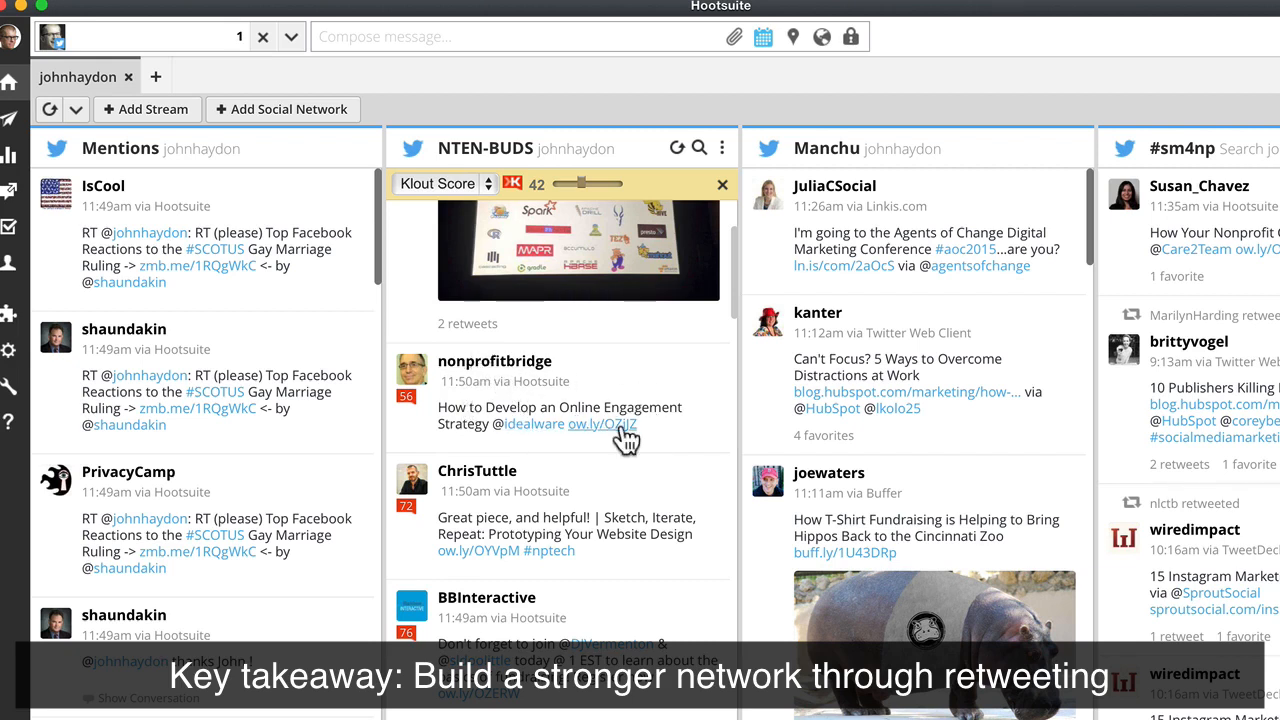
{"action": "mouse_move", "coordinate": [620, 443]}
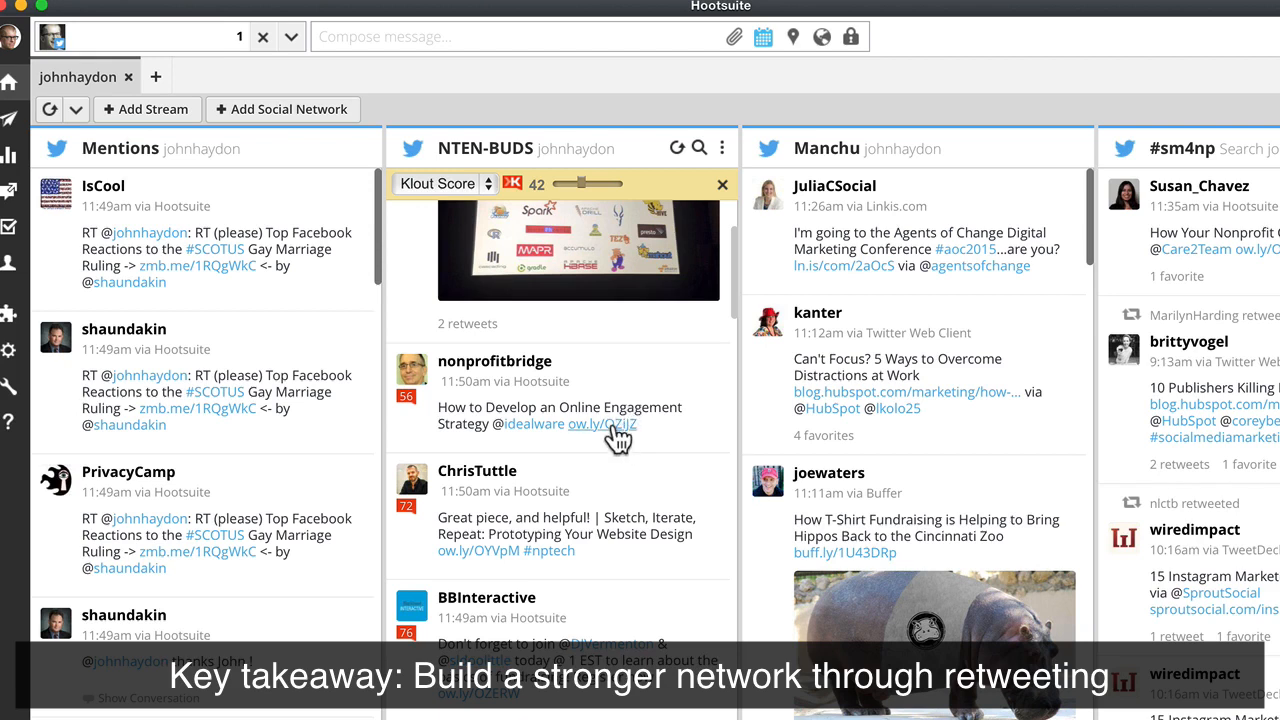
{"action": "mouse_move", "coordinate": [661, 398]}
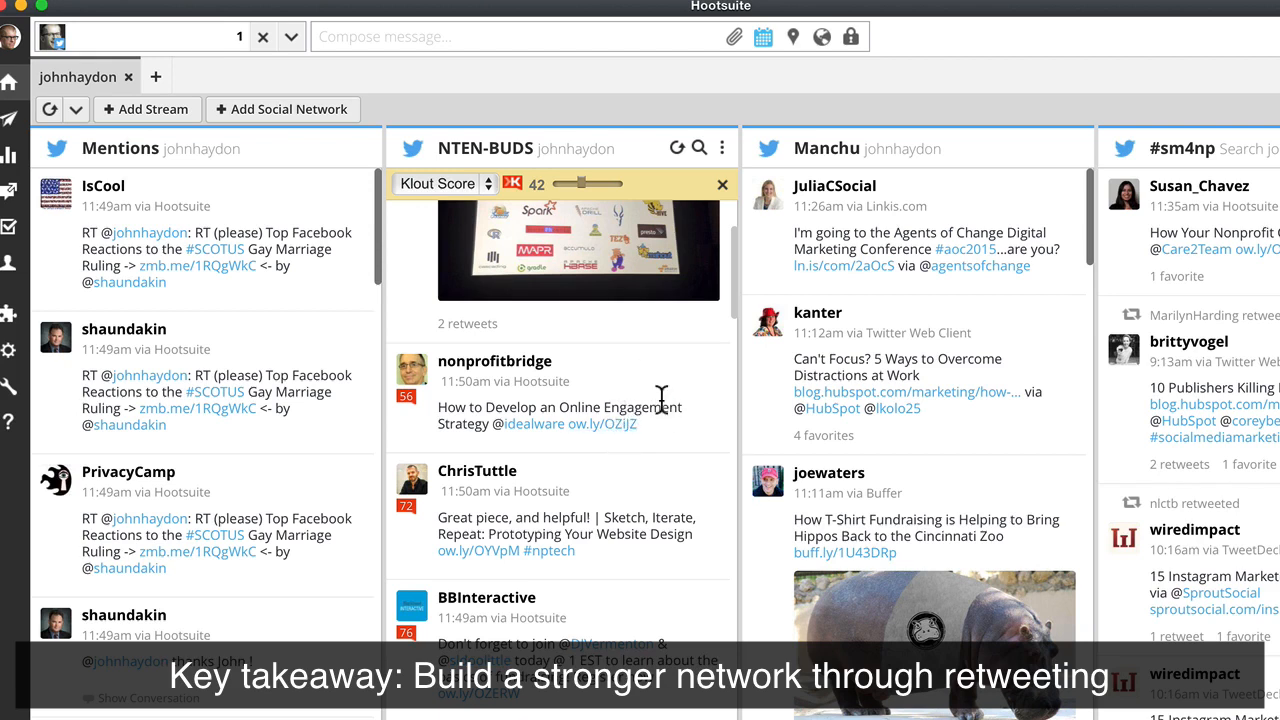
{"action": "mouse_move", "coordinate": [615, 350]}
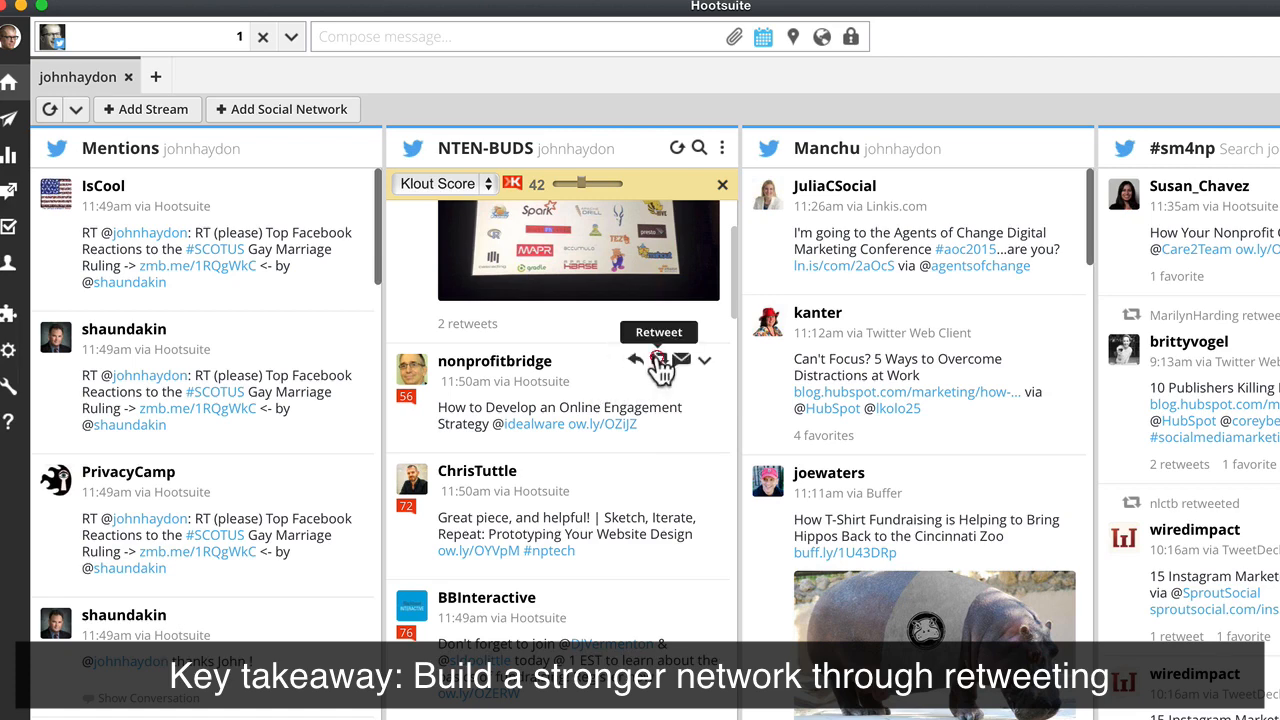
{"action": "left_click", "coordinate": [659, 359]}
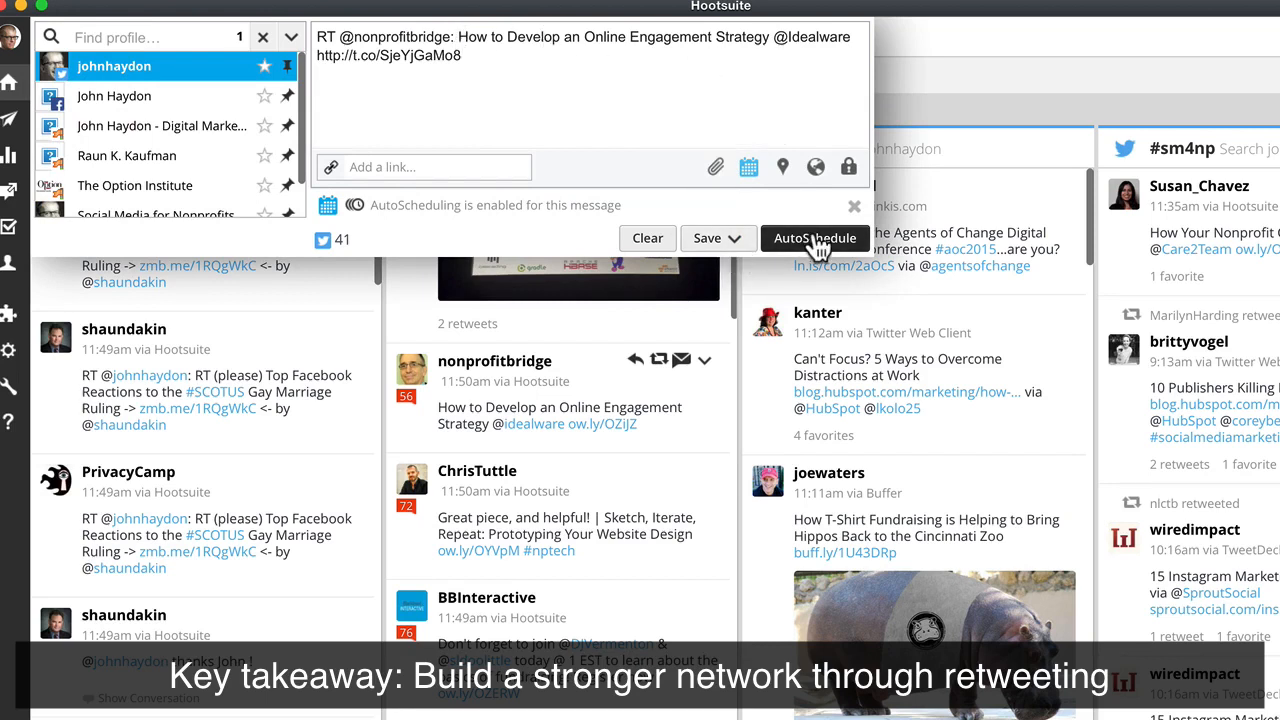
{"action": "mouse_move", "coordinate": [815, 238]}
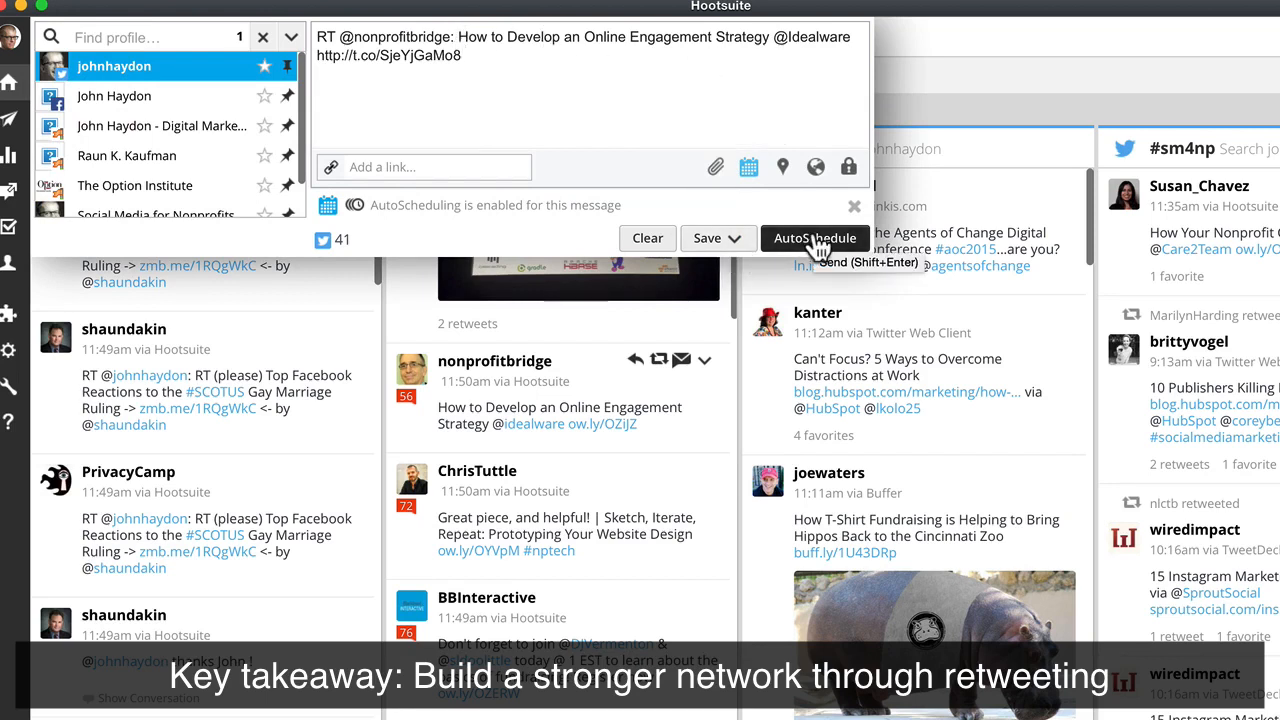
{"action": "mouse_move", "coordinate": [335, 220]}
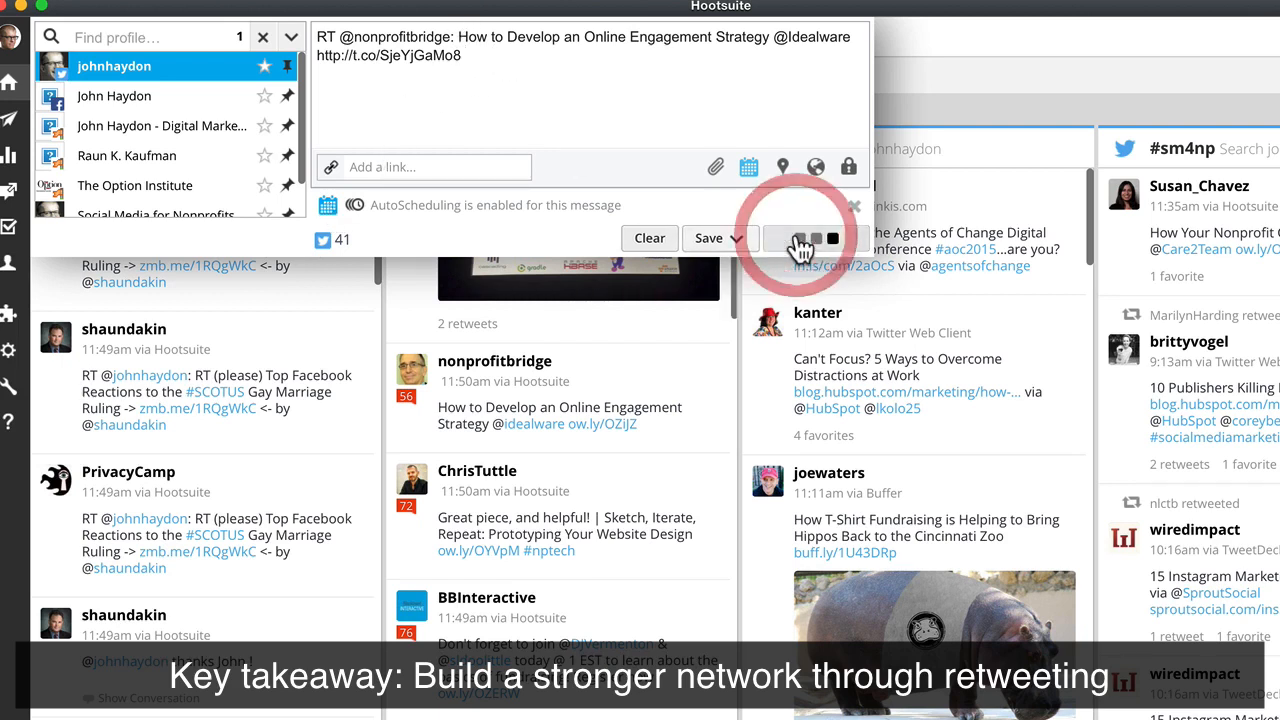
{"action": "left_click", "coordinate": [800, 240]}
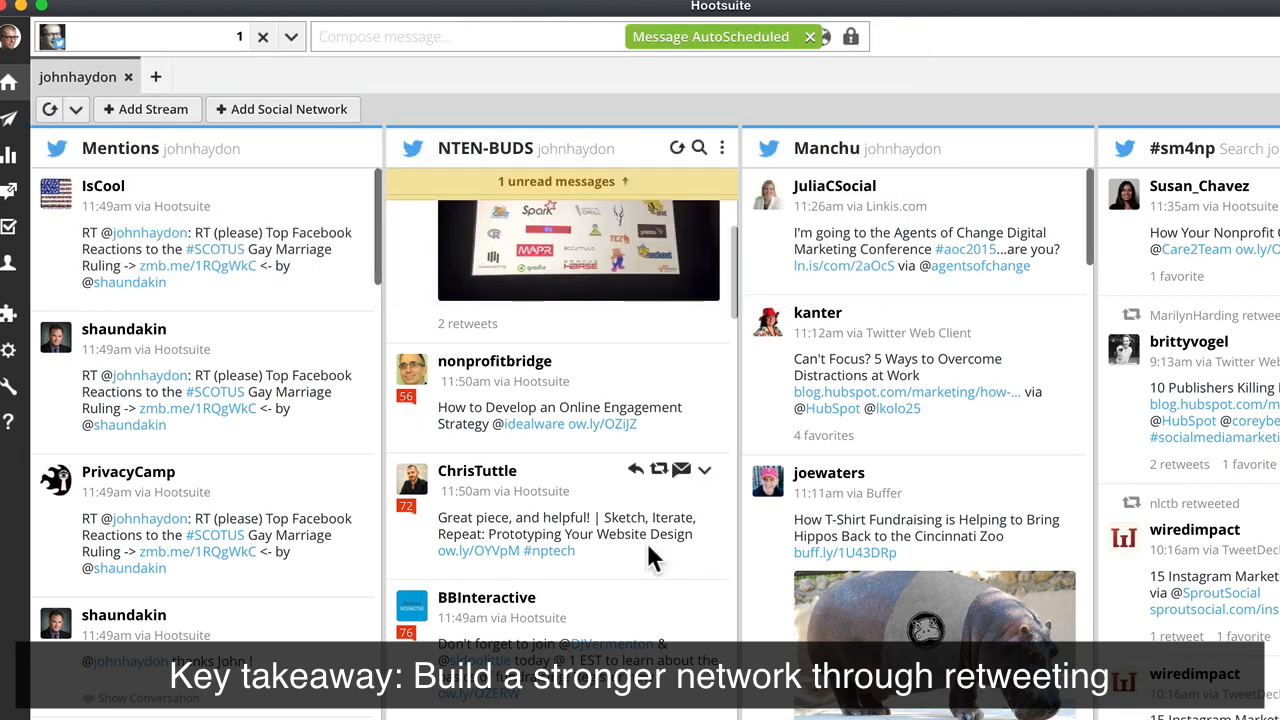
{"action": "scroll", "scroll_direction": "down", "scroll_amount": 3}
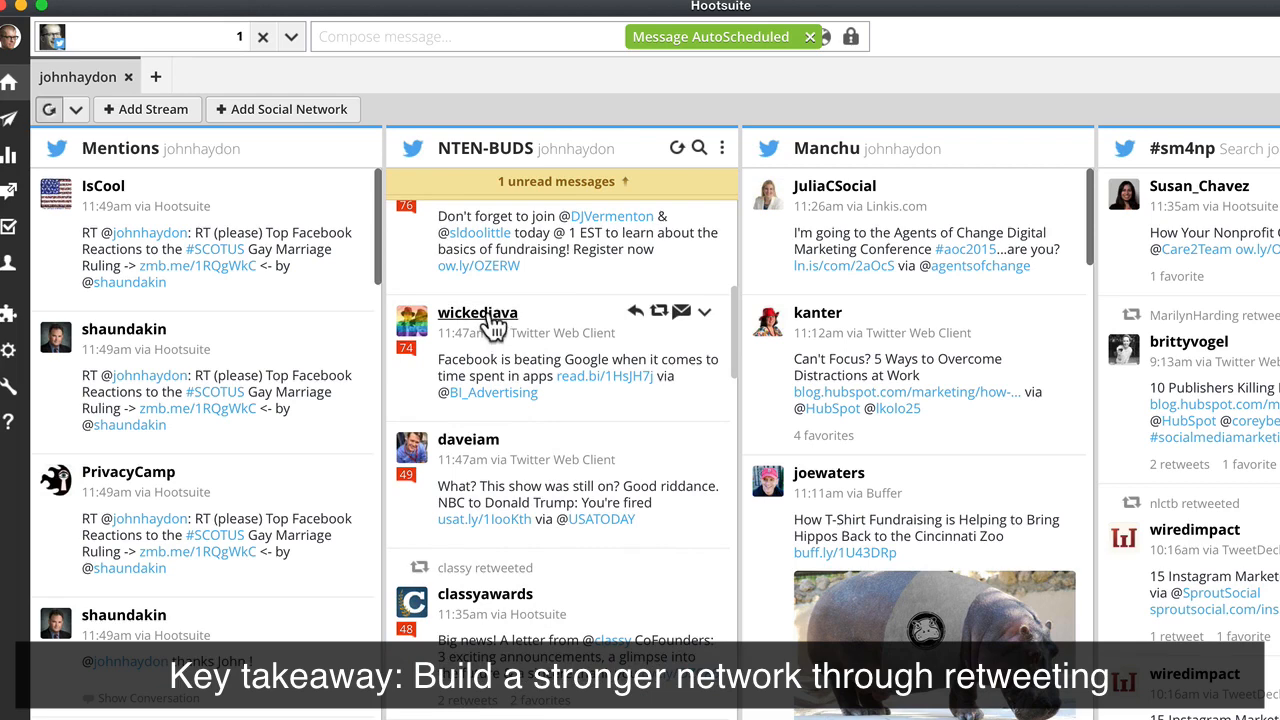
{"action": "mouse_move", "coordinate": [658, 311]}
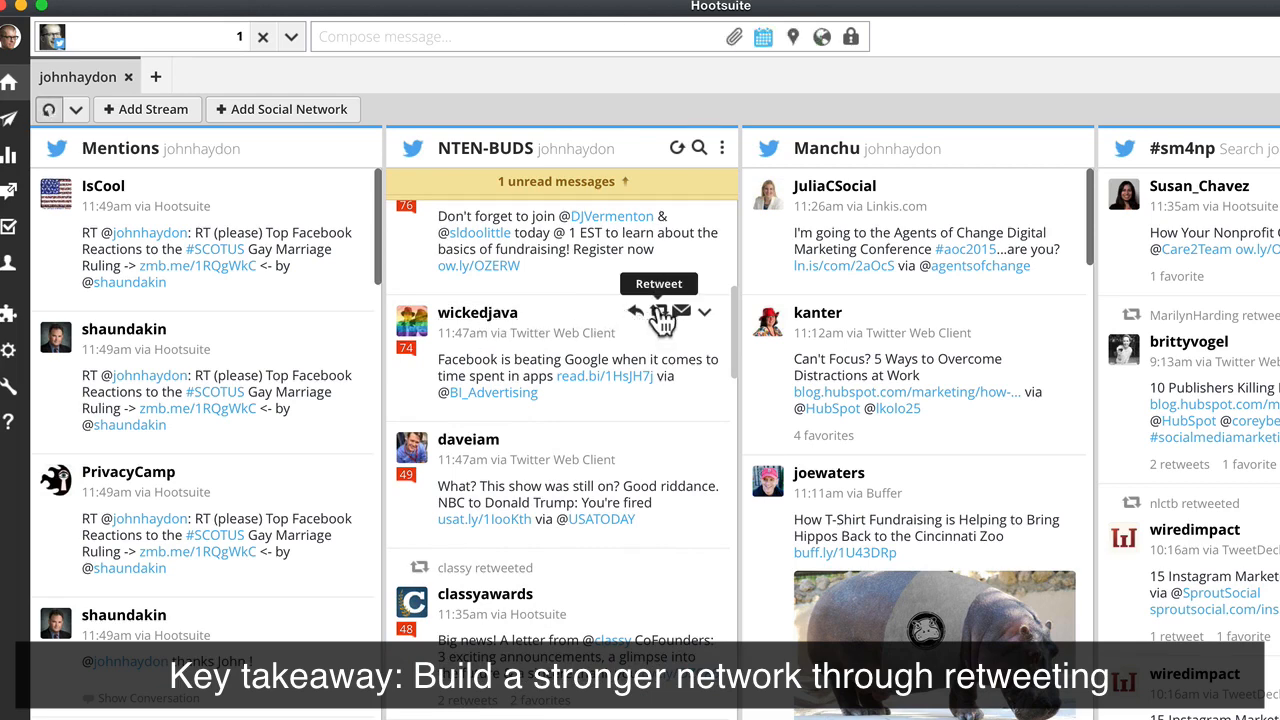
{"action": "left_click", "coordinate": [659, 311]}
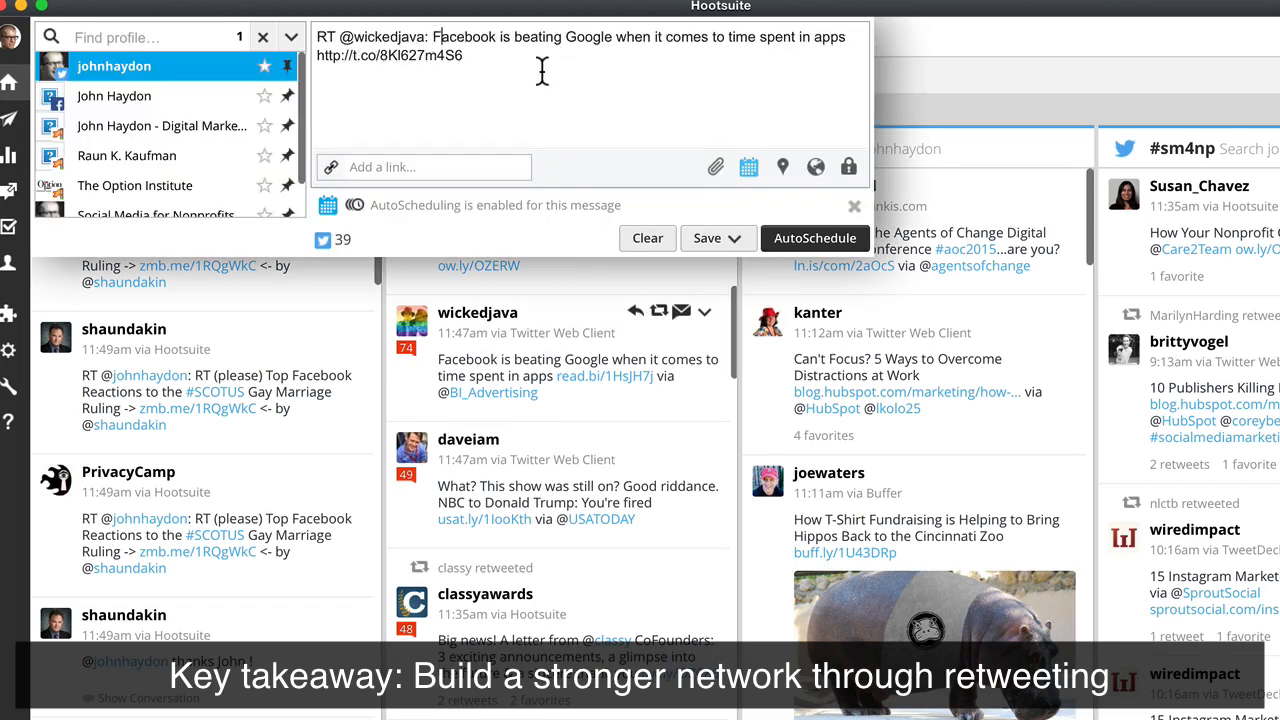
{"action": "left_click", "coordinate": [815, 238]}
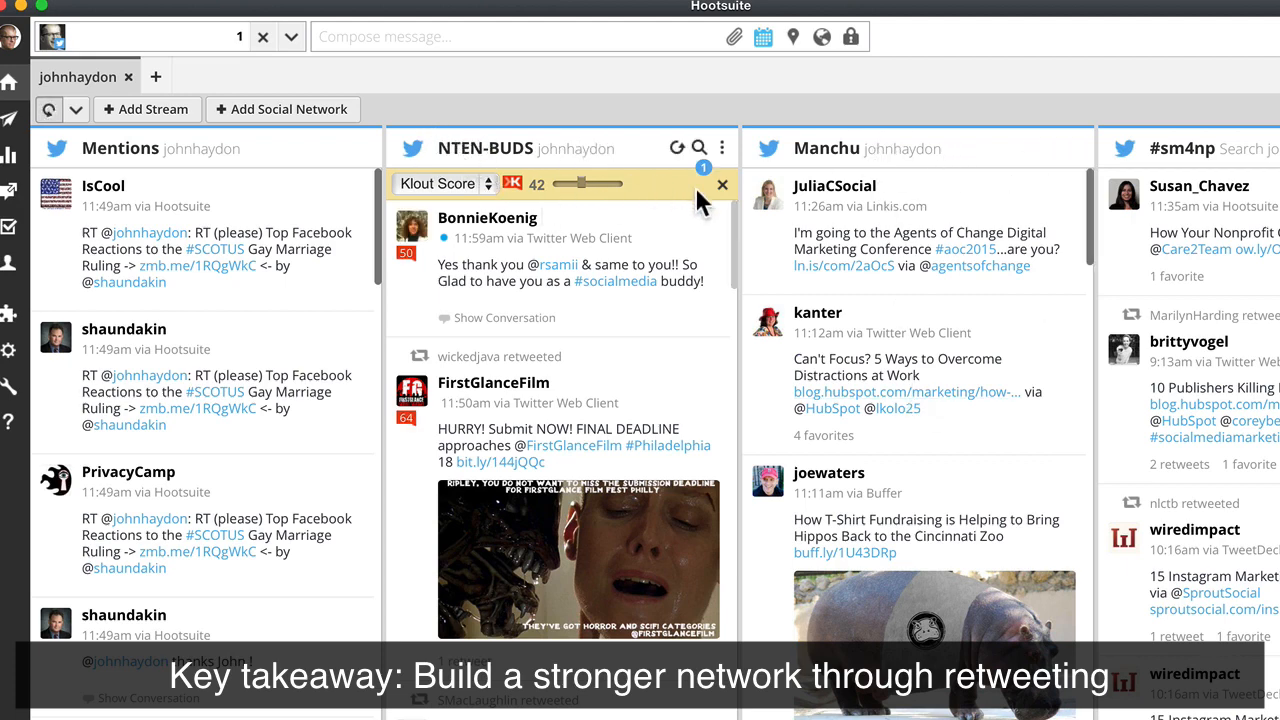
- Refilter the NTEN-BUDS stream by Klout Score with a minimum of 43
{"action": "left_click", "coordinate": [722, 185]}
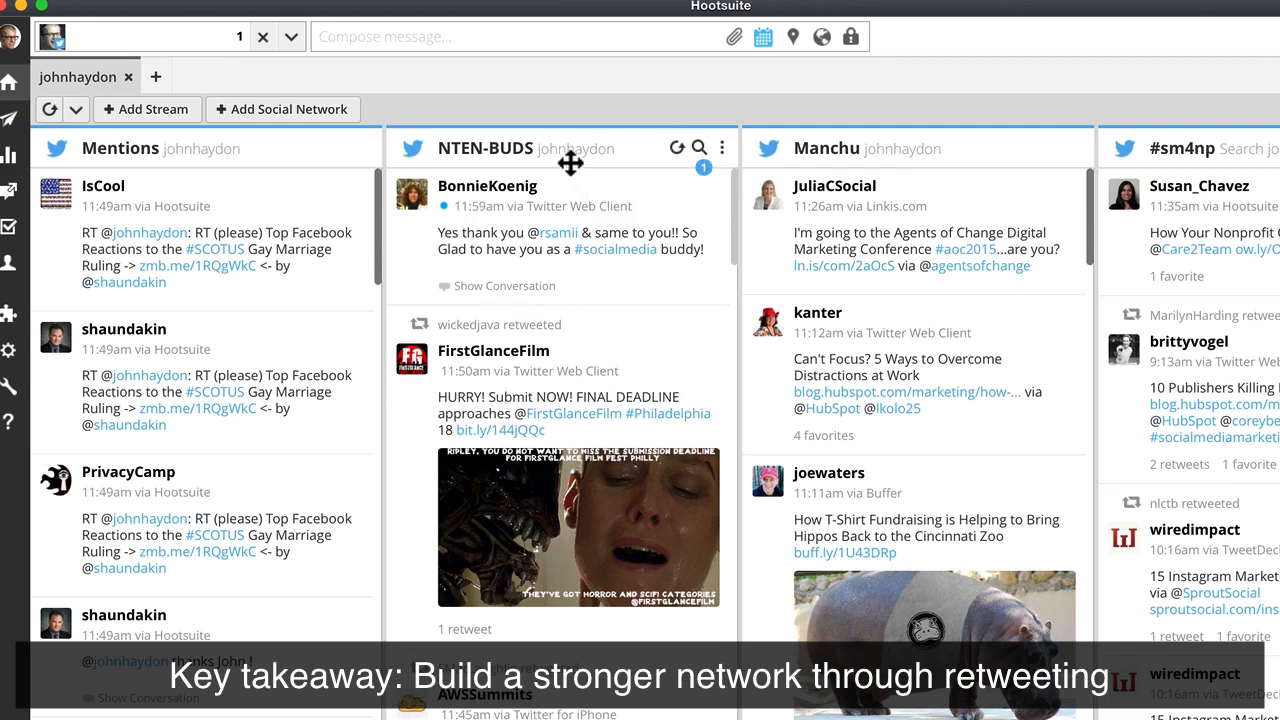
{"action": "mouse_move", "coordinate": [531, 154]}
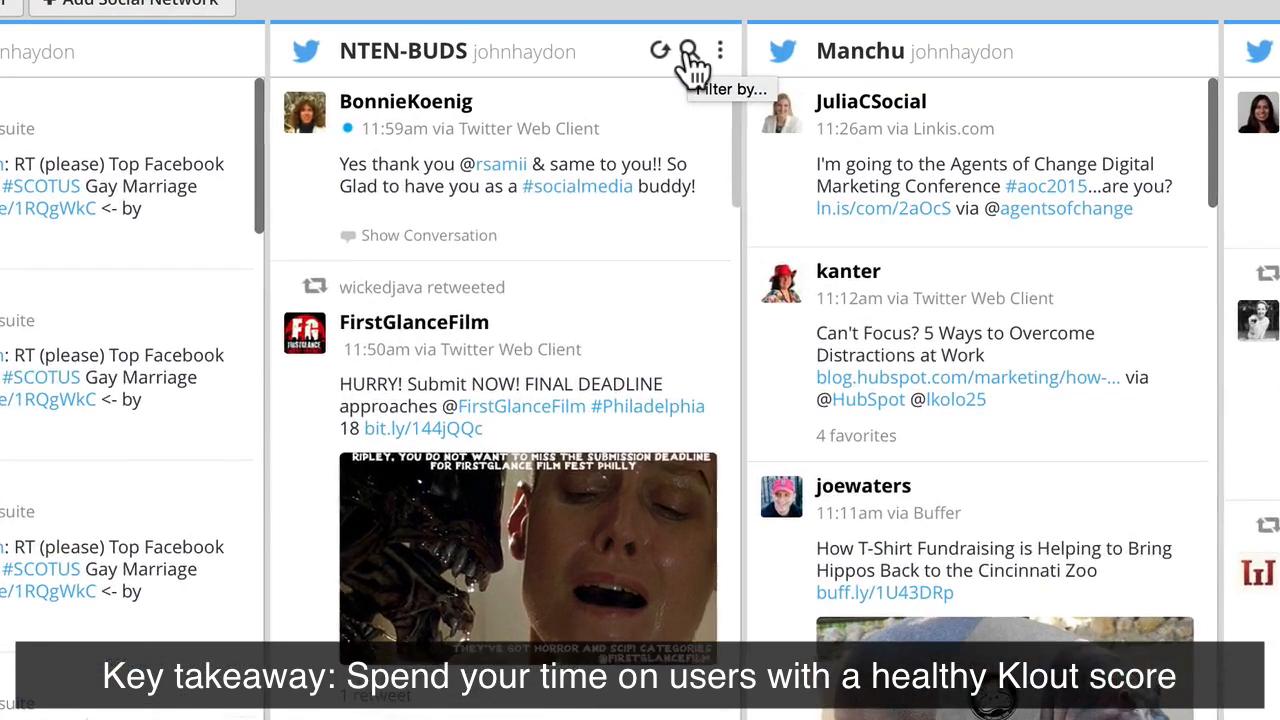
{"action": "left_click", "coordinate": [688, 50]}
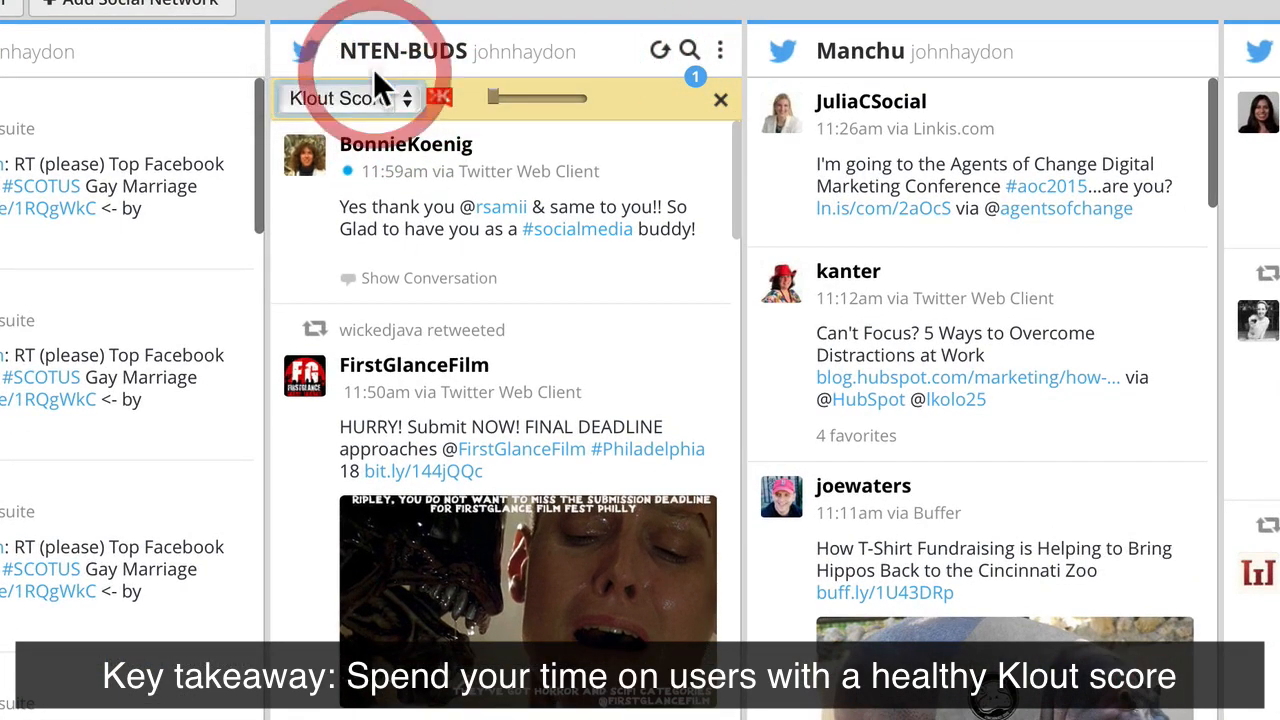
{"action": "left_click", "coordinate": [347, 99]}
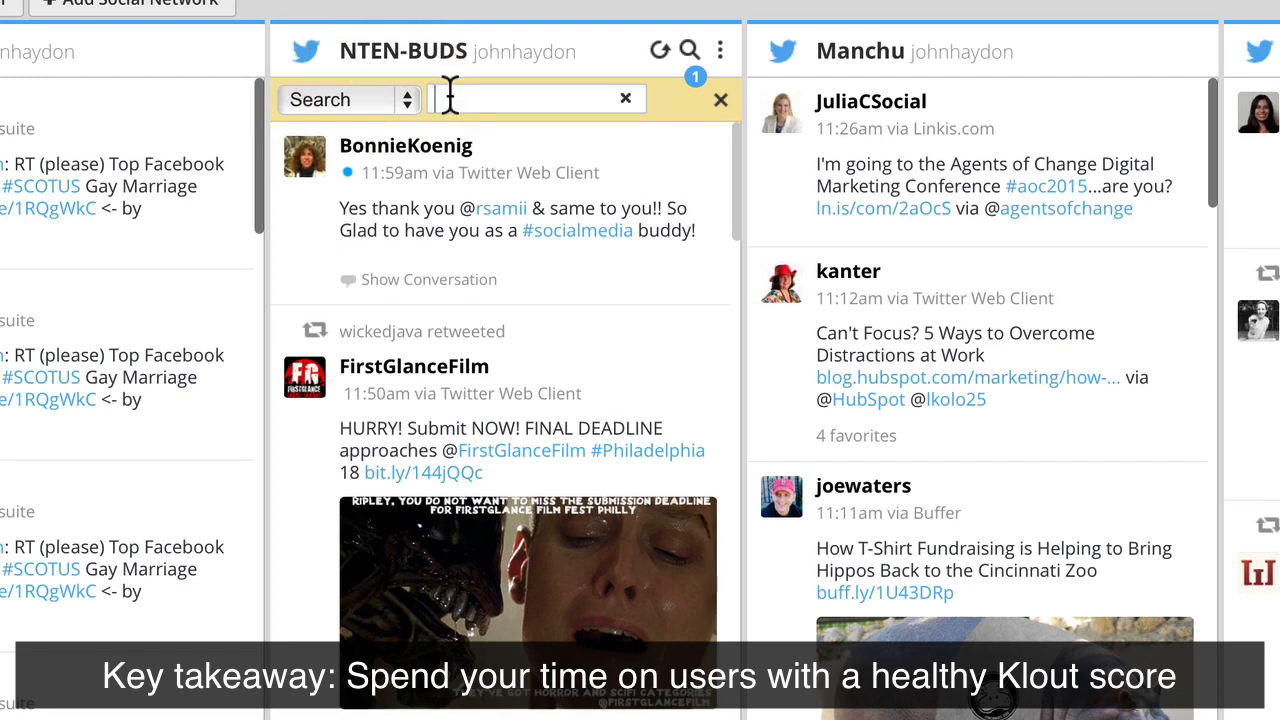
{"action": "type", "text": "facebo"}
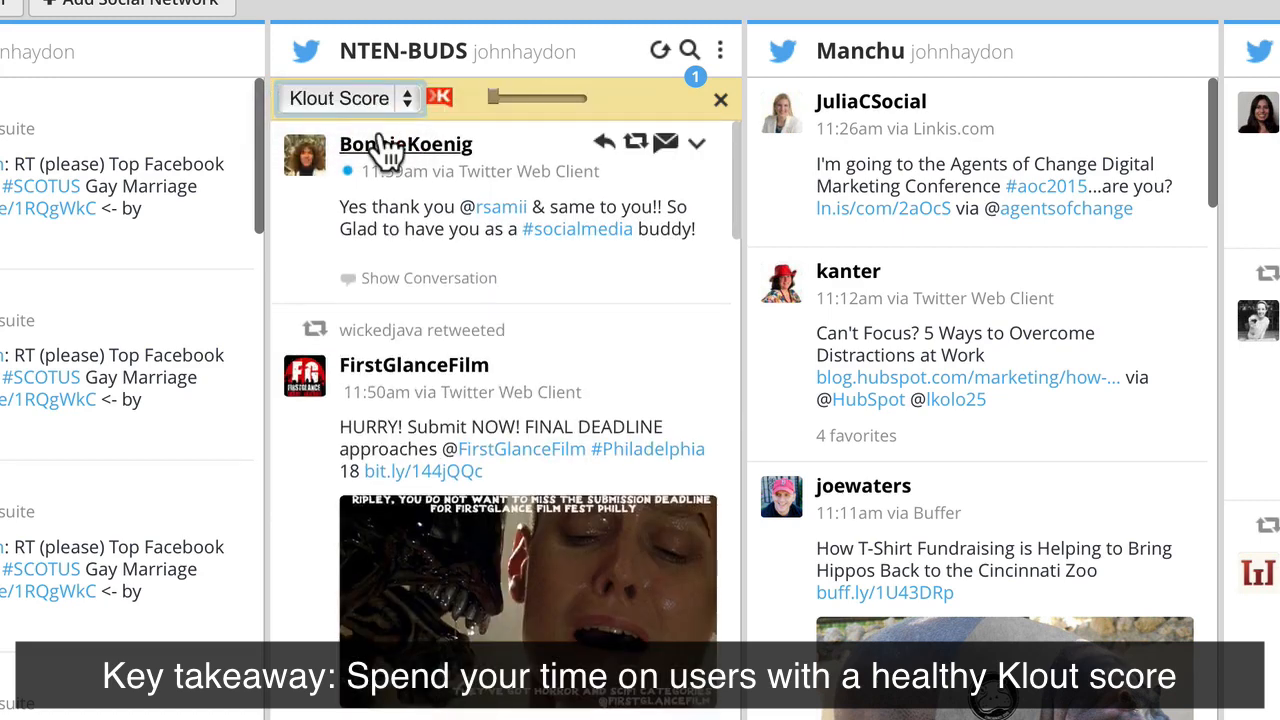
{"action": "left_click_drag", "start_coordinate": [492, 98], "coordinate": [520, 98]}
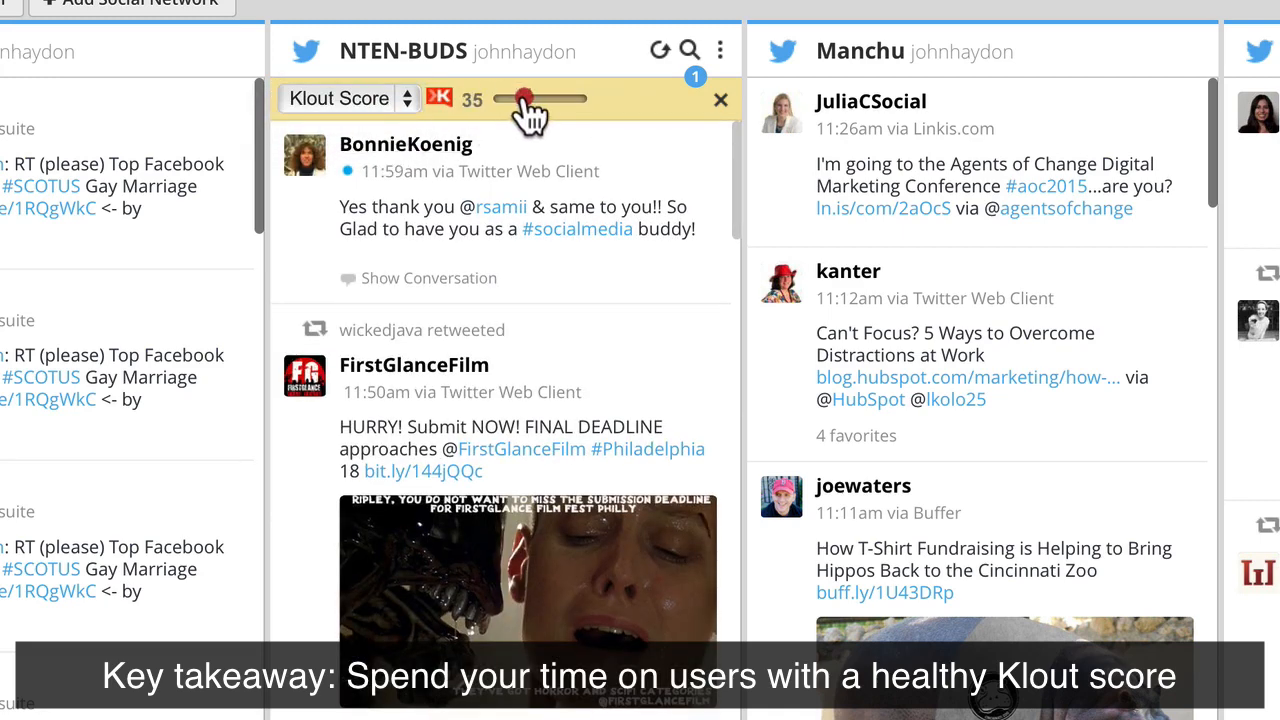
{"action": "left_click_drag", "start_coordinate": [518, 99], "coordinate": [530, 99]}
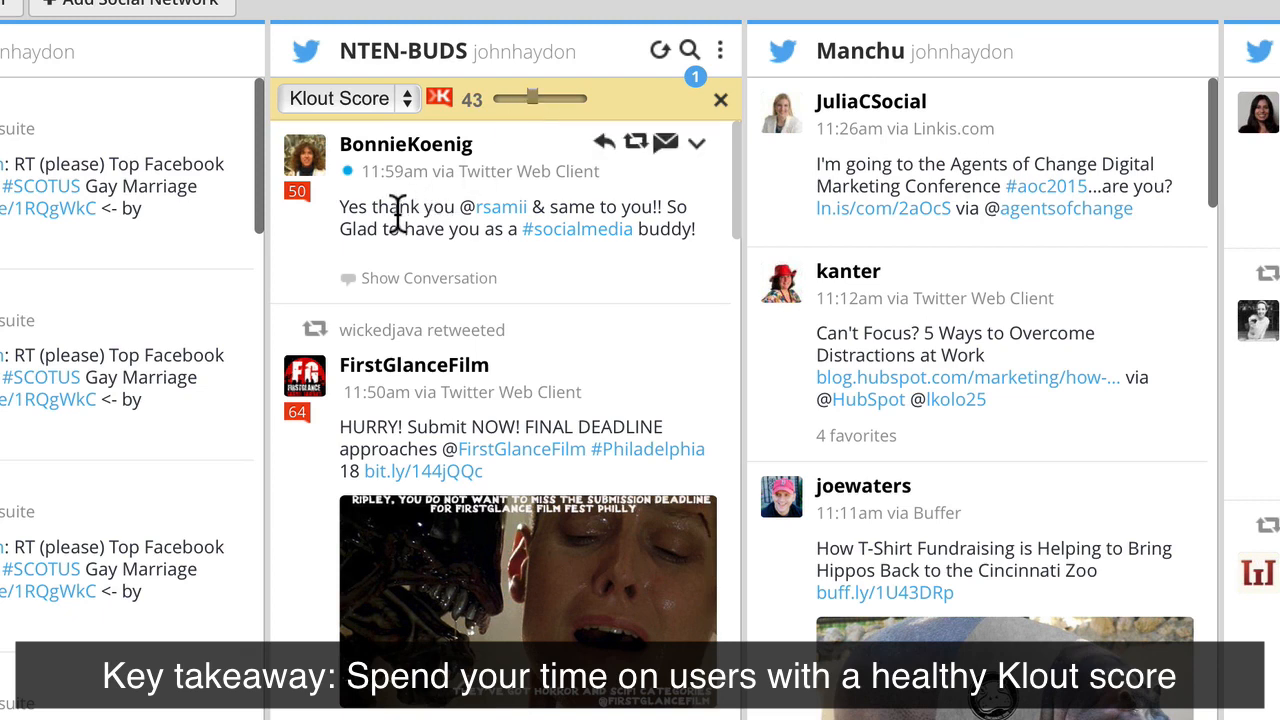
{"action": "mouse_move", "coordinate": [380, 210]}
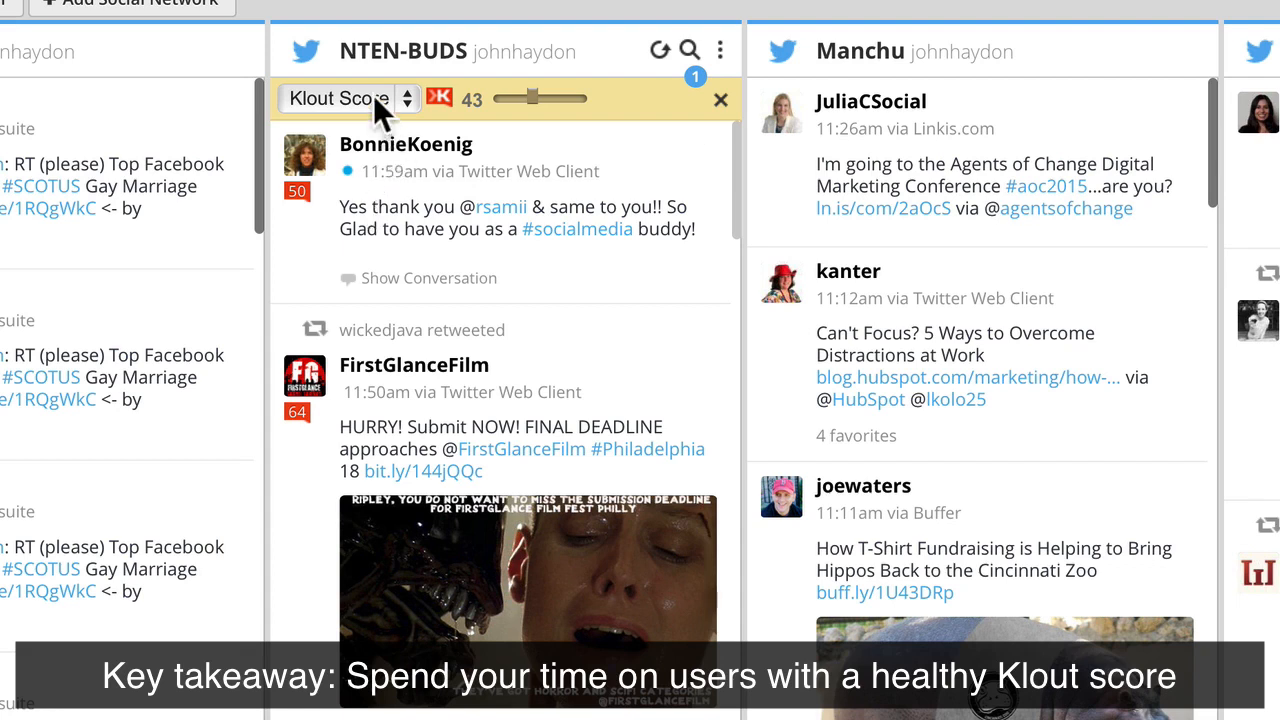
{"action": "mouse_move", "coordinate": [535, 118]}
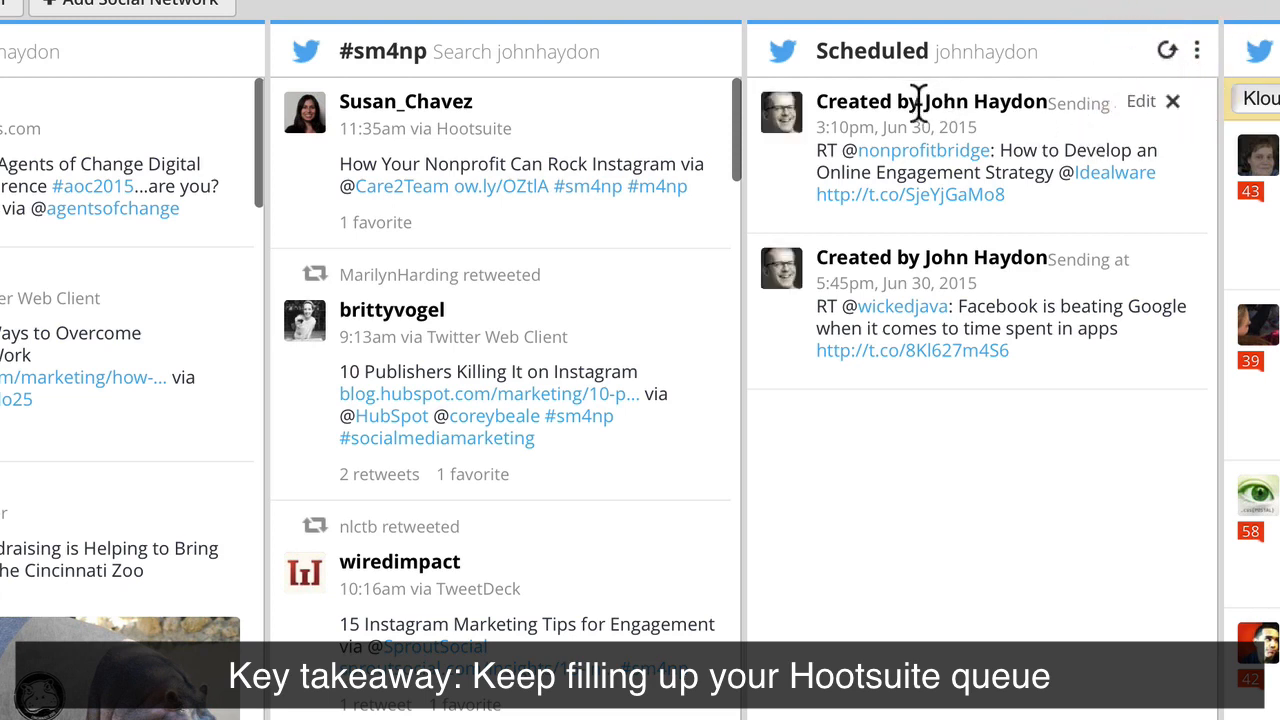
{"action": "mouse_move", "coordinate": [835, 280]}
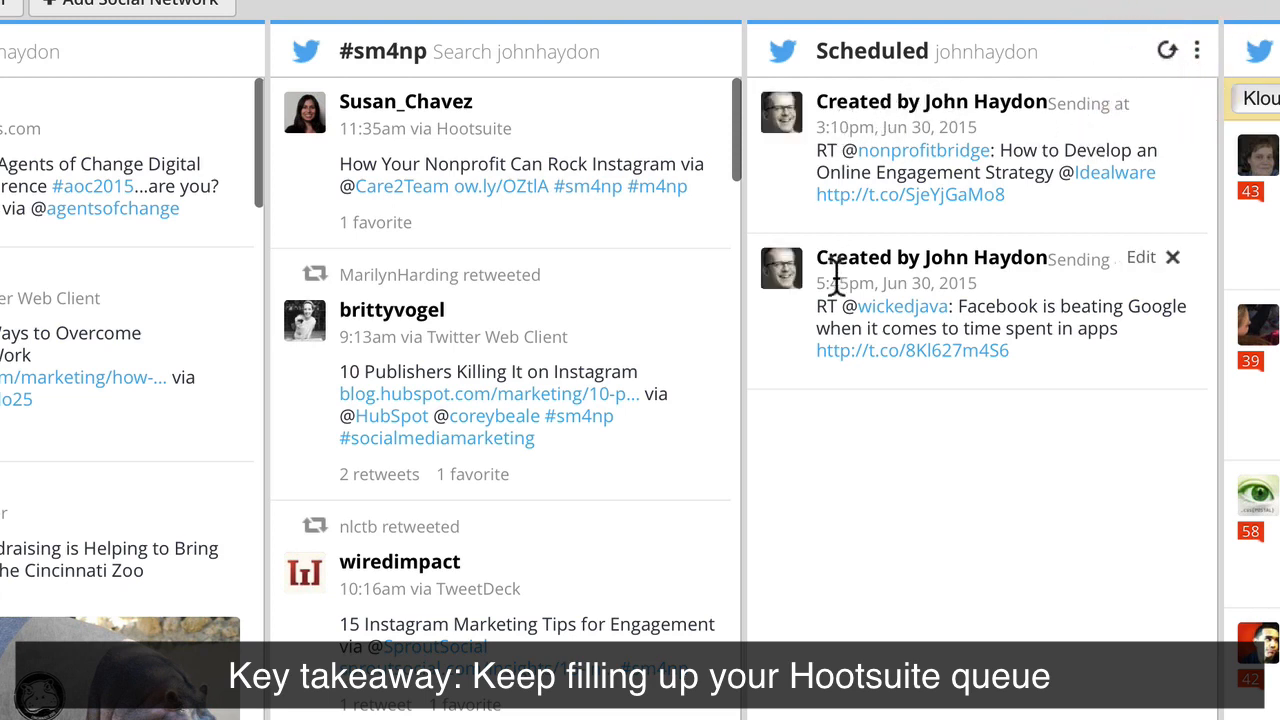
{"action": "mouse_move", "coordinate": [835, 130]}
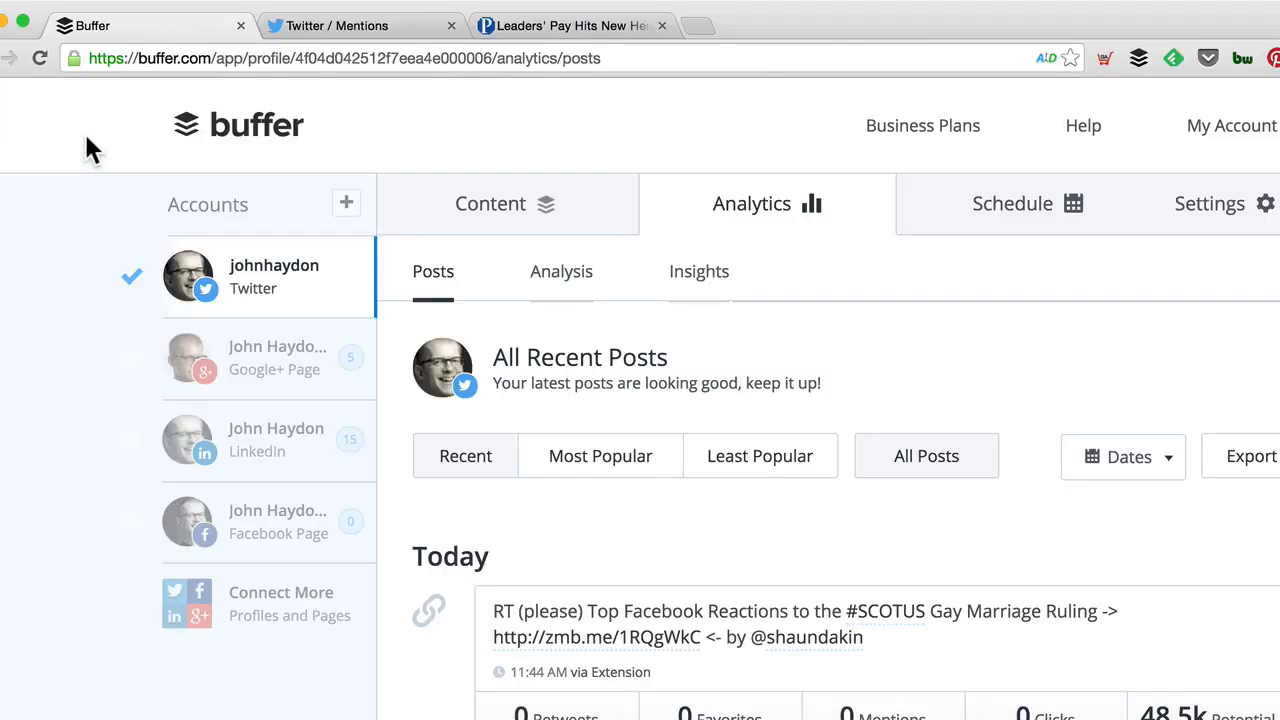
{"action": "mouse_move", "coordinate": [490, 210]}
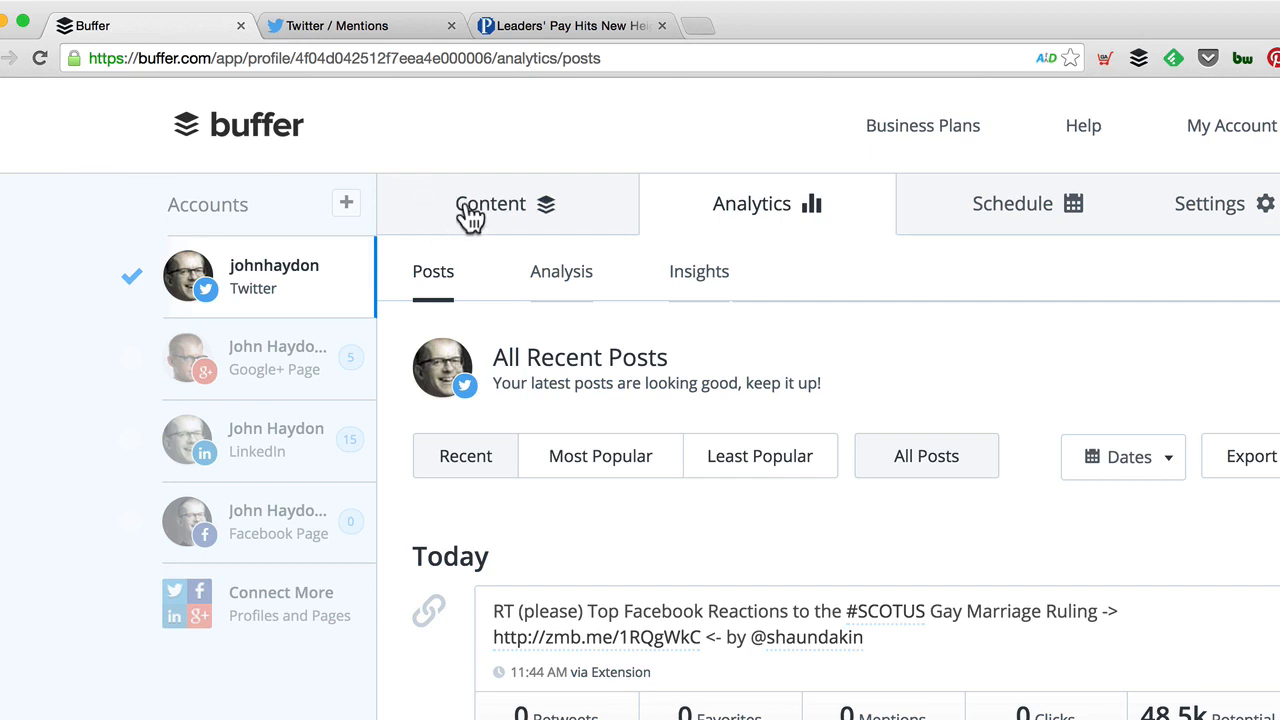
- Show the Twitter profile's Content queue holding 10 upcoming posts
{"action": "left_click", "coordinate": [490, 204]}
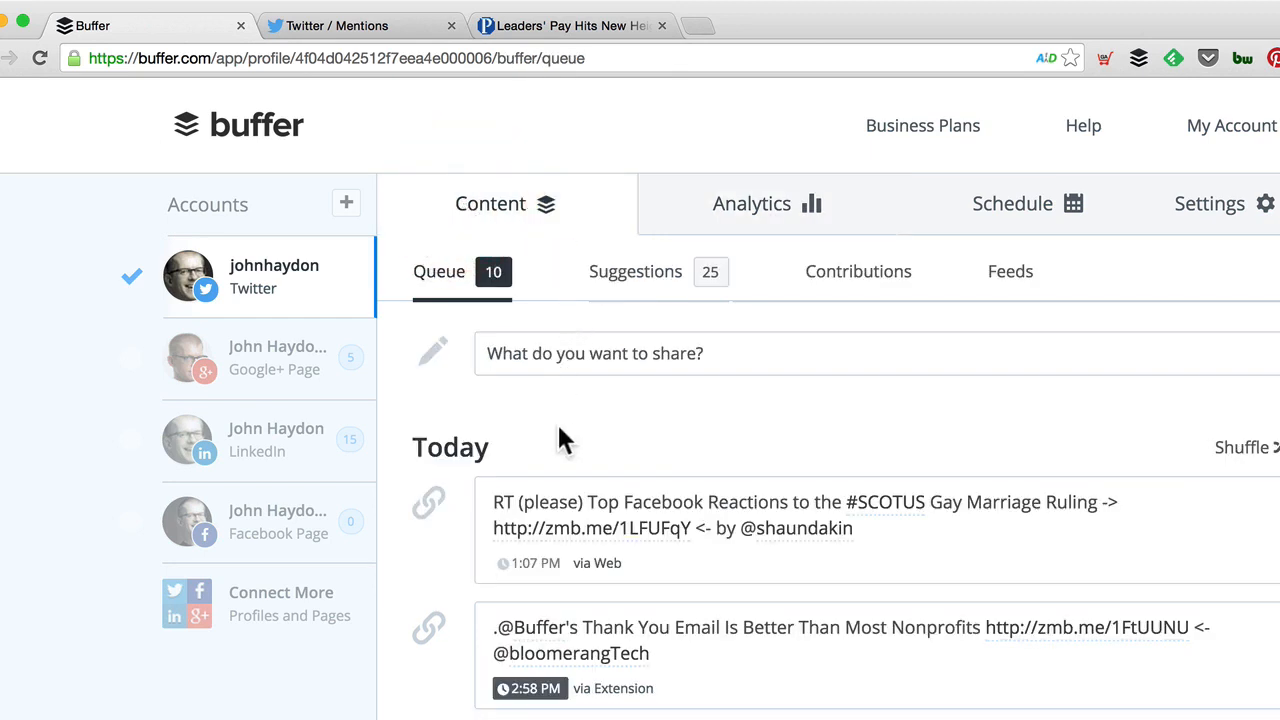
{"action": "mouse_move", "coordinate": [565, 35]}
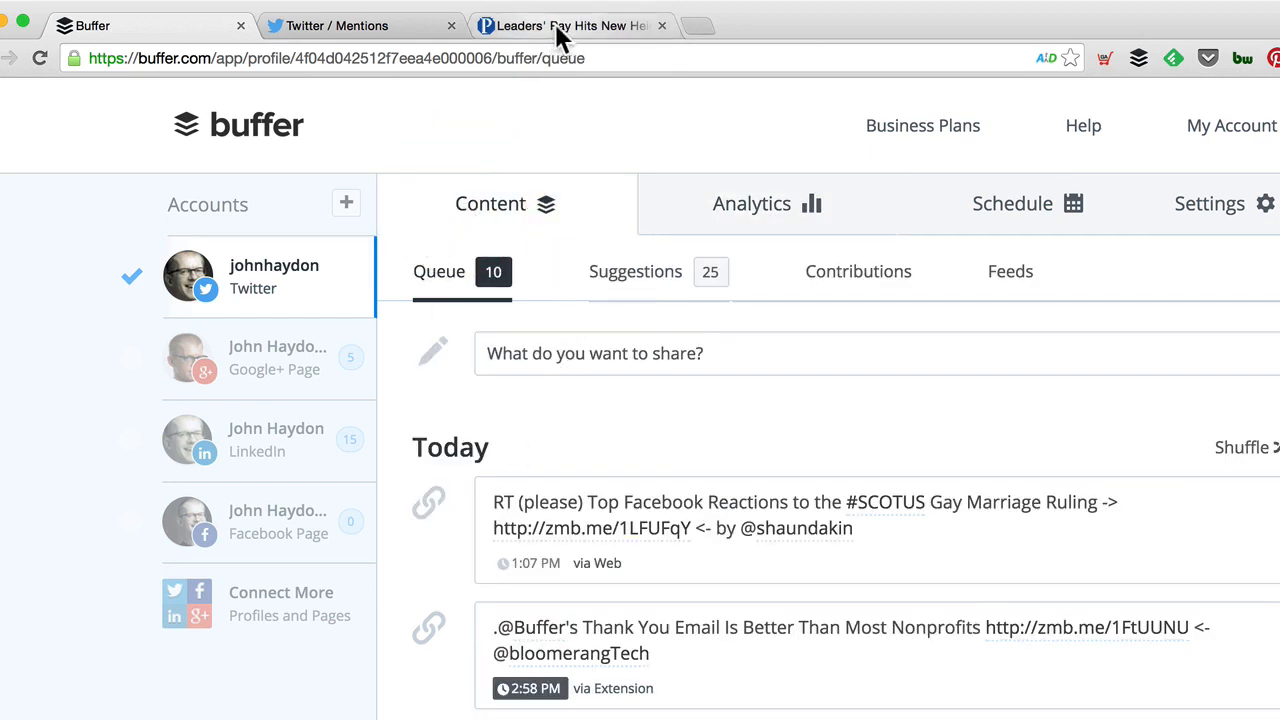
- Queue the Chronicle of Philanthropy arts leaders' pay article via the Buffer extension
{"action": "left_click", "coordinate": [565, 25]}
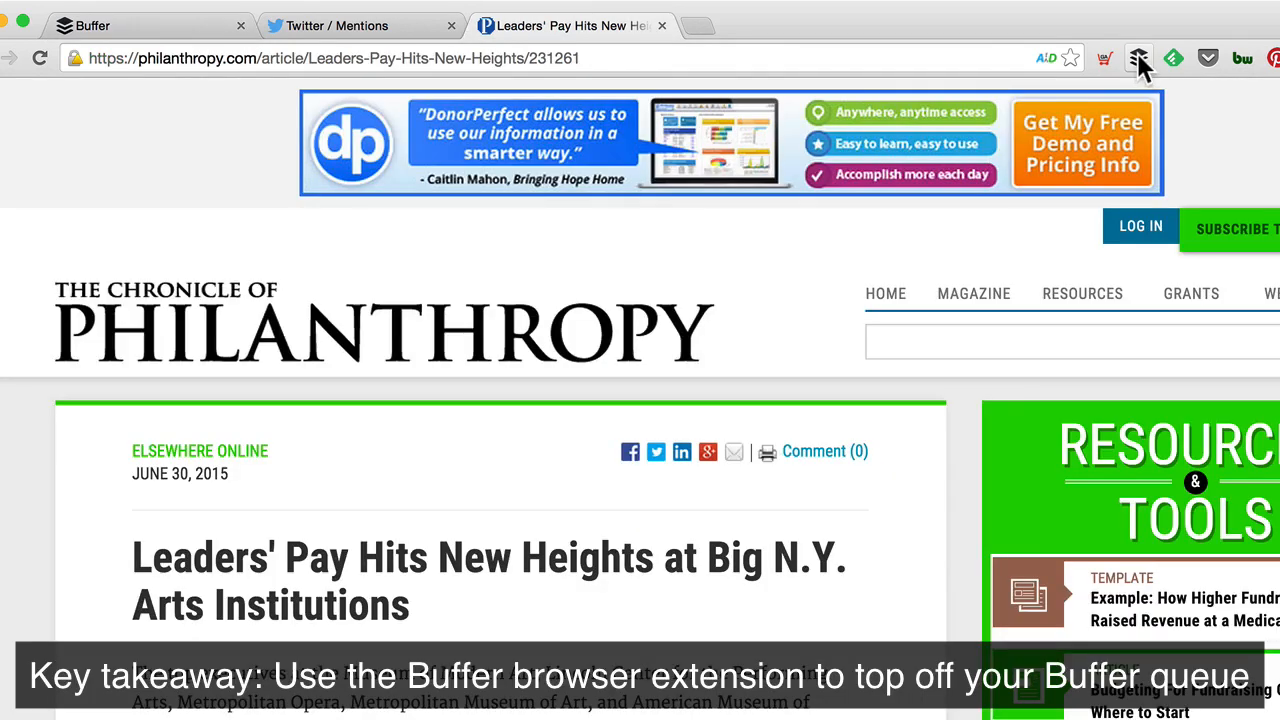
{"action": "left_click", "coordinate": [1138, 58]}
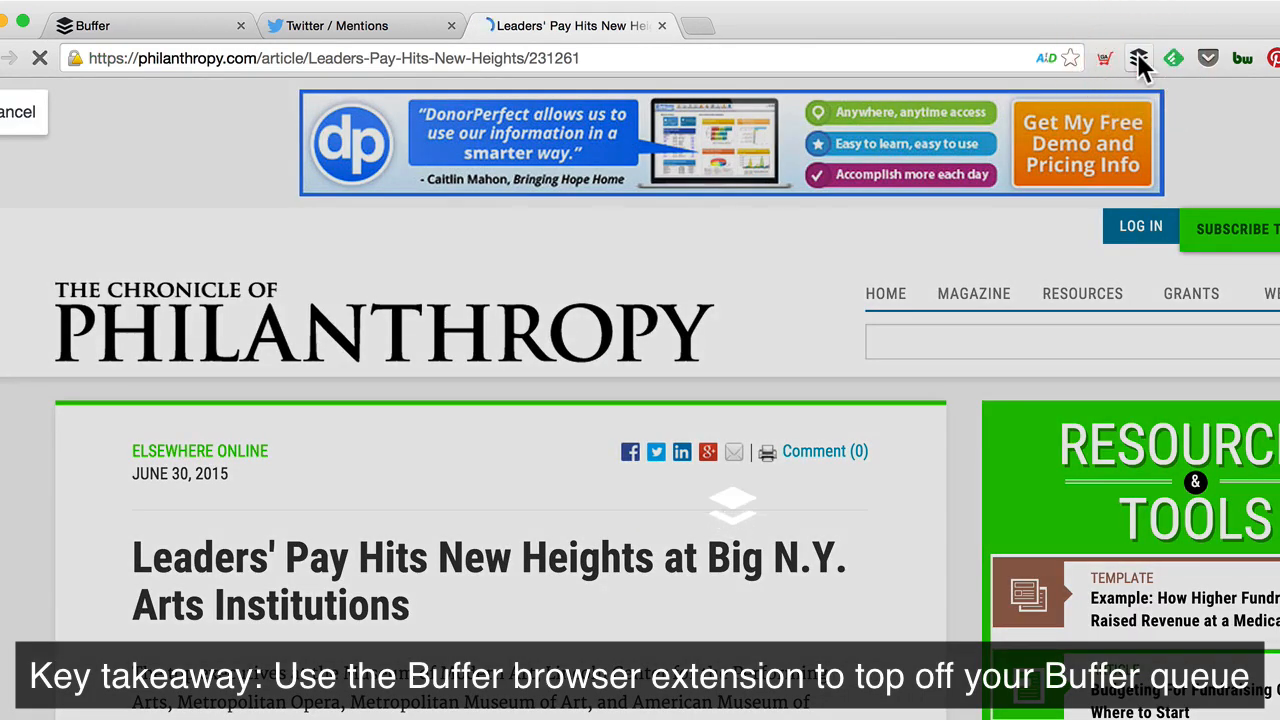
{"action": "left_click", "coordinate": [1138, 58]}
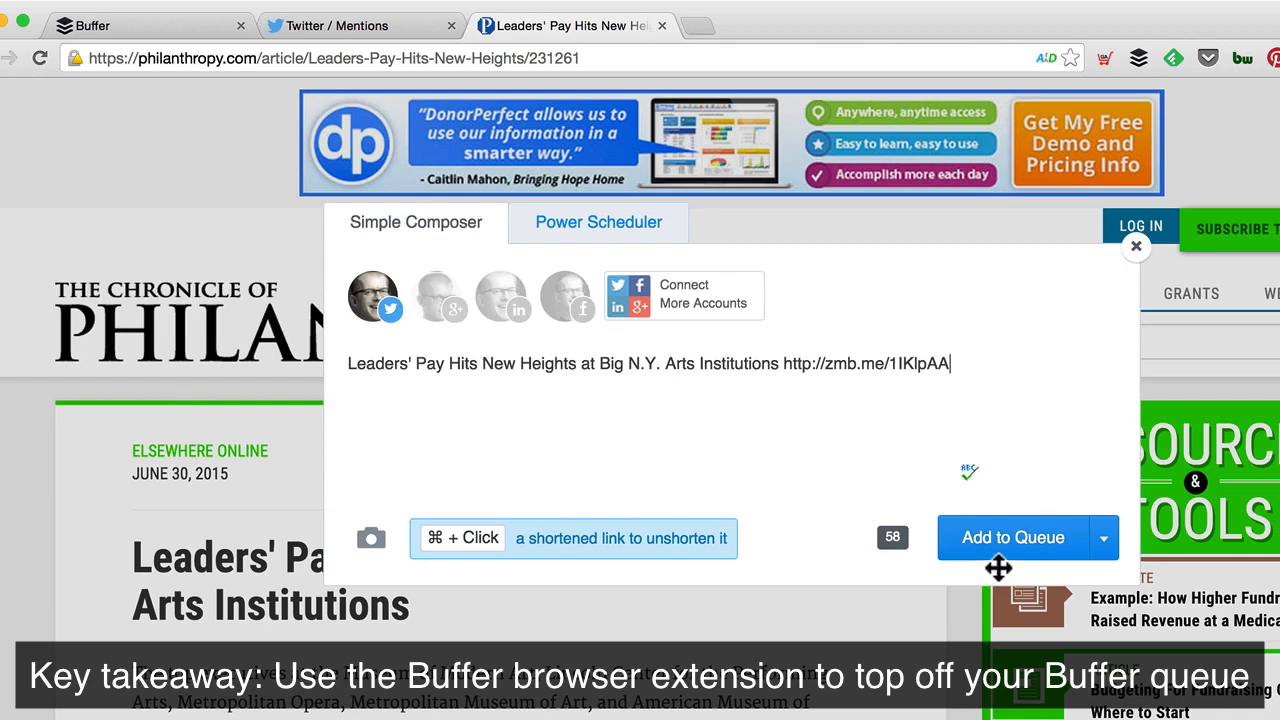
{"action": "left_click", "coordinate": [1013, 537]}
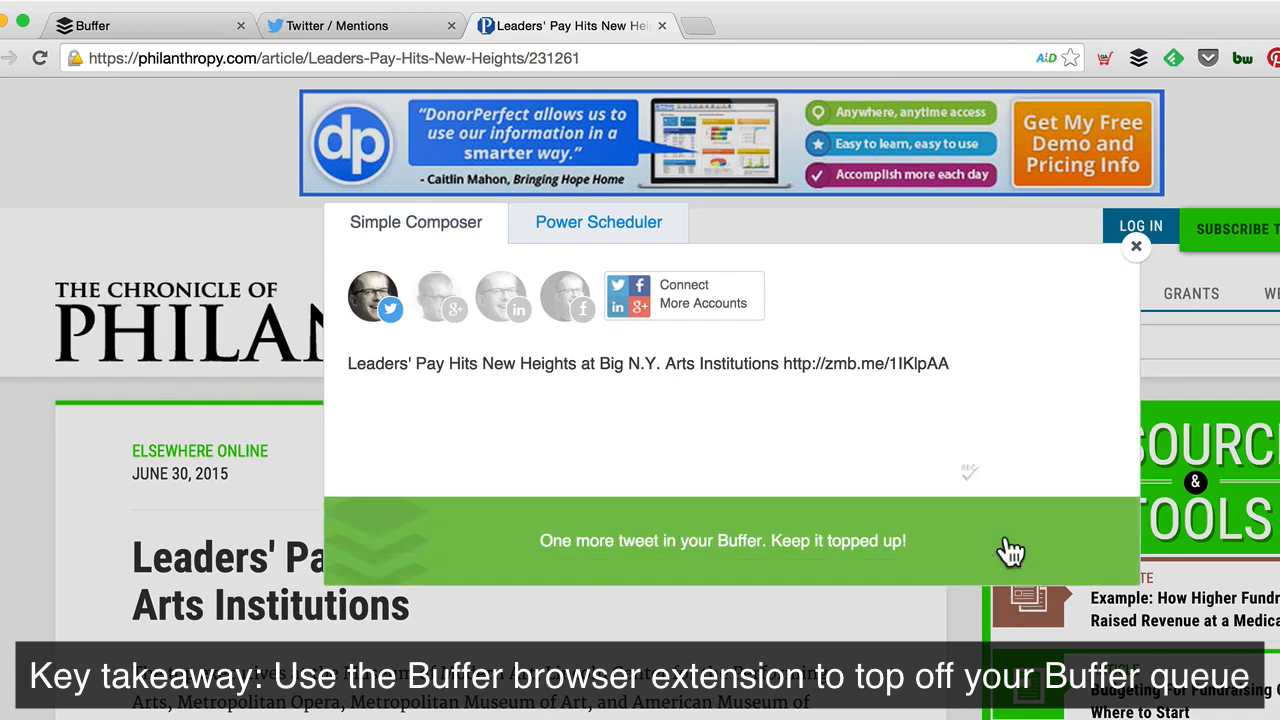
{"action": "left_click", "coordinate": [1136, 246]}
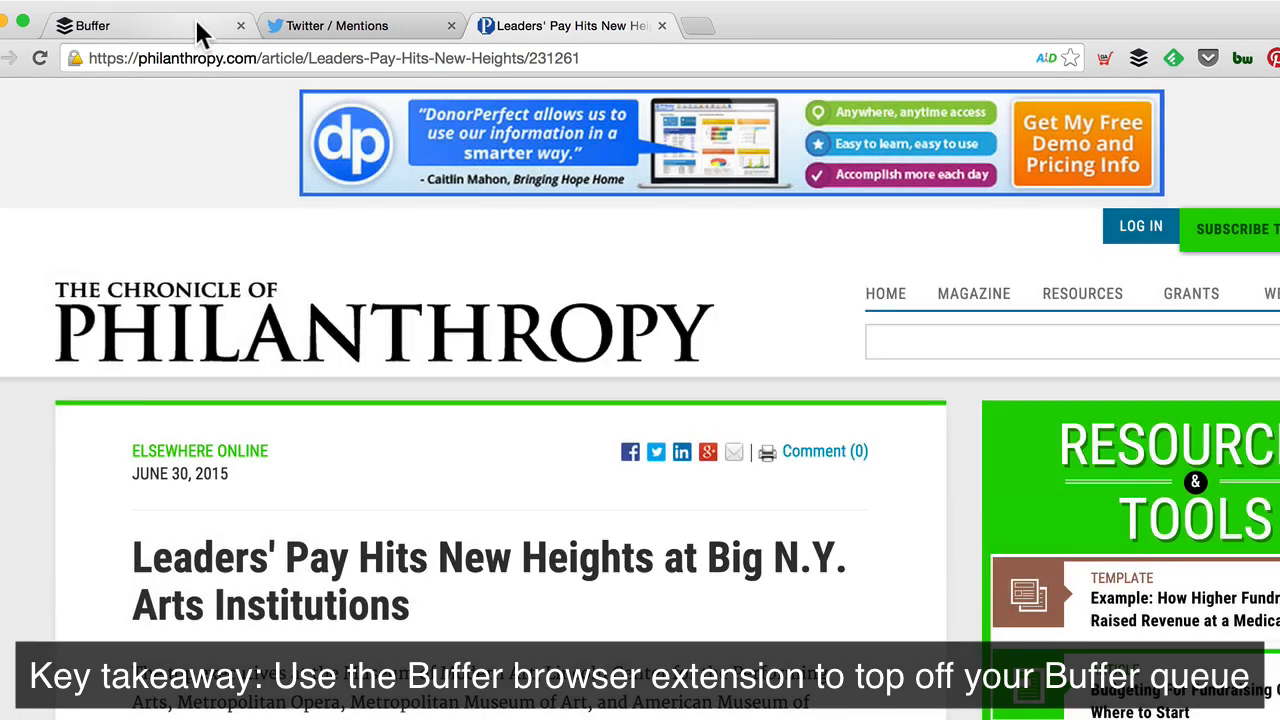
- View the Sunday and Tue/Thu posting times, then return to Mon/Wed/Fri
{"action": "left_click", "coordinate": [120, 25]}
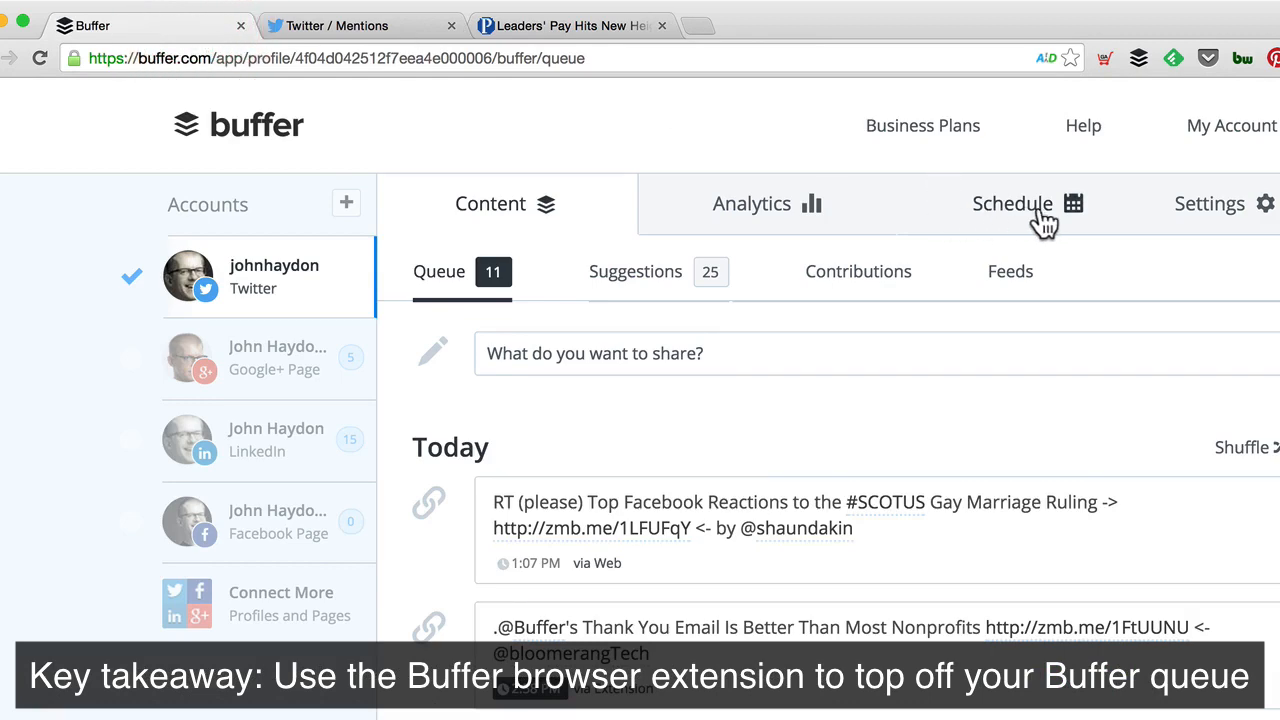
{"action": "left_click", "coordinate": [1012, 203]}
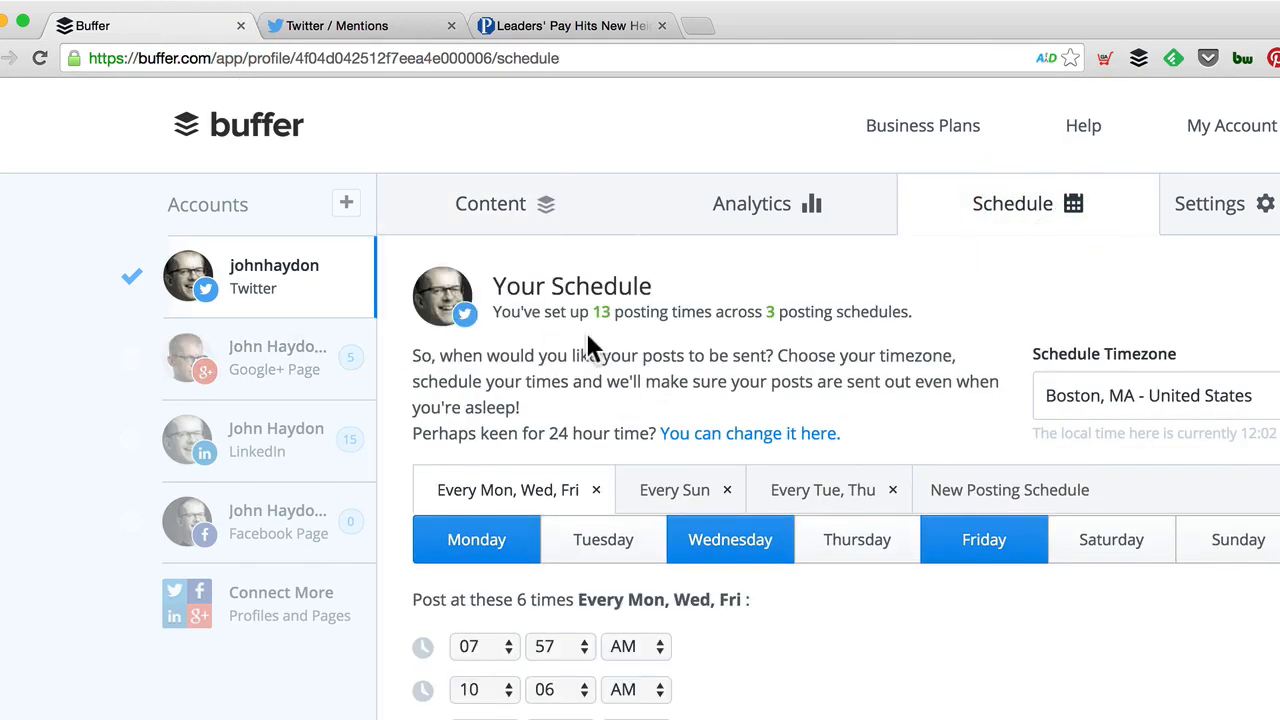
{"action": "scroll", "scroll_direction": "down", "scroll_amount": 3}
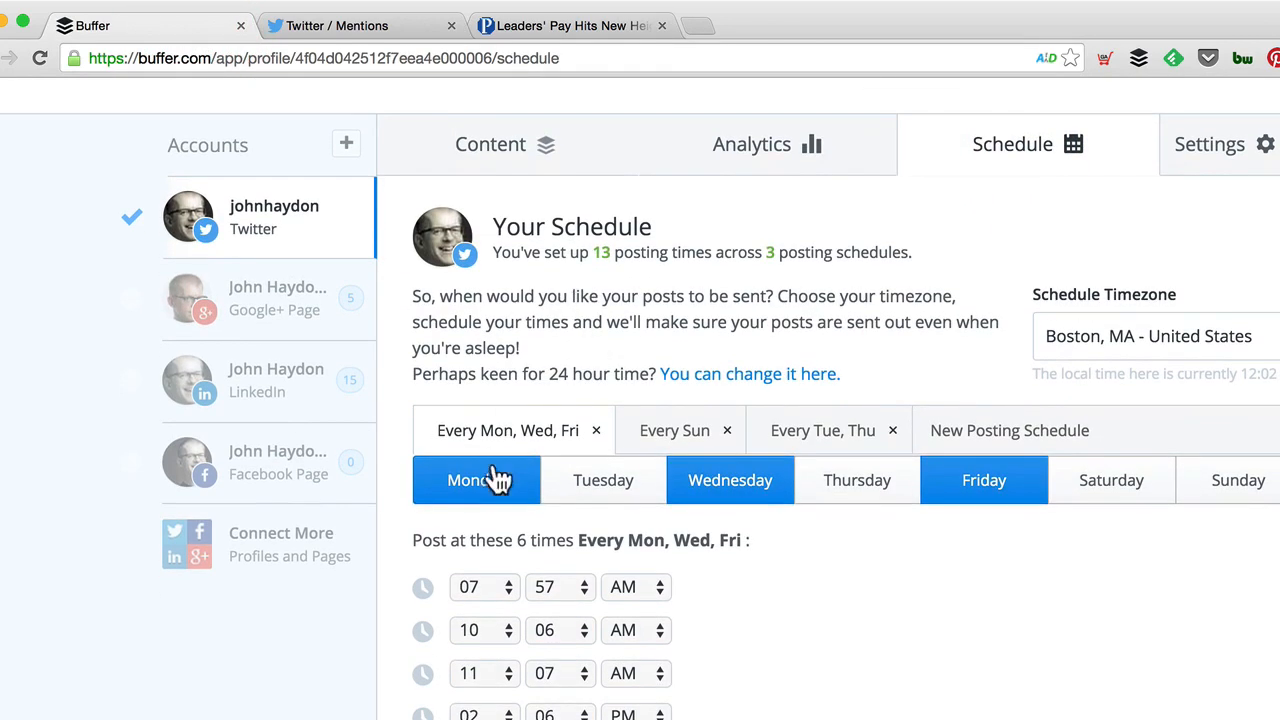
{"action": "mouse_move", "coordinate": [485, 500]}
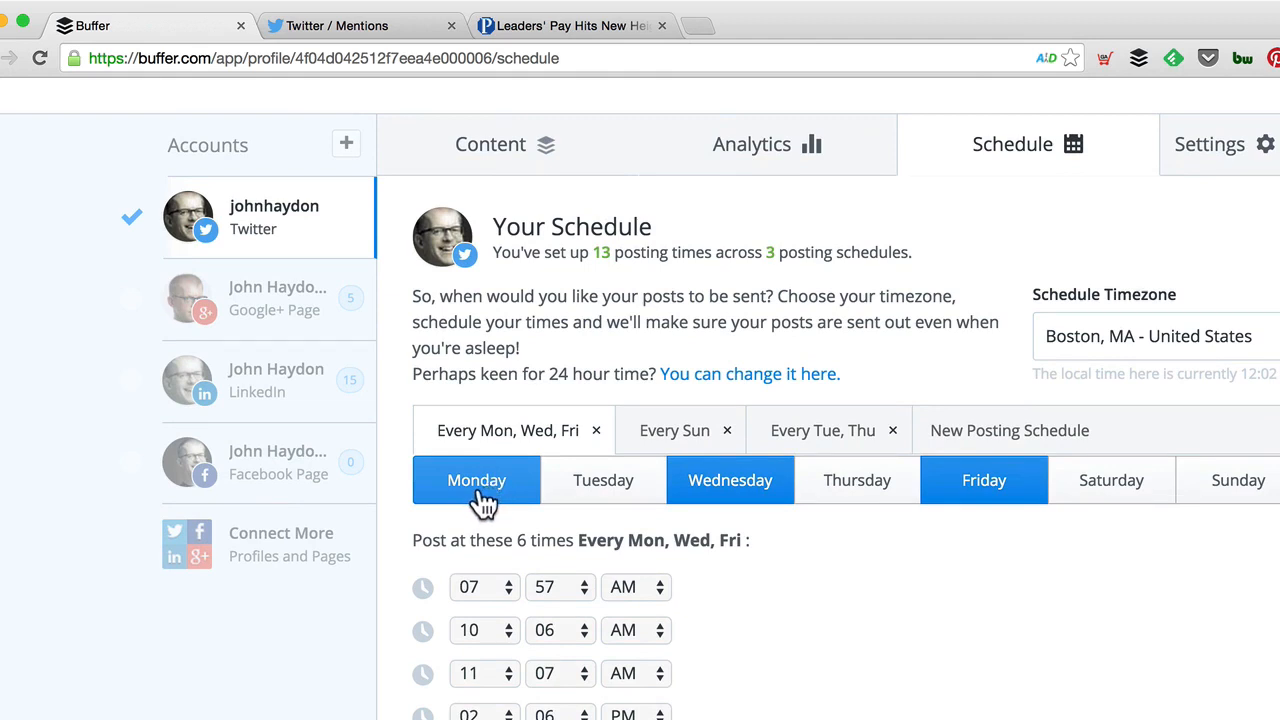
{"action": "mouse_move", "coordinate": [678, 443]}
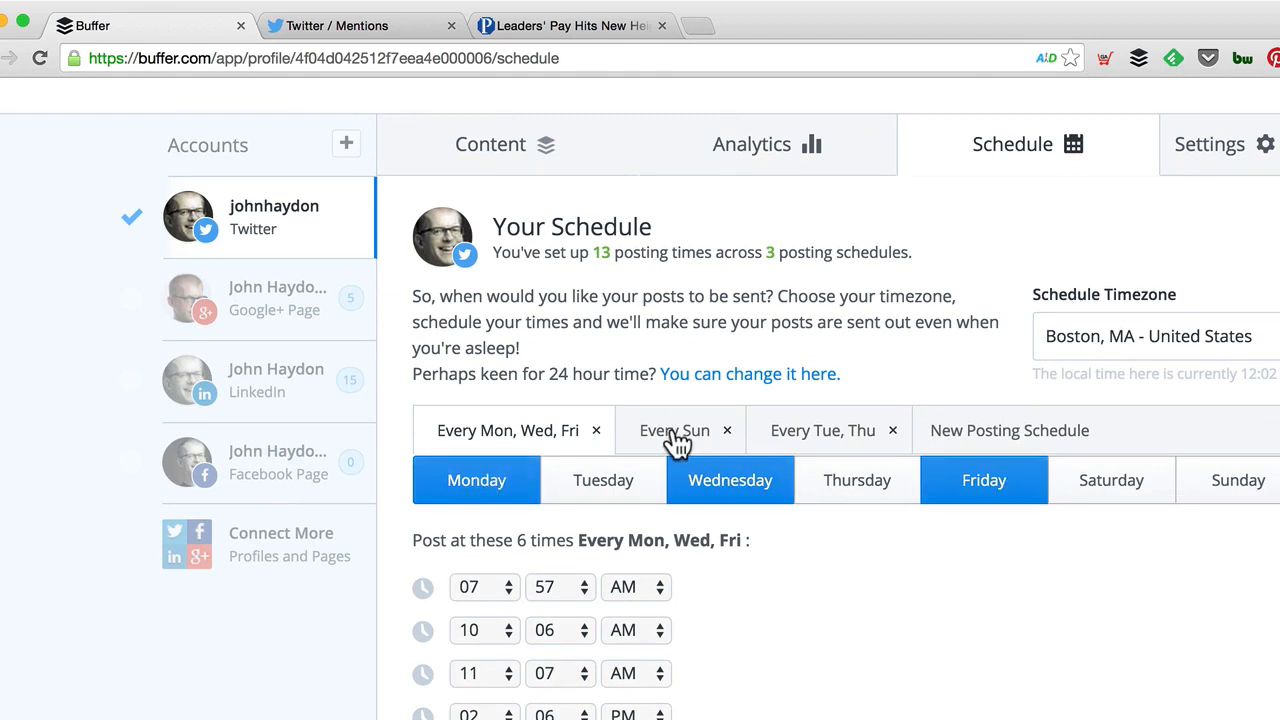
{"action": "mouse_move", "coordinate": [835, 445]}
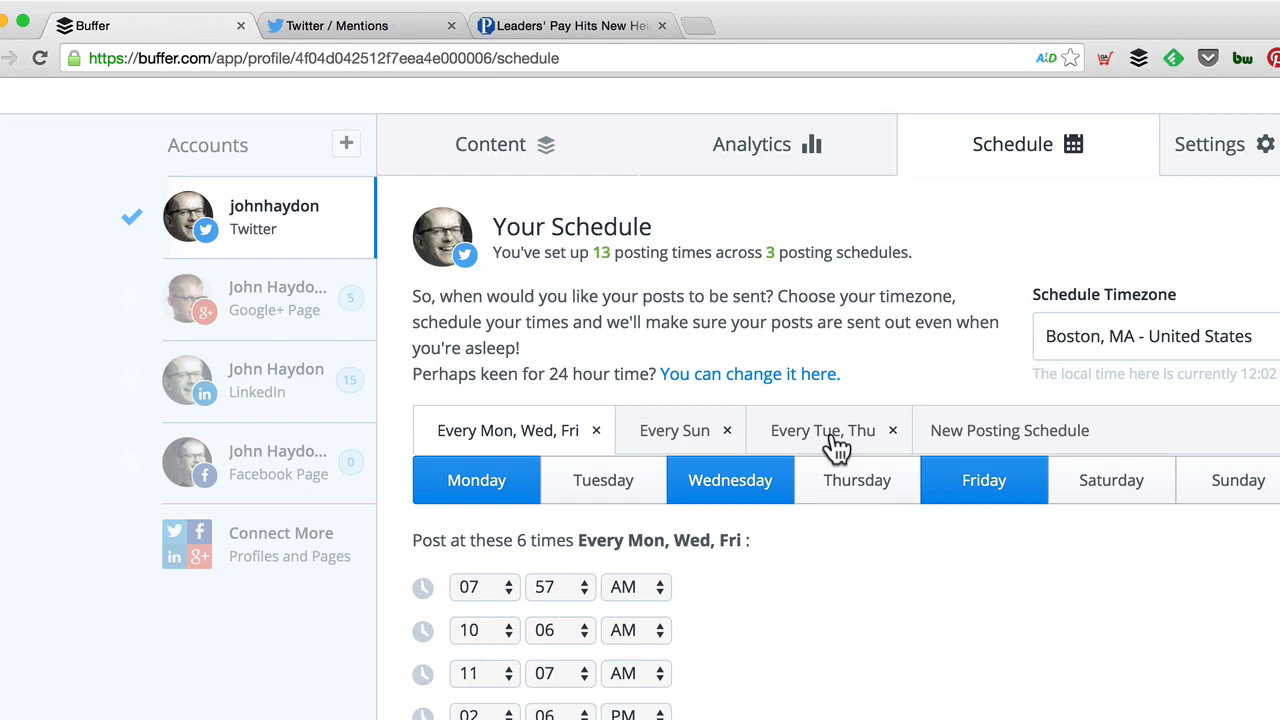
{"action": "left_click", "coordinate": [674, 430]}
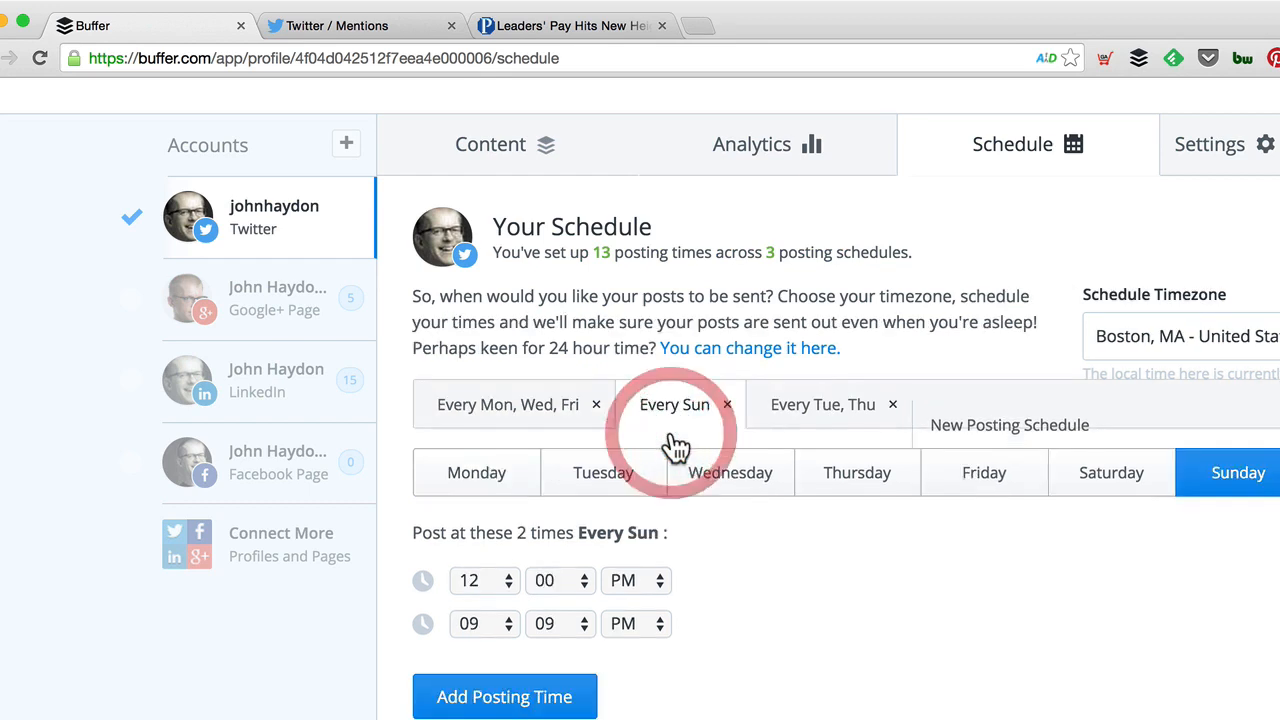
{"action": "left_click", "coordinate": [822, 404]}
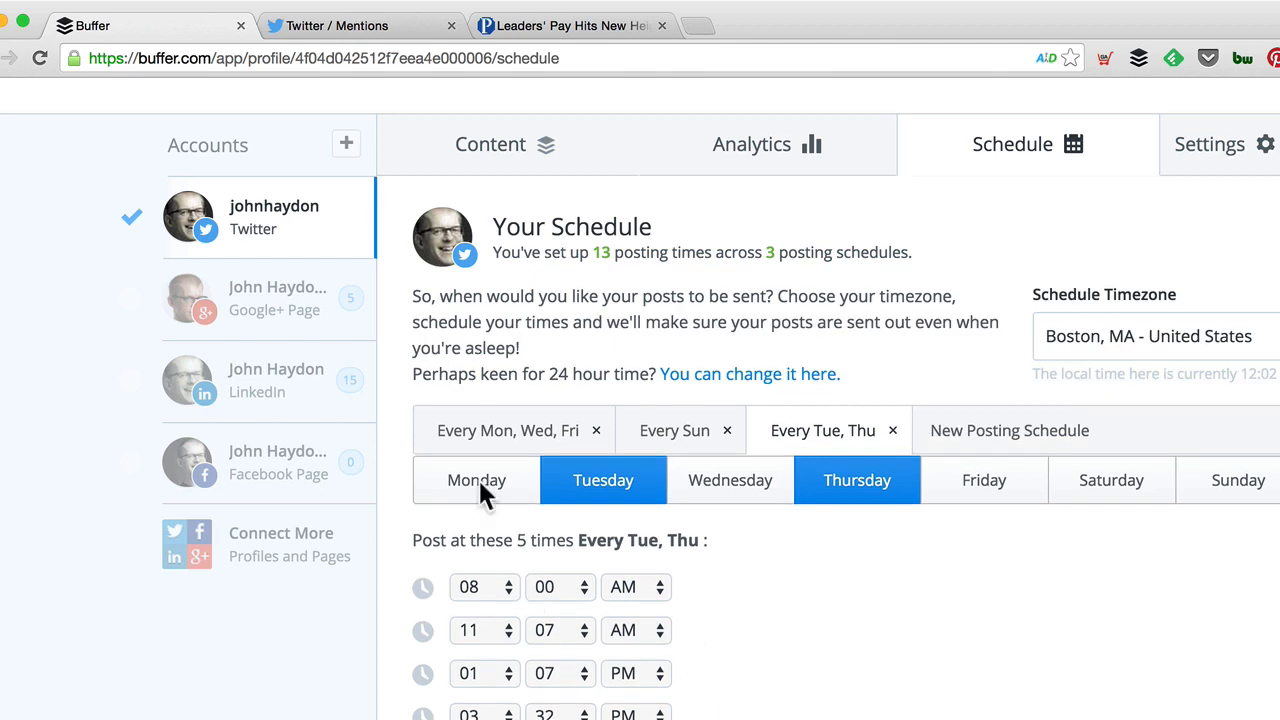
{"action": "left_click", "coordinate": [507, 430]}
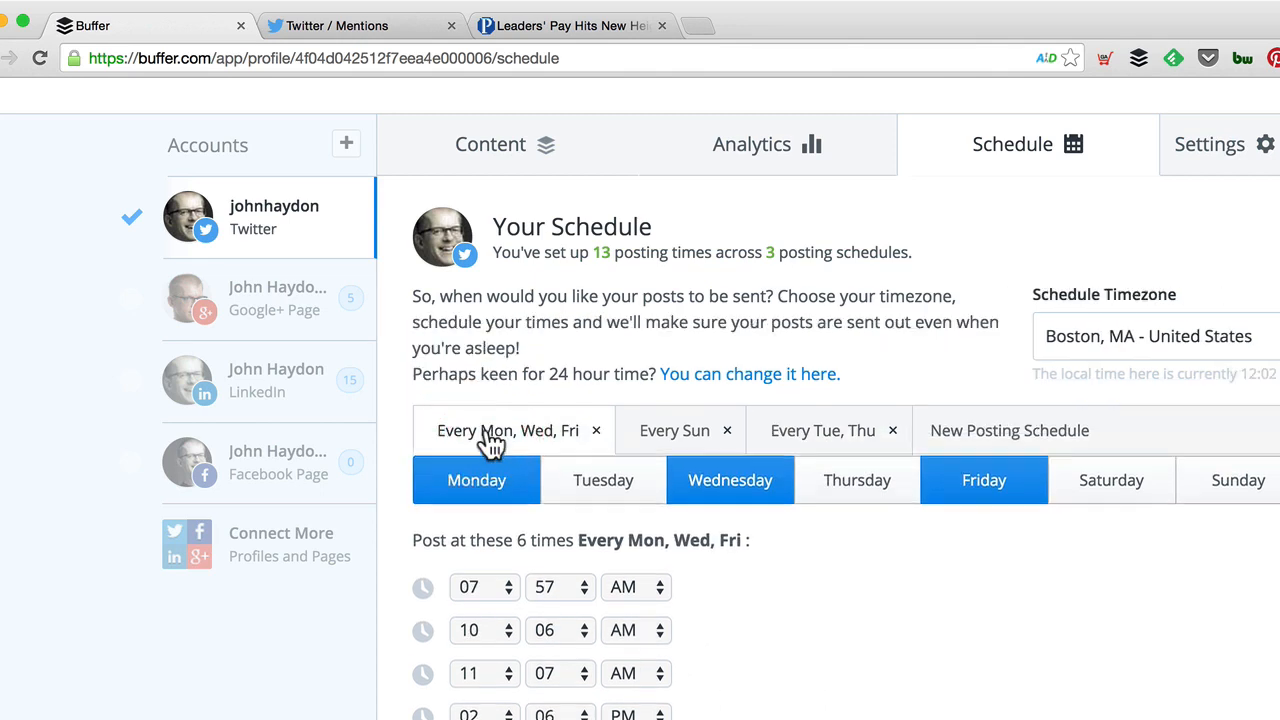
{"action": "mouse_move", "coordinate": [818, 712]}
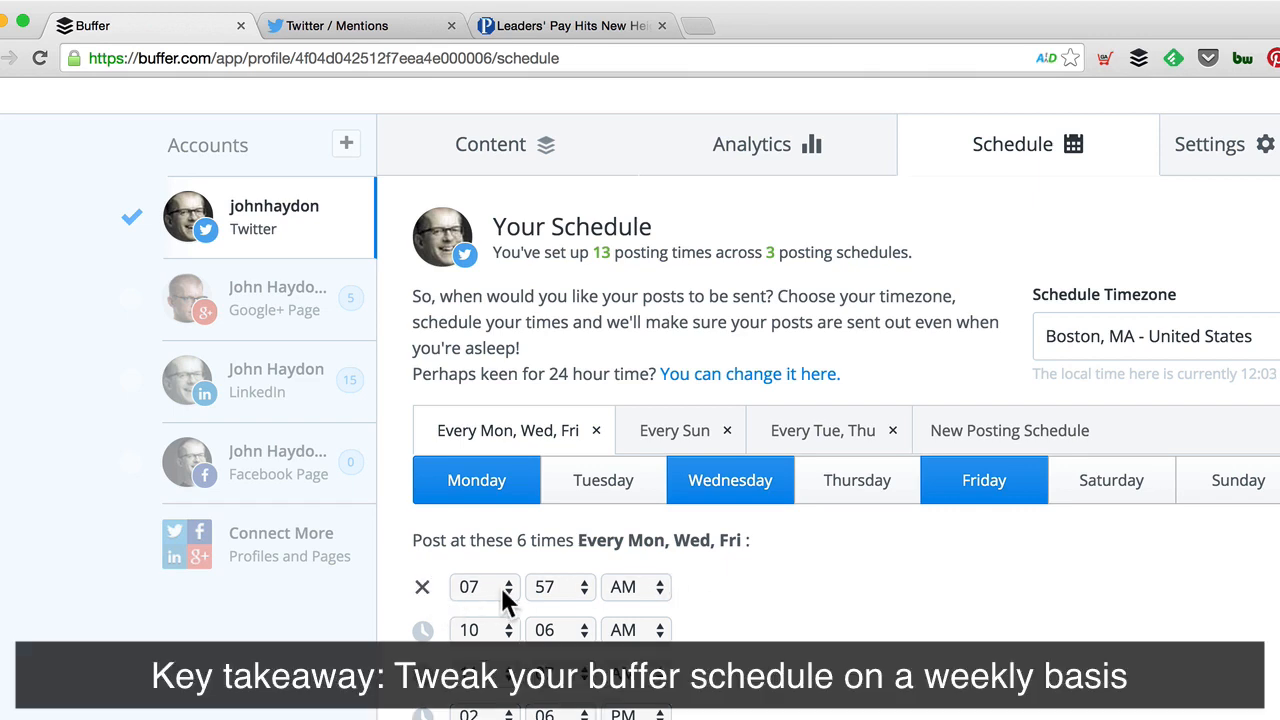
- Move the Mon/Wed/Fri posting times from 10:06 AM and 2:06 PM to 9:16 AM and 1:14 PM
{"action": "left_click", "coordinate": [477, 587]}
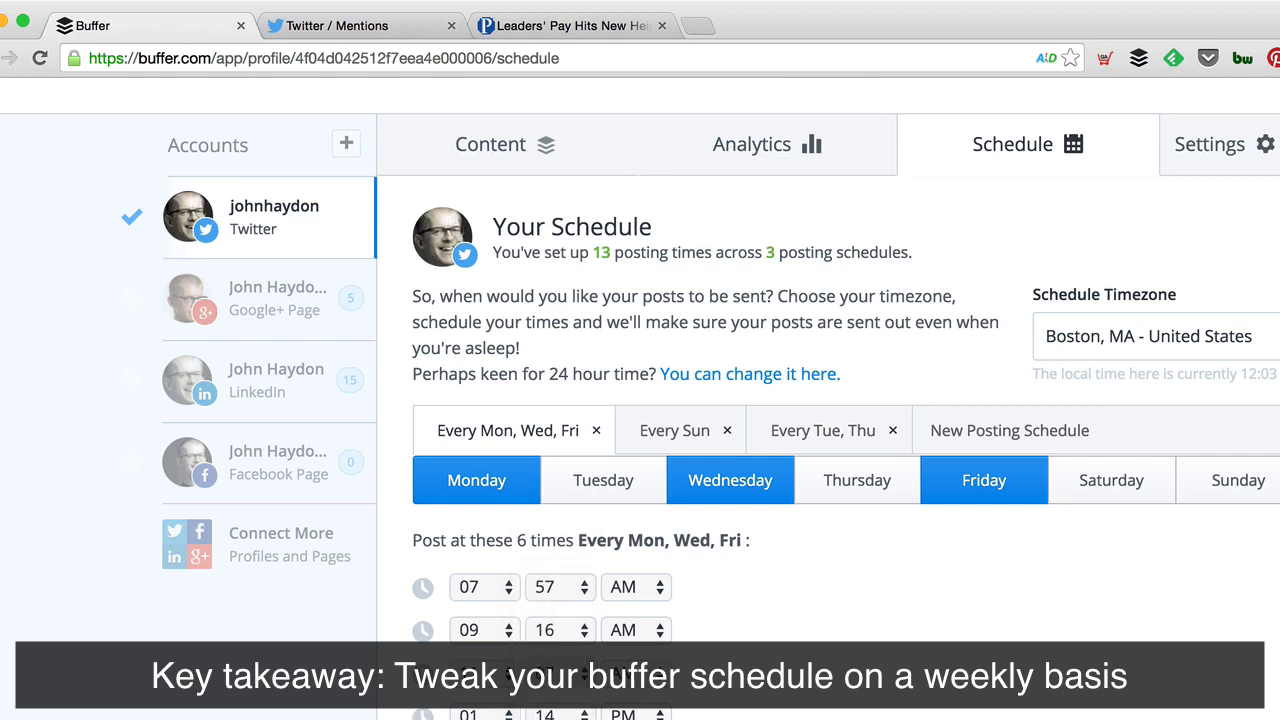
{"action": "left_click", "coordinate": [477, 629]}
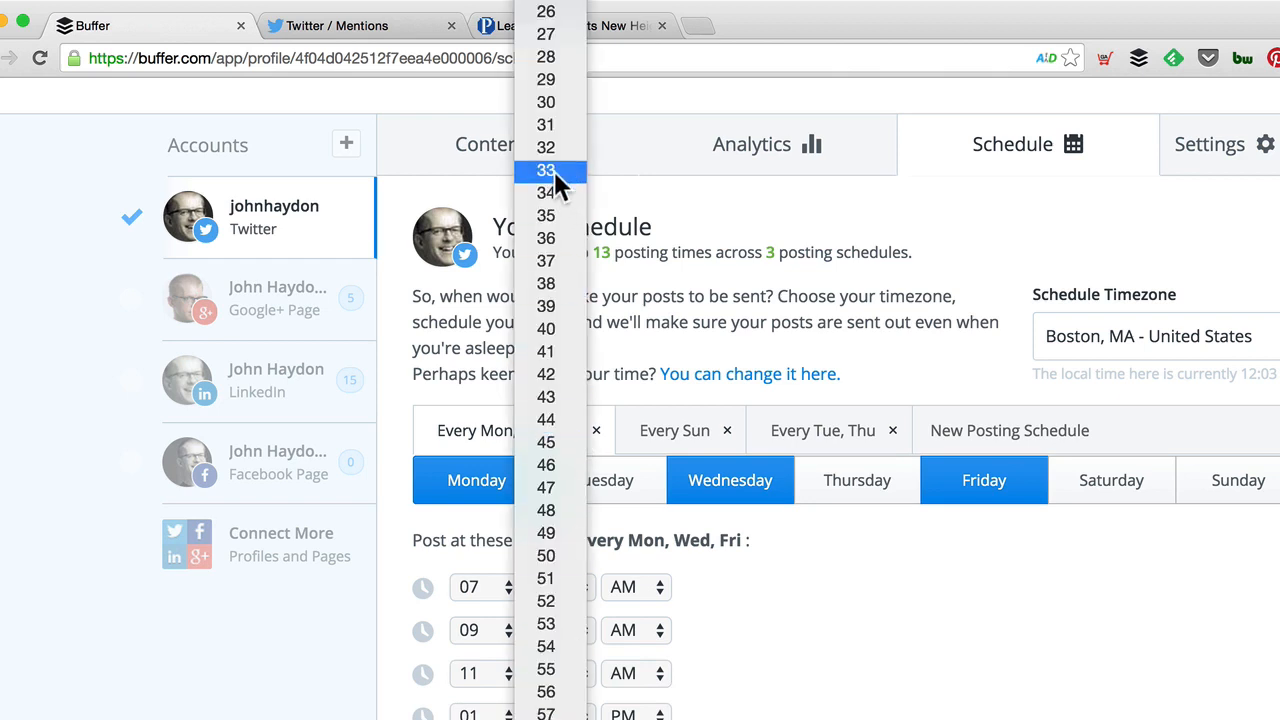
{"action": "left_click", "coordinate": [546, 170]}
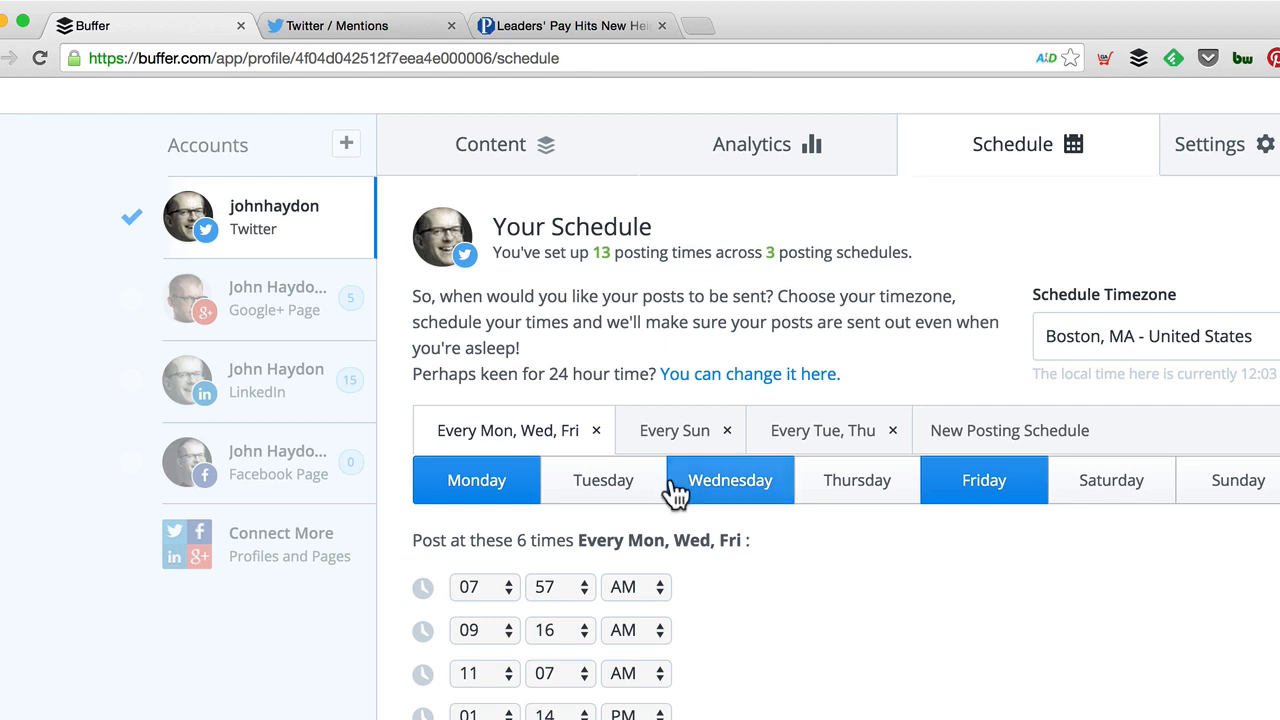
{"action": "left_click", "coordinate": [674, 430]}
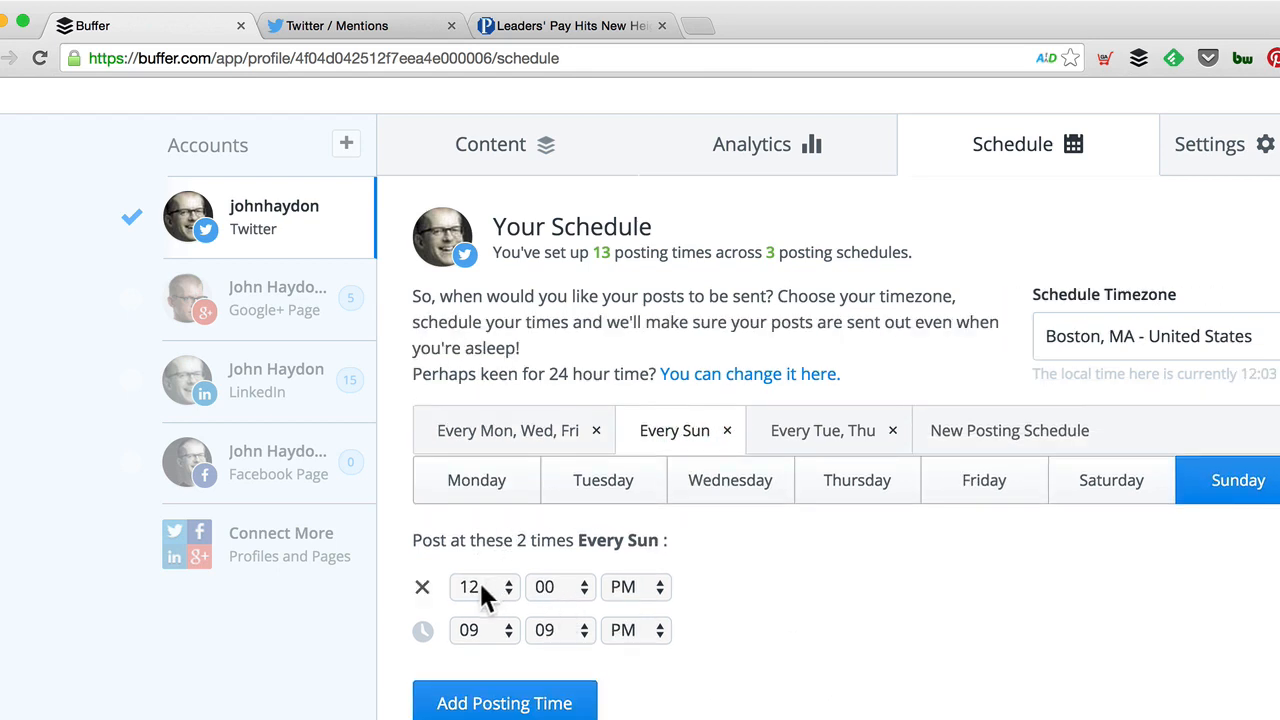
- Delete the 12:00 PM Sunday posting time, leaving only 9:09 PM
{"action": "left_click", "coordinate": [422, 587]}
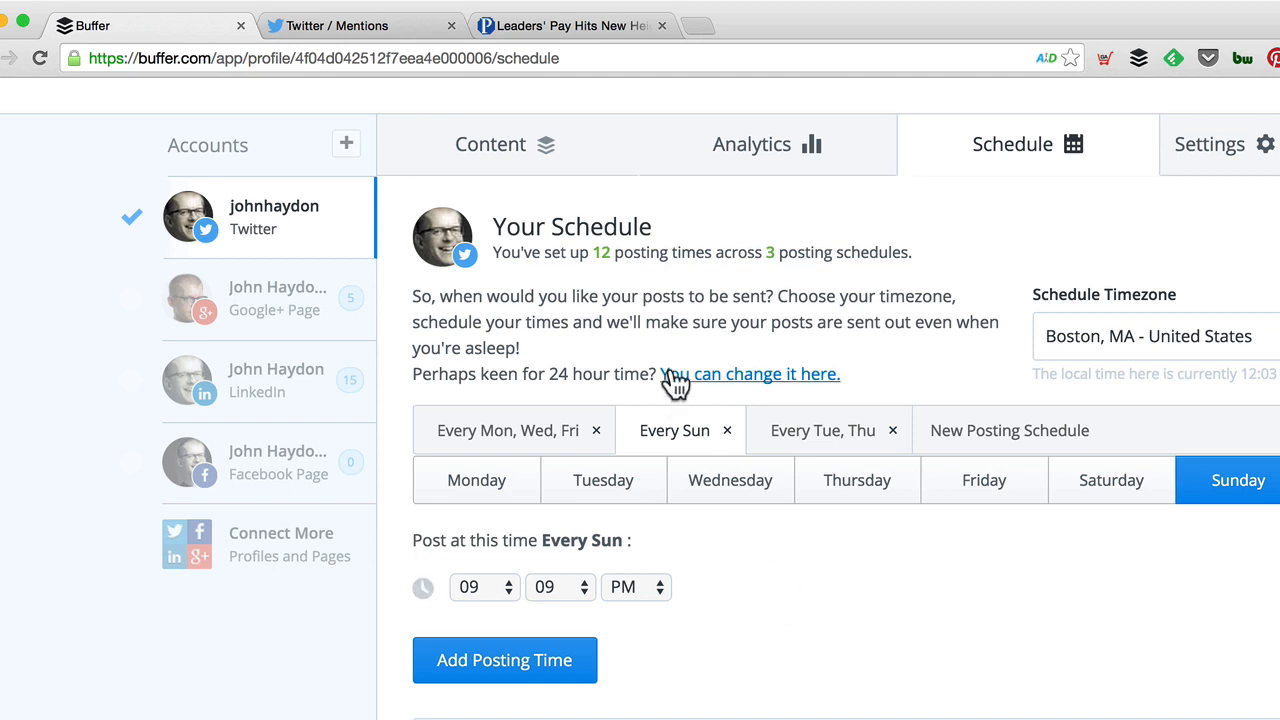
- Rank Twitter post analytics by most retweets and re-buffer 'How Nonprofit Pros Use Twitter'
{"action": "left_click", "coordinate": [490, 144]}
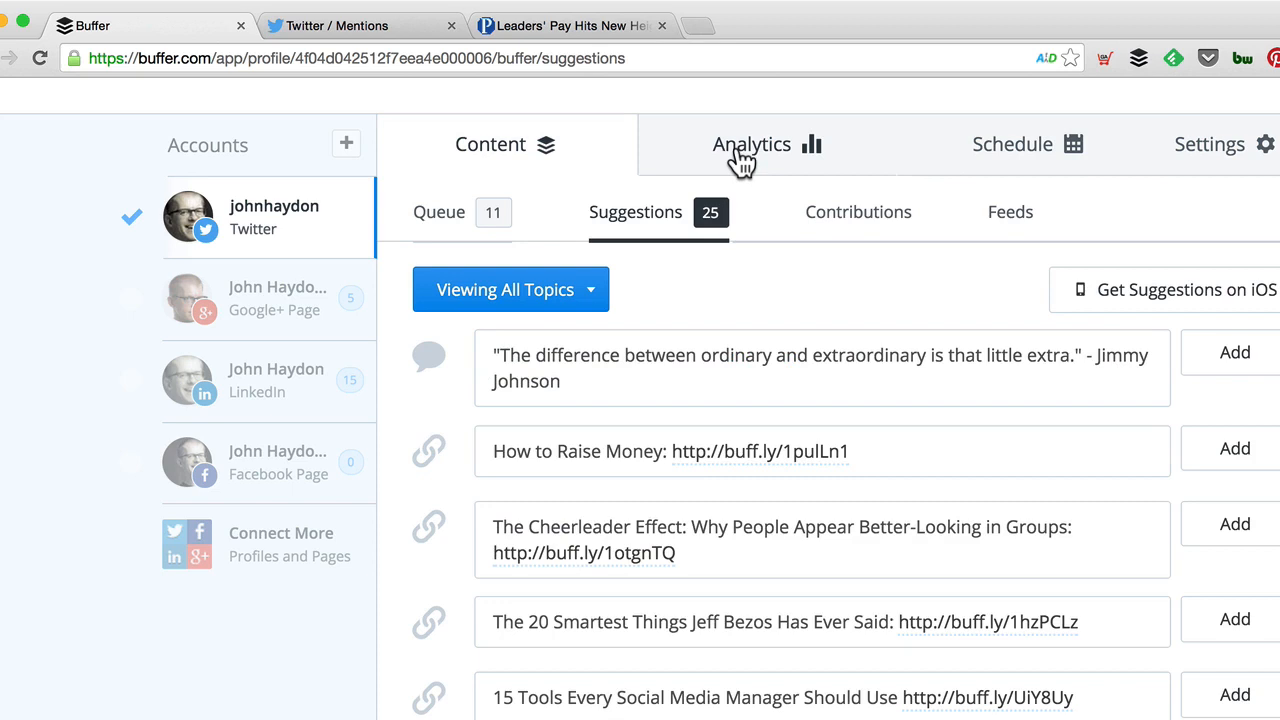
{"action": "left_click", "coordinate": [751, 144]}
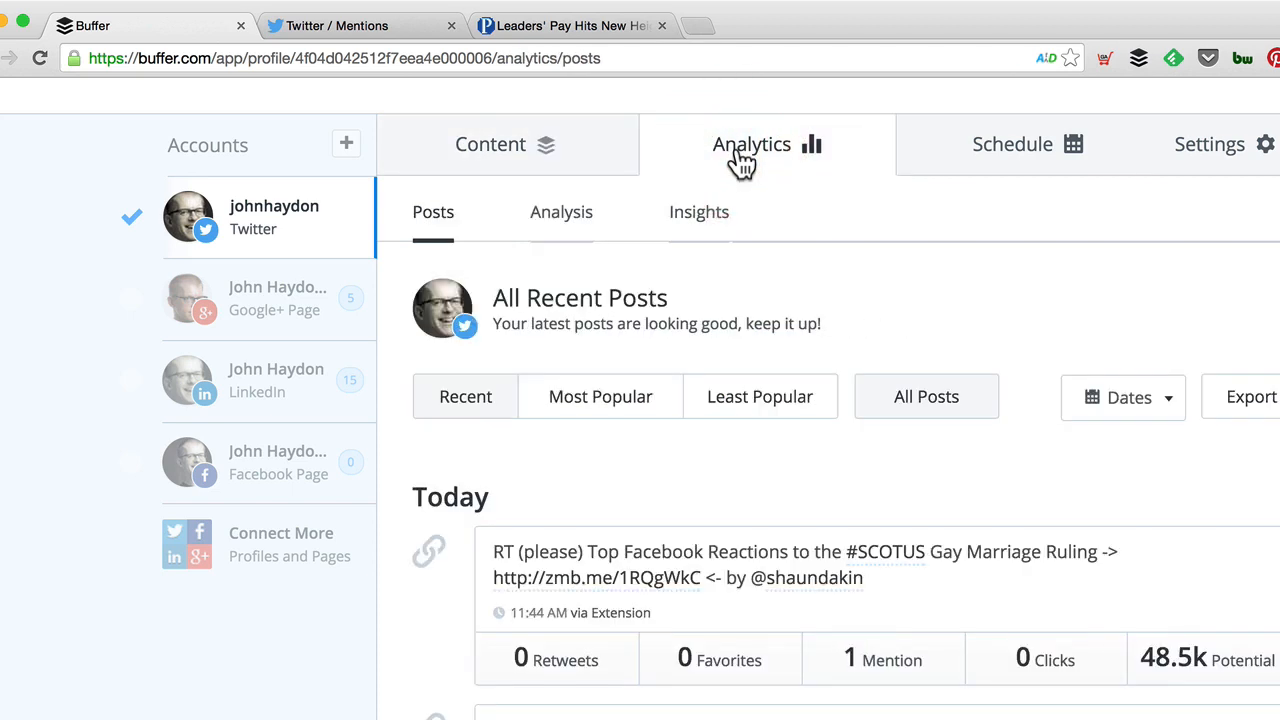
{"action": "left_click", "coordinate": [600, 396]}
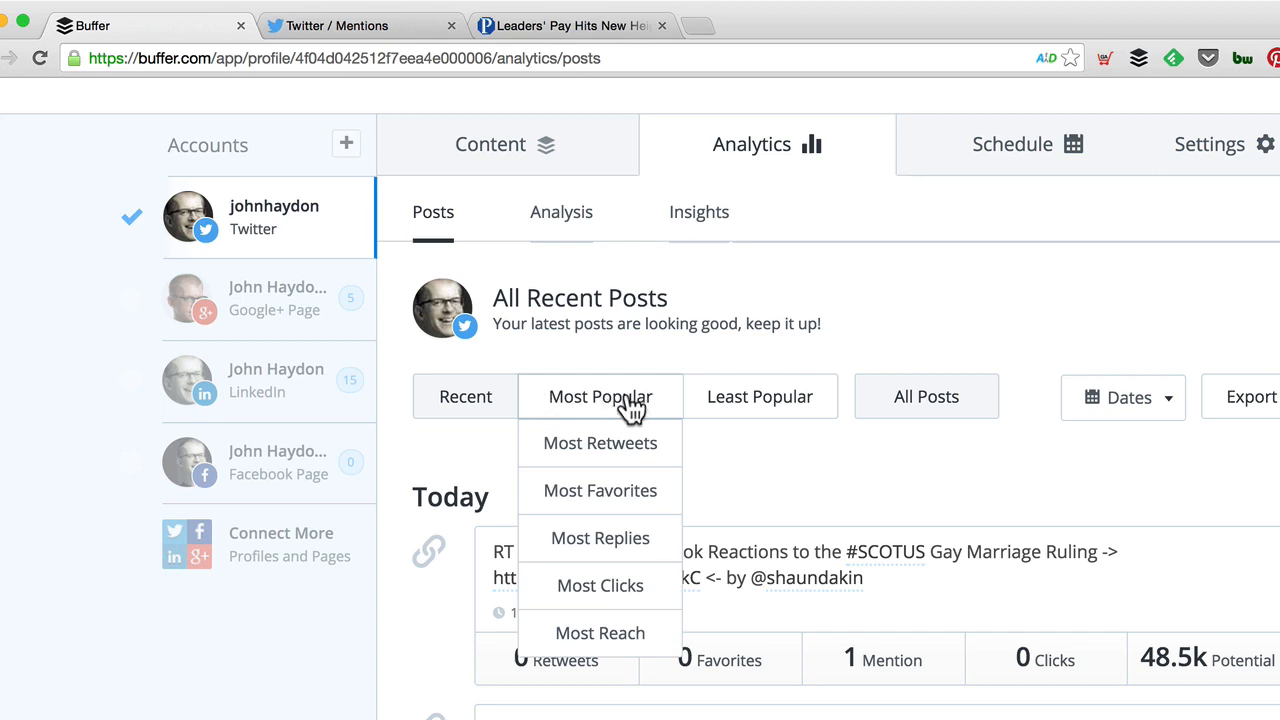
{"action": "left_click", "coordinate": [600, 443]}
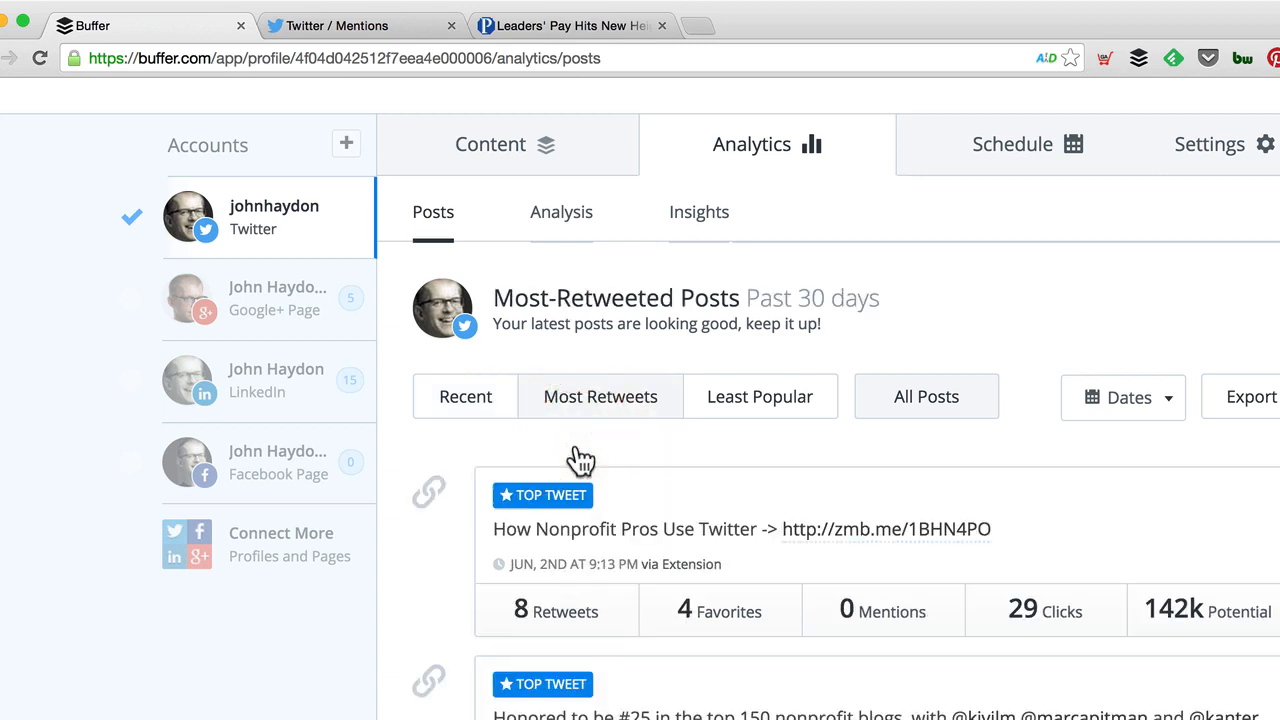
{"action": "mouse_move", "coordinate": [675, 225]}
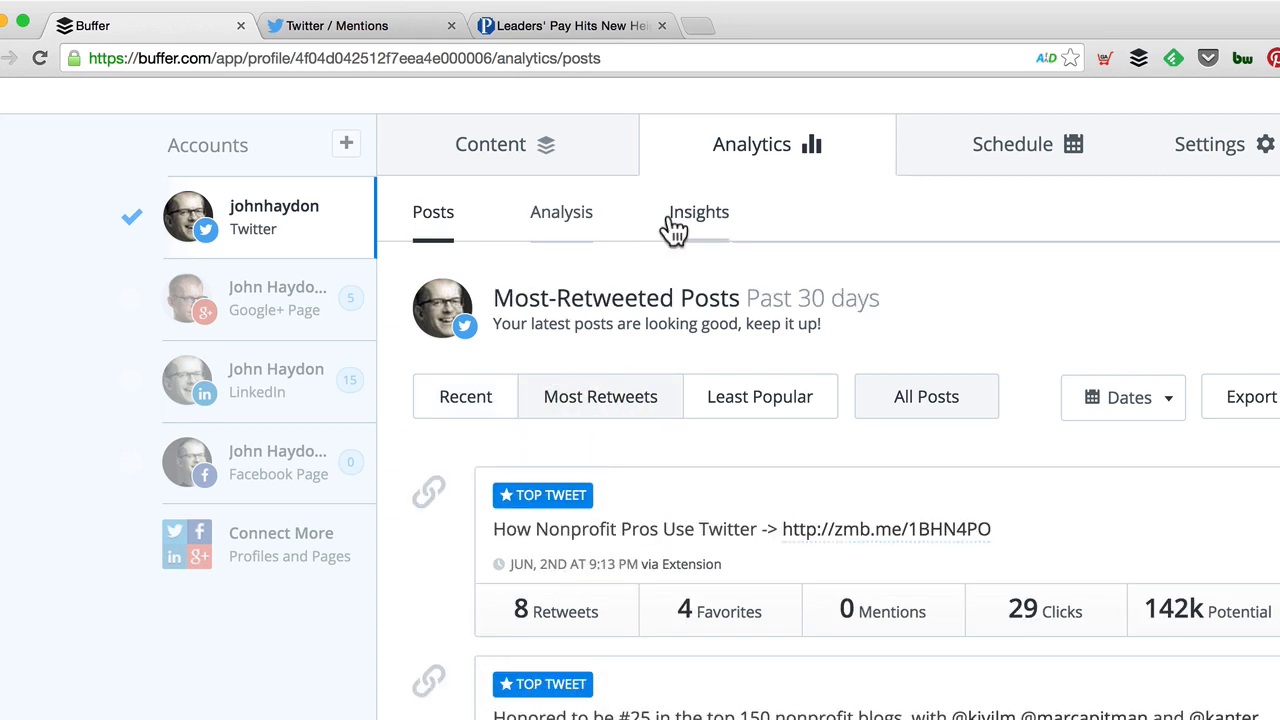
{"action": "mouse_move", "coordinate": [1265, 160]}
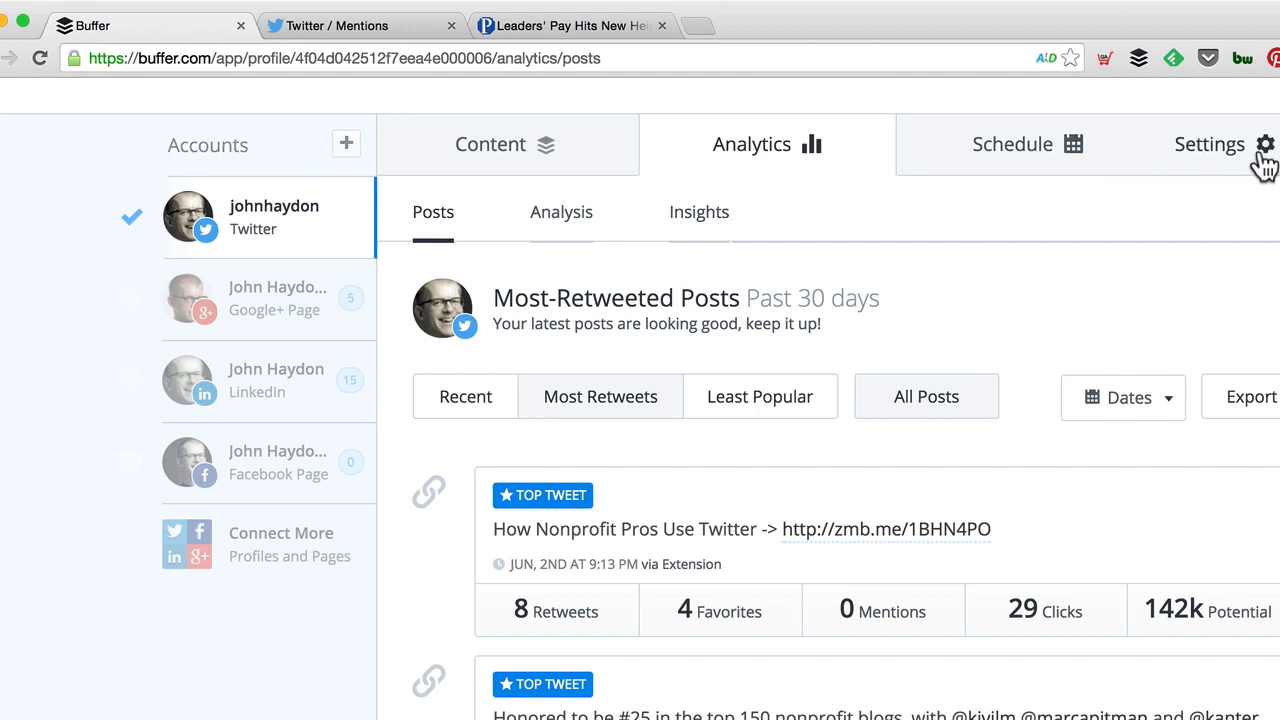
{"action": "left_click", "coordinate": [600, 396]}
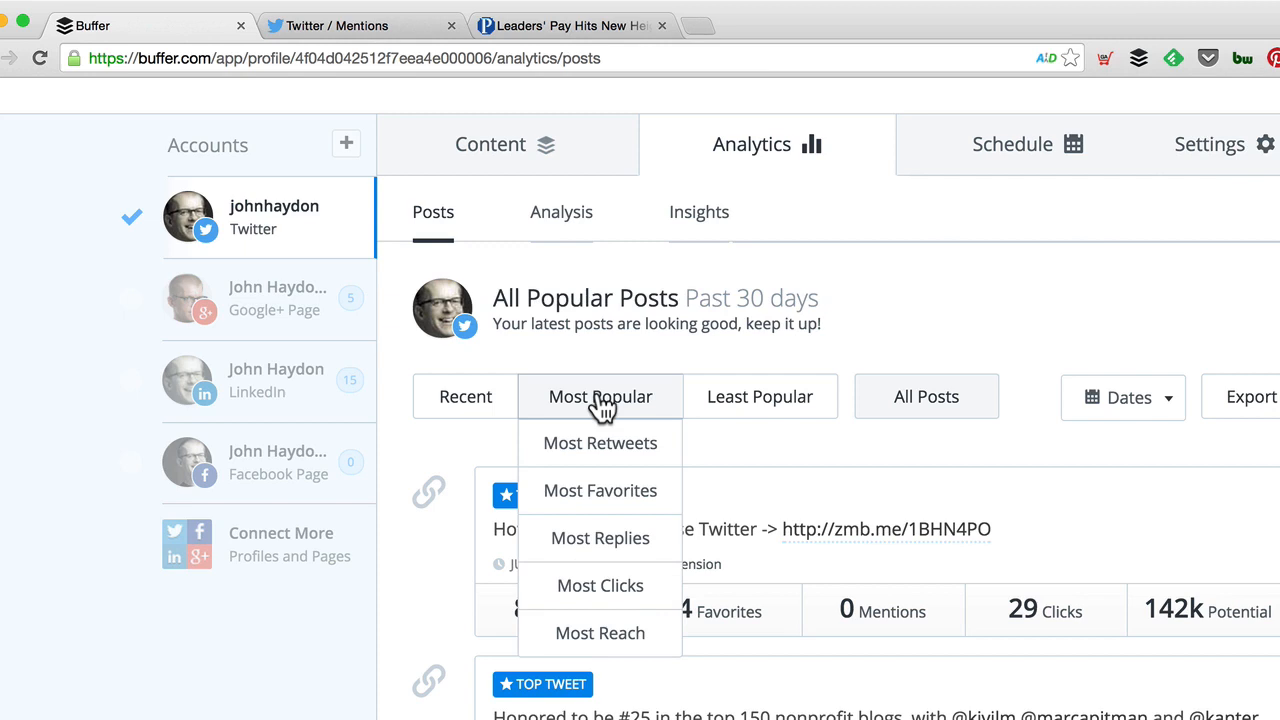
{"action": "left_click", "coordinate": [600, 443]}
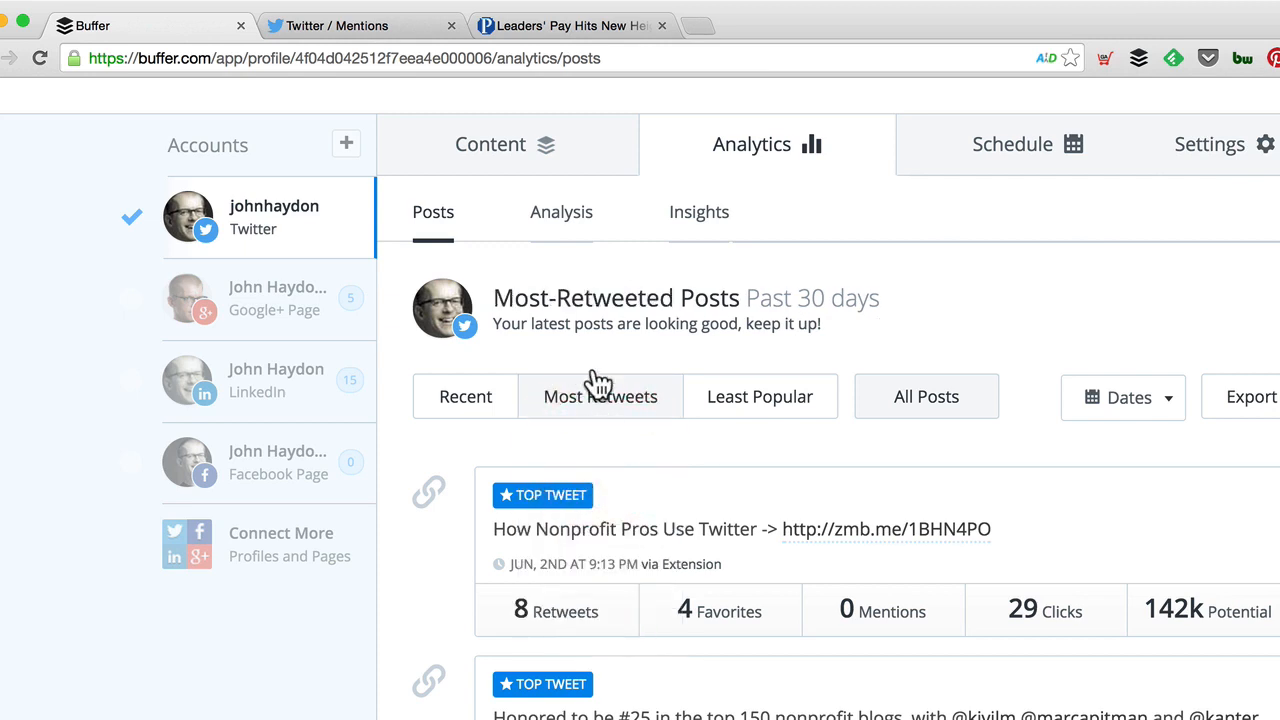
{"action": "mouse_move", "coordinate": [630, 310]}
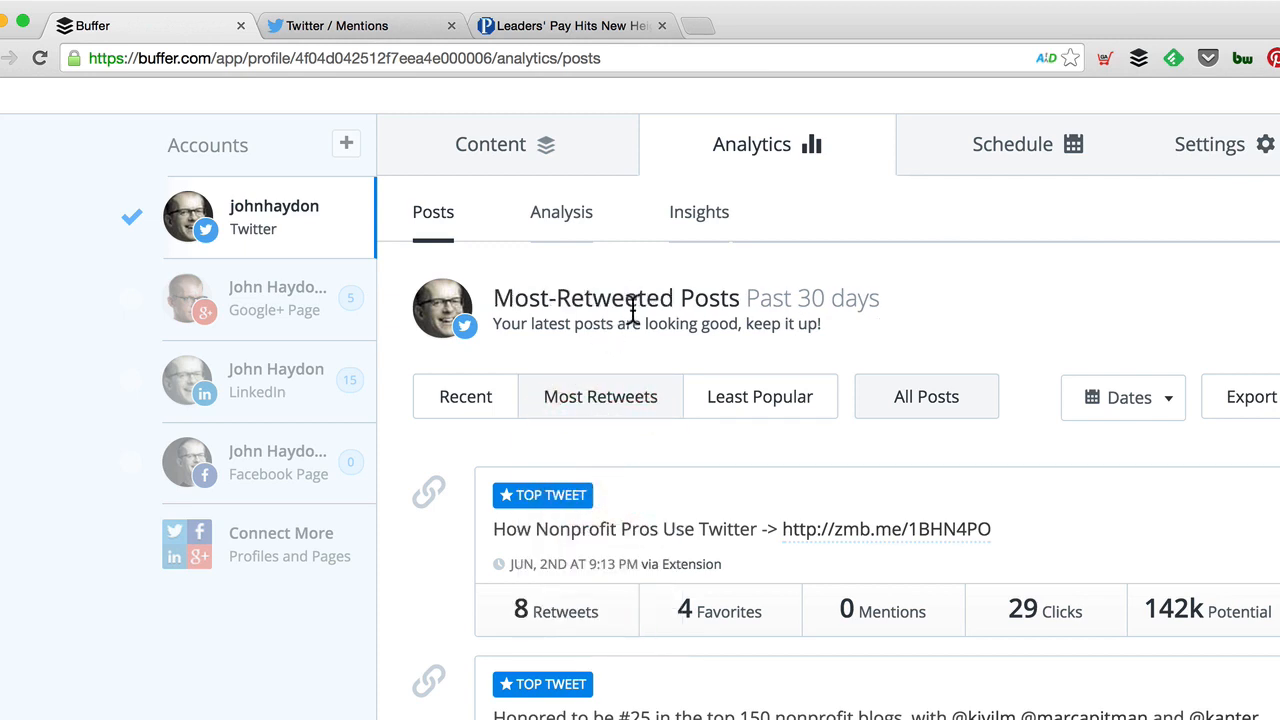
{"action": "mouse_move", "coordinate": [705, 513]}
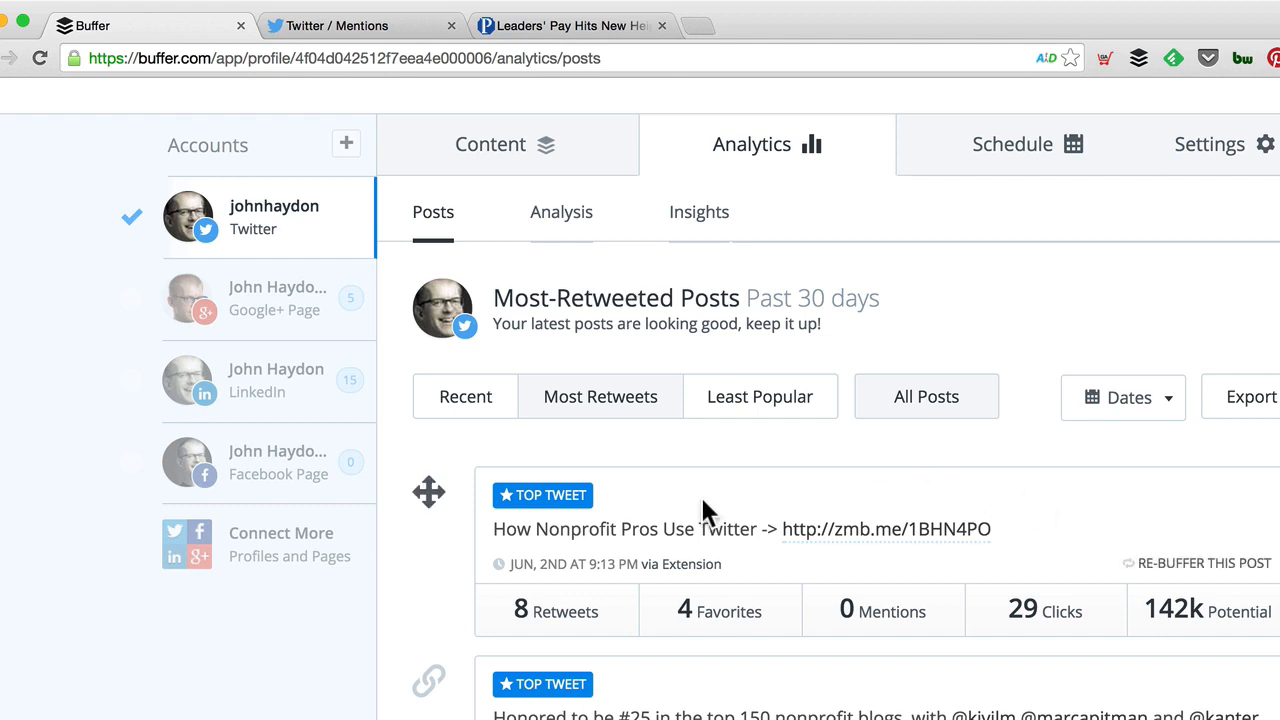
{"action": "mouse_move", "coordinate": [713, 529]}
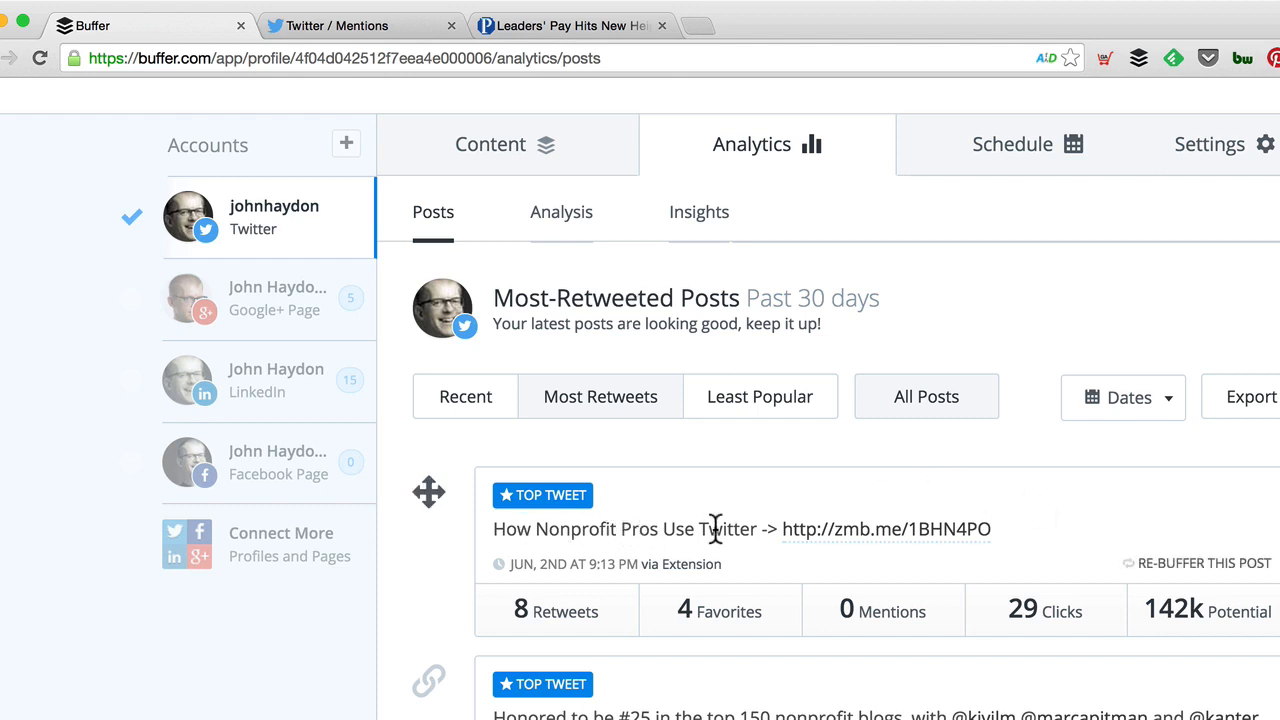
{"action": "mouse_move", "coordinate": [571, 575]}
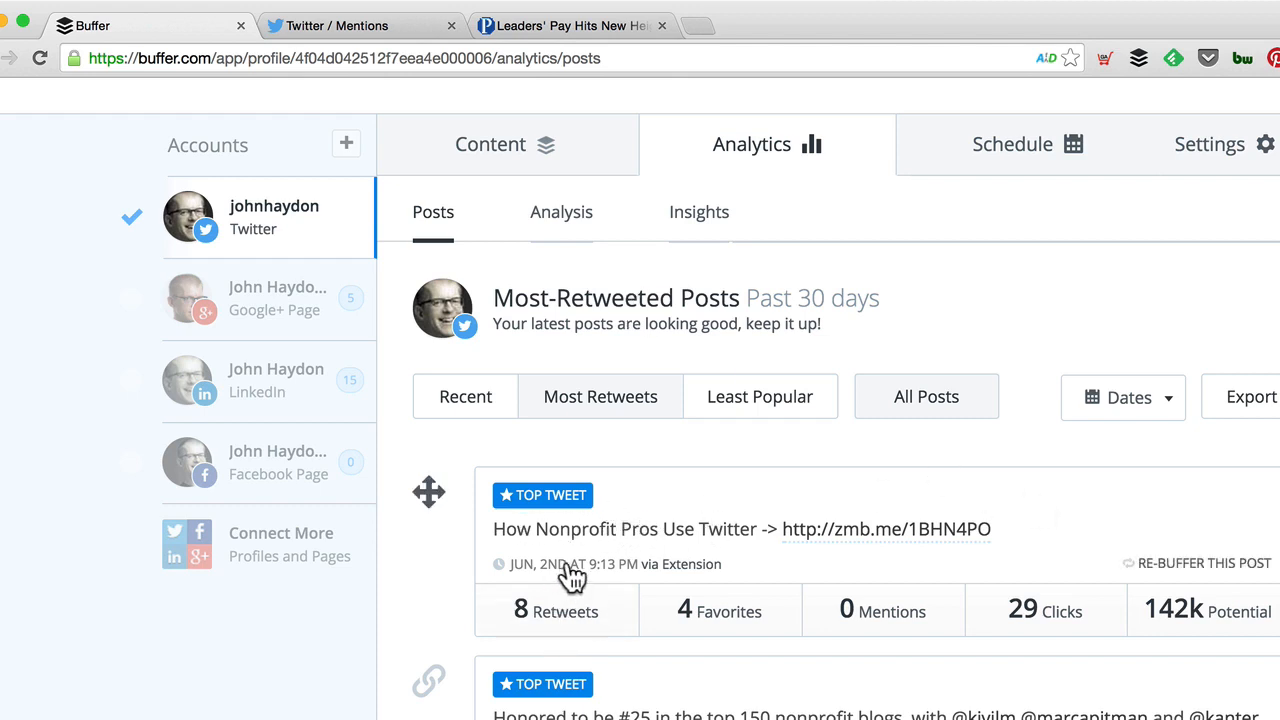
{"action": "left_click", "coordinate": [1205, 563]}
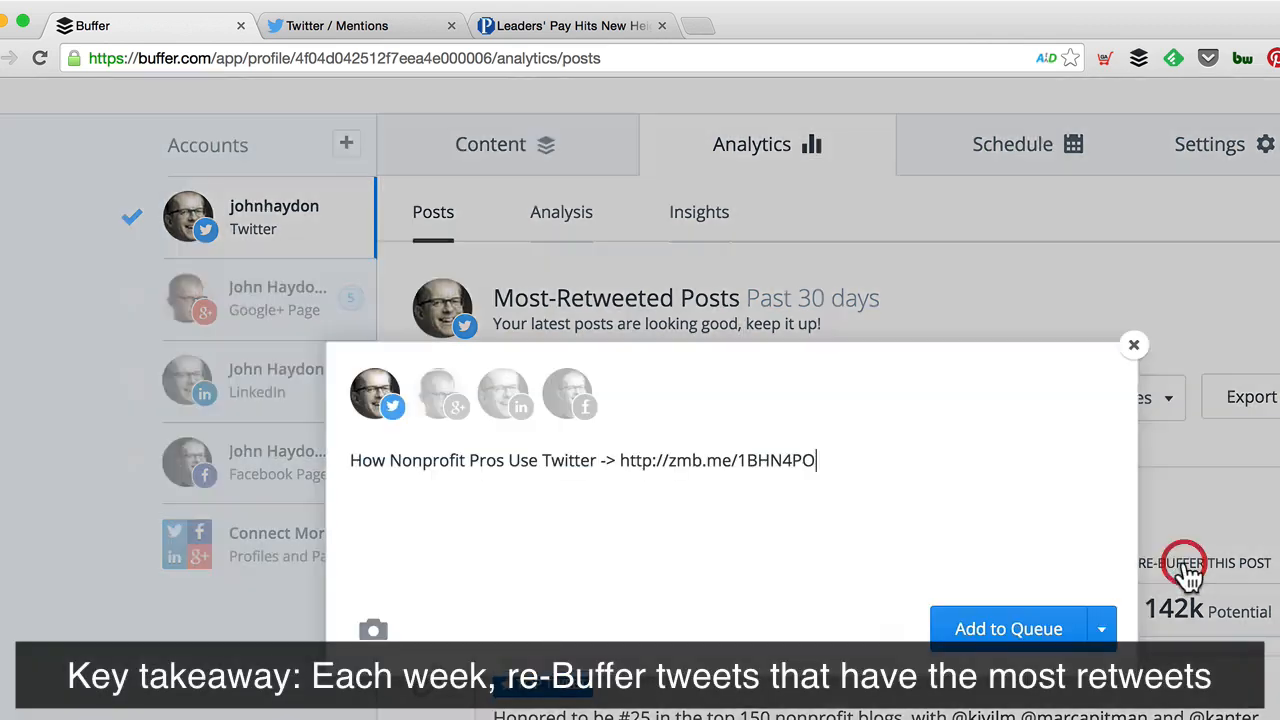
{"action": "left_click", "coordinate": [1008, 628]}
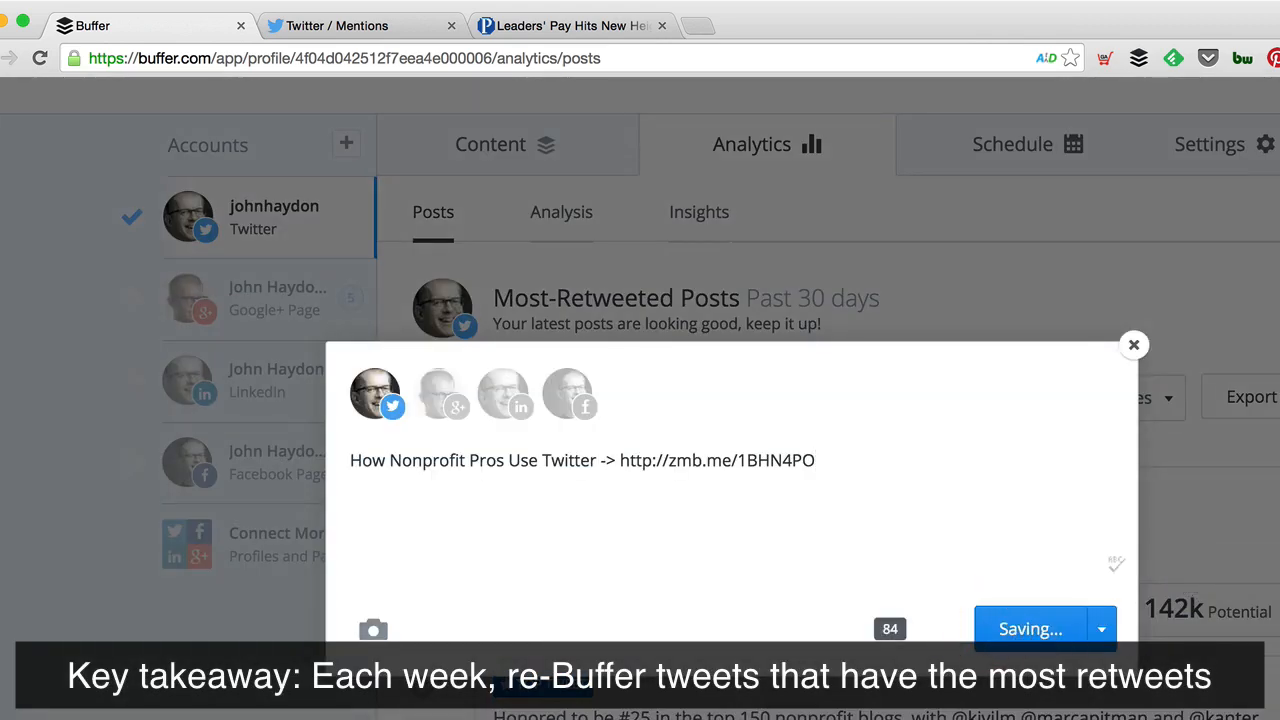